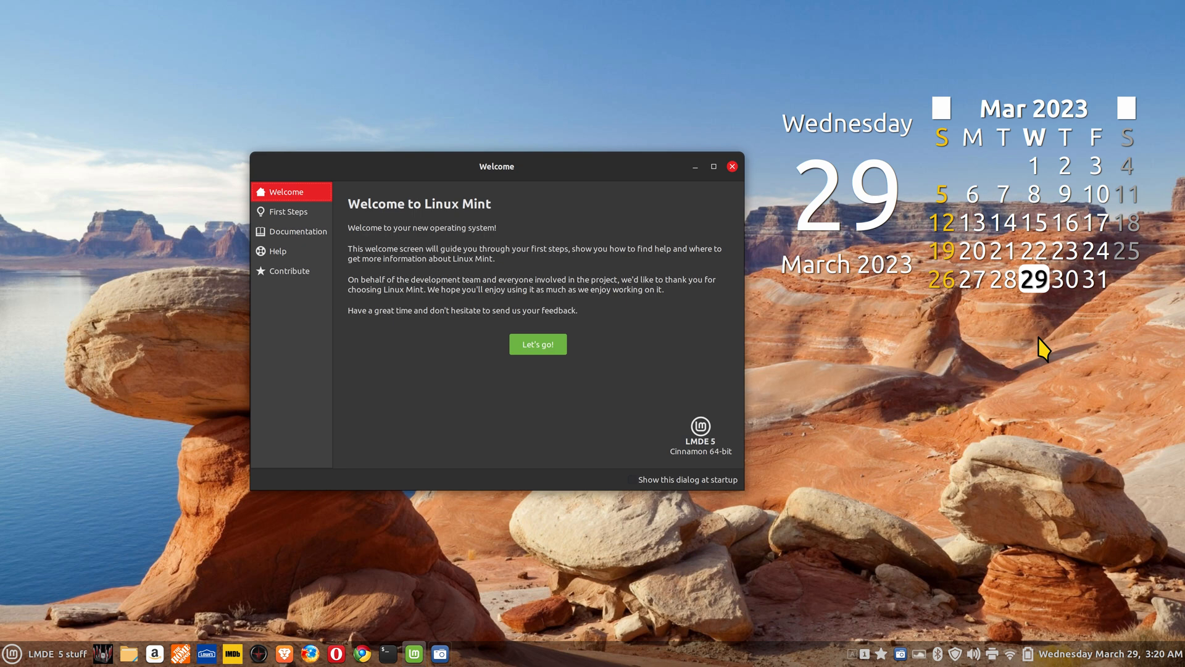
mouse_move(850, 452)
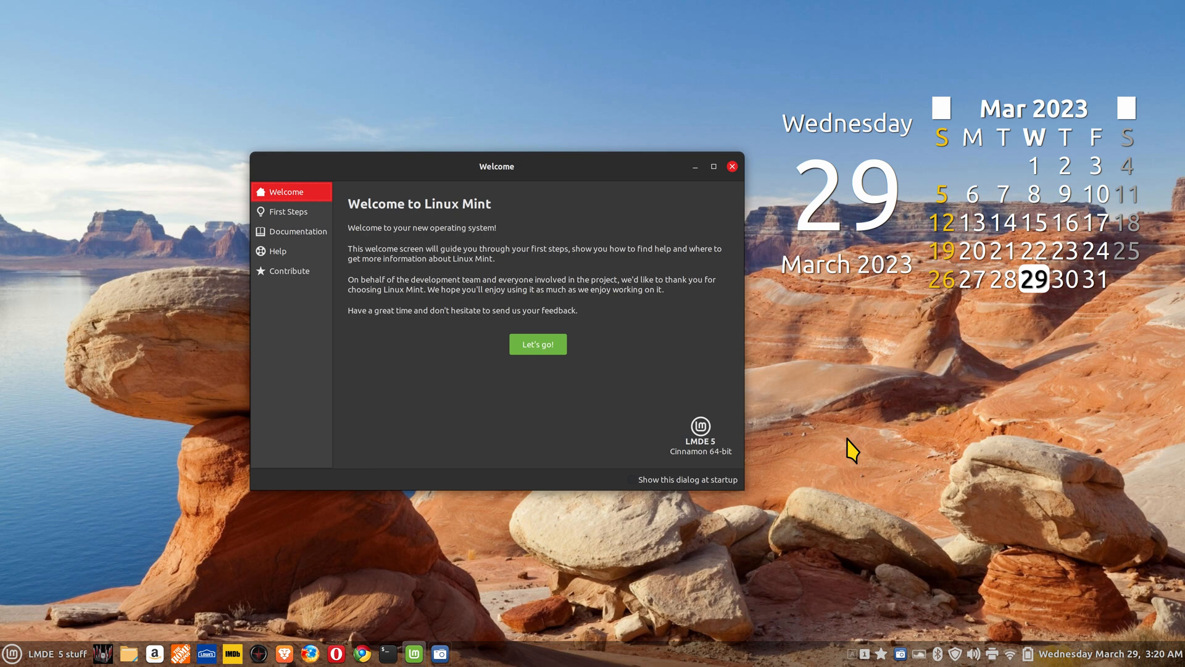
mouse_move(779, 338)
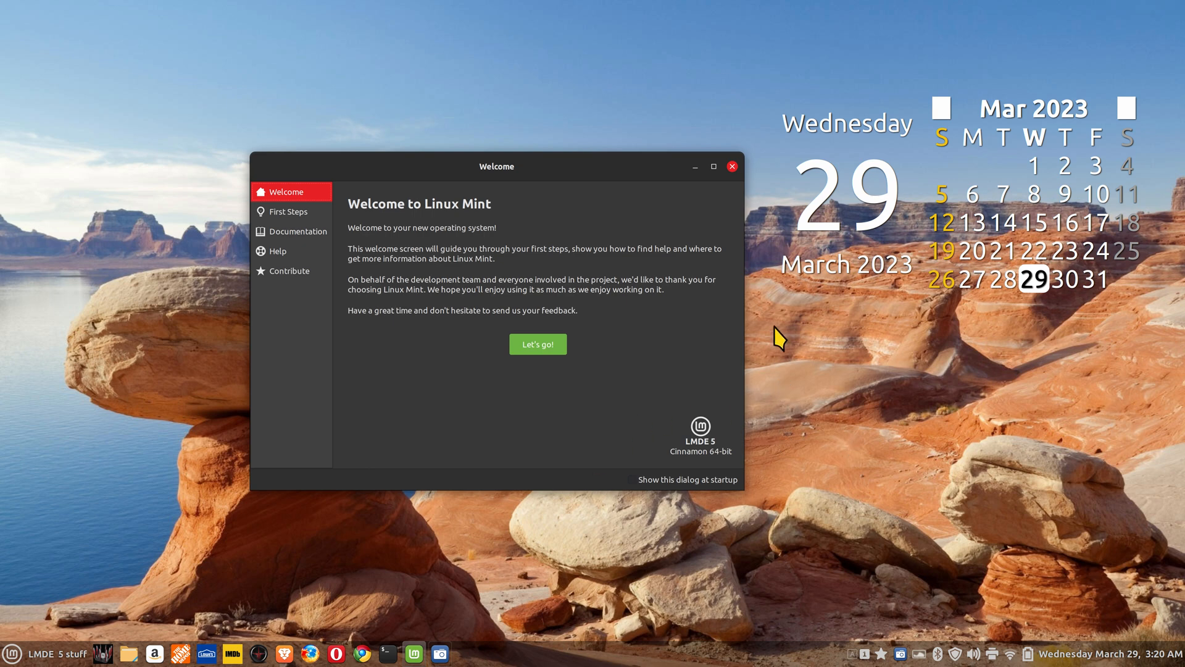
mouse_move(728, 199)
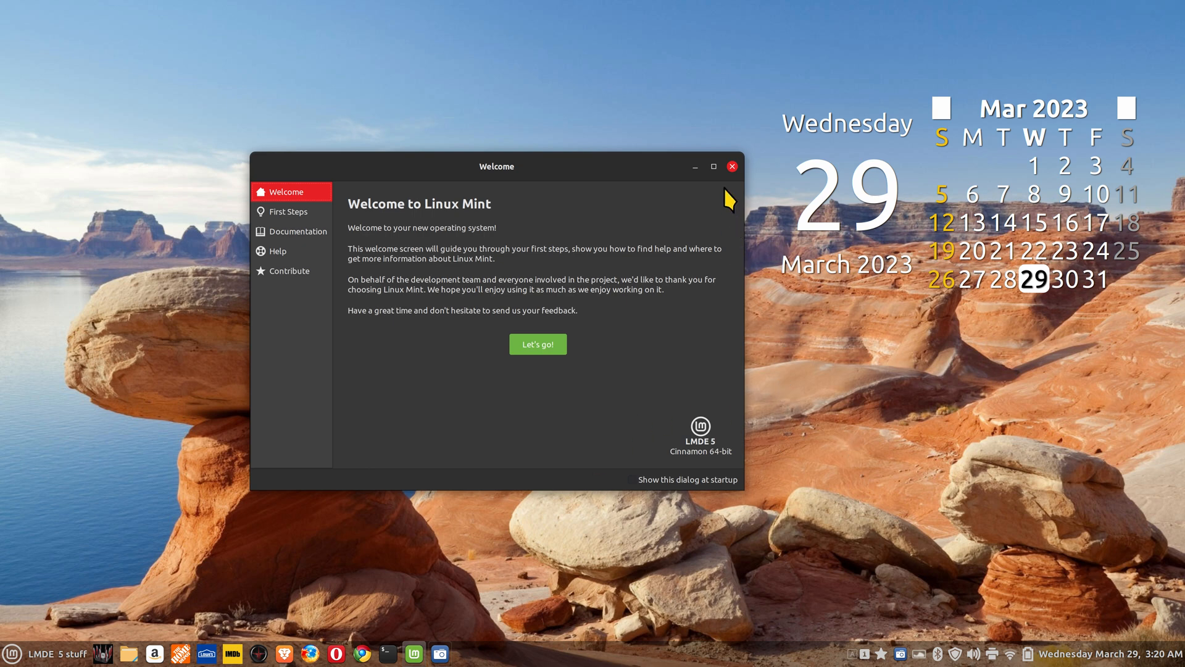
- Dismiss the Welcome screen and get System Settings open from the panel menu
click(730, 166)
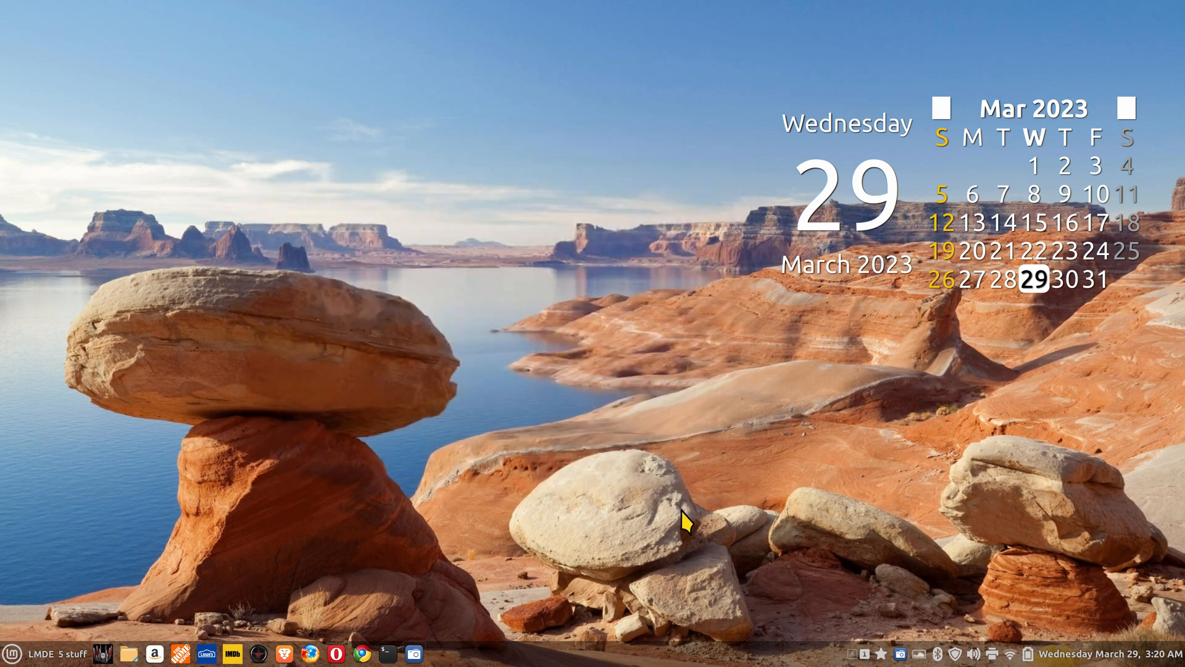
right_click(684, 525)
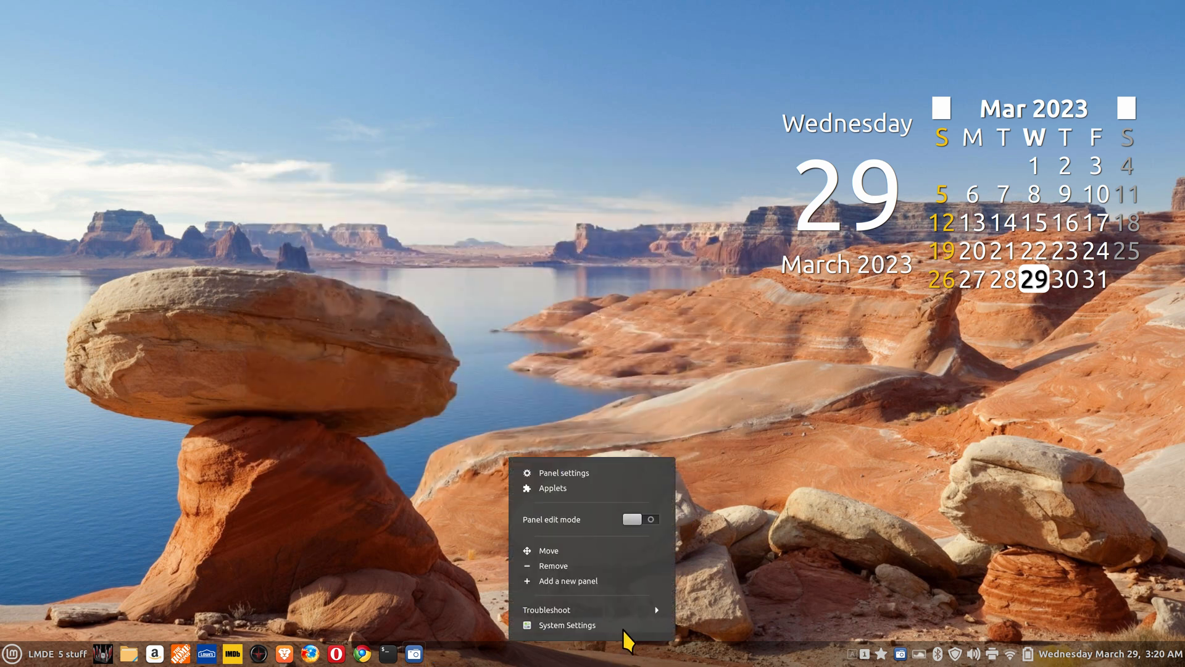
click(565, 625)
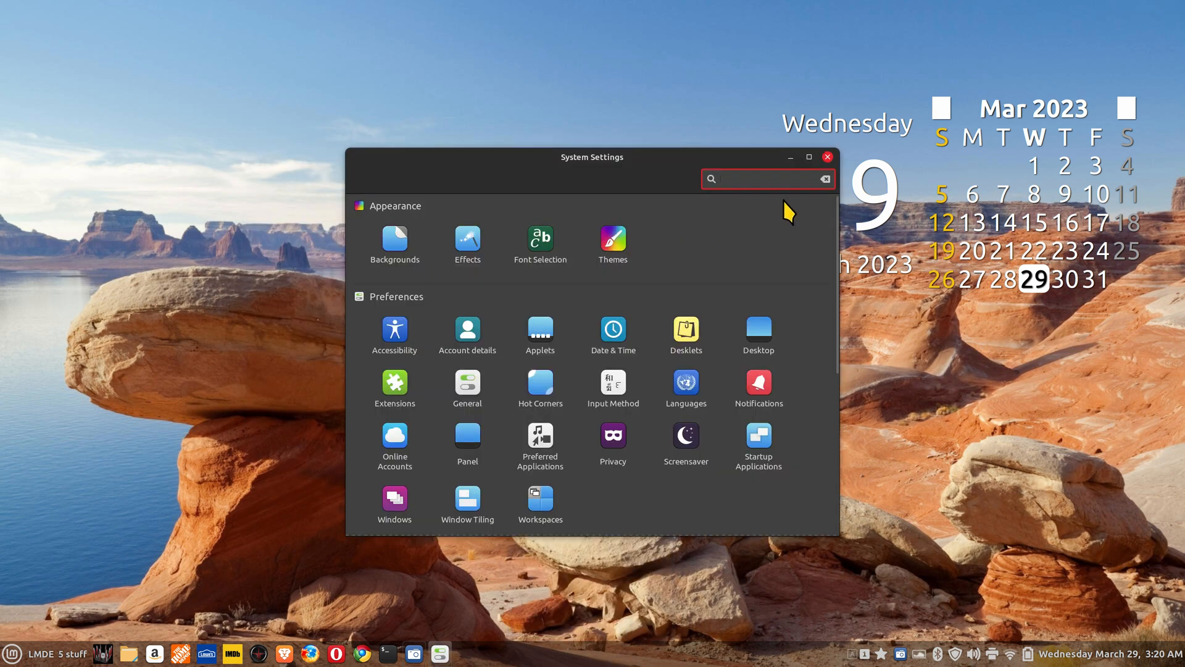
click(826, 157)
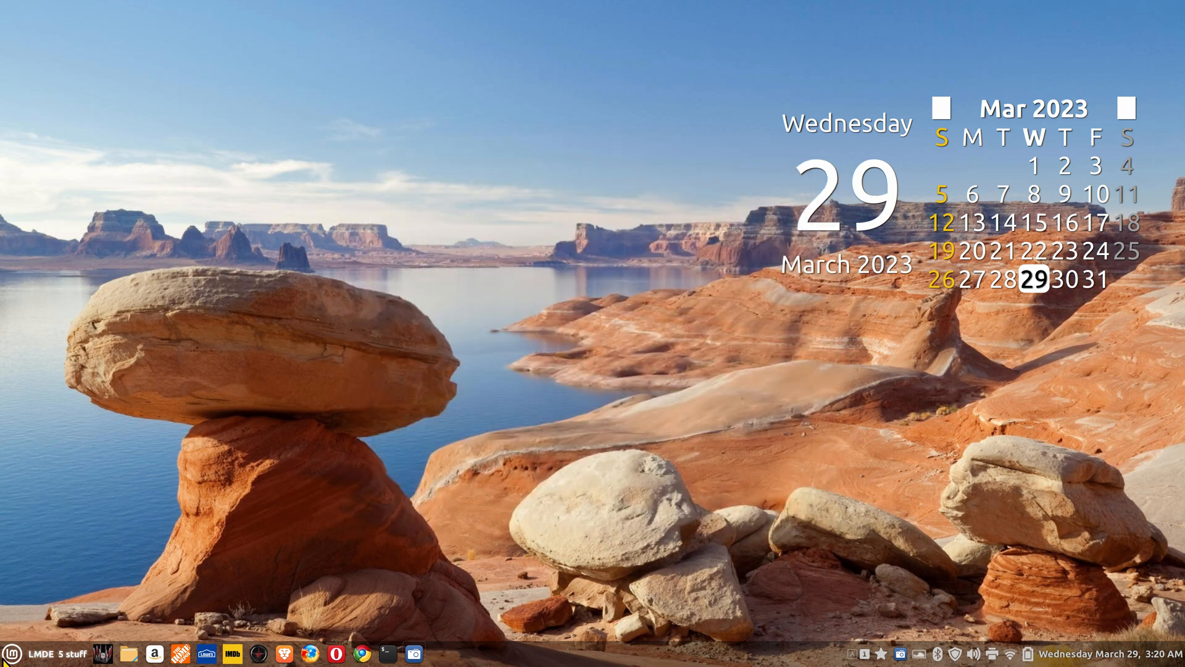
click(12, 654)
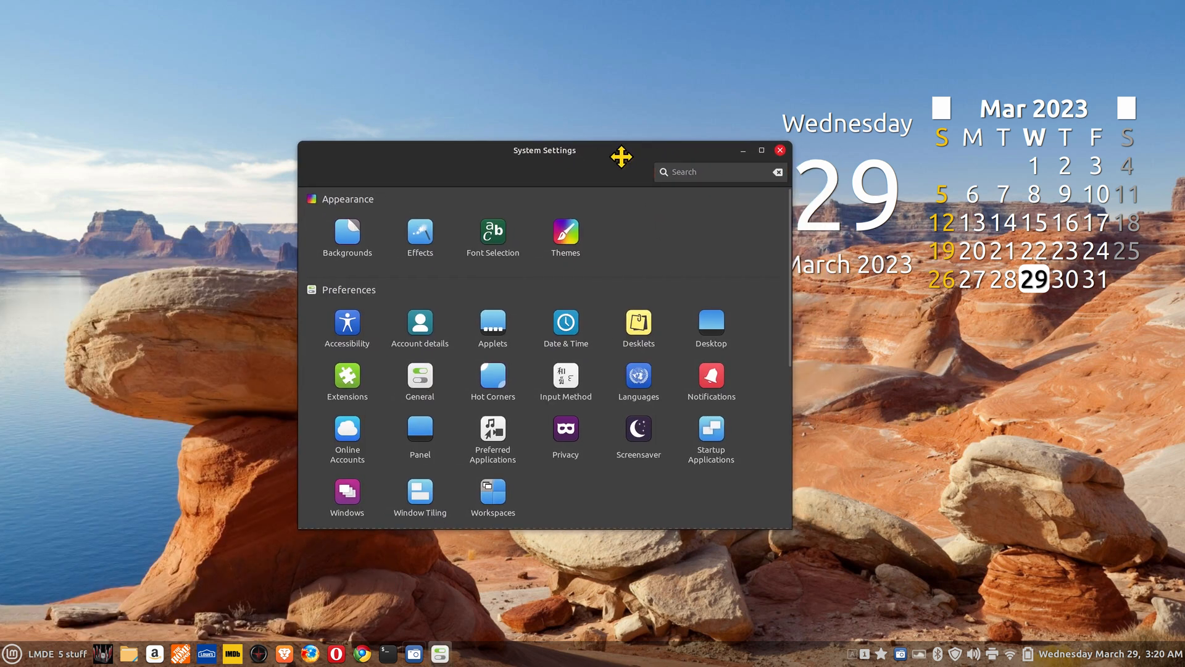
- Show the Themes page with the current pointer, application, icon and desktop themes
click(564, 233)
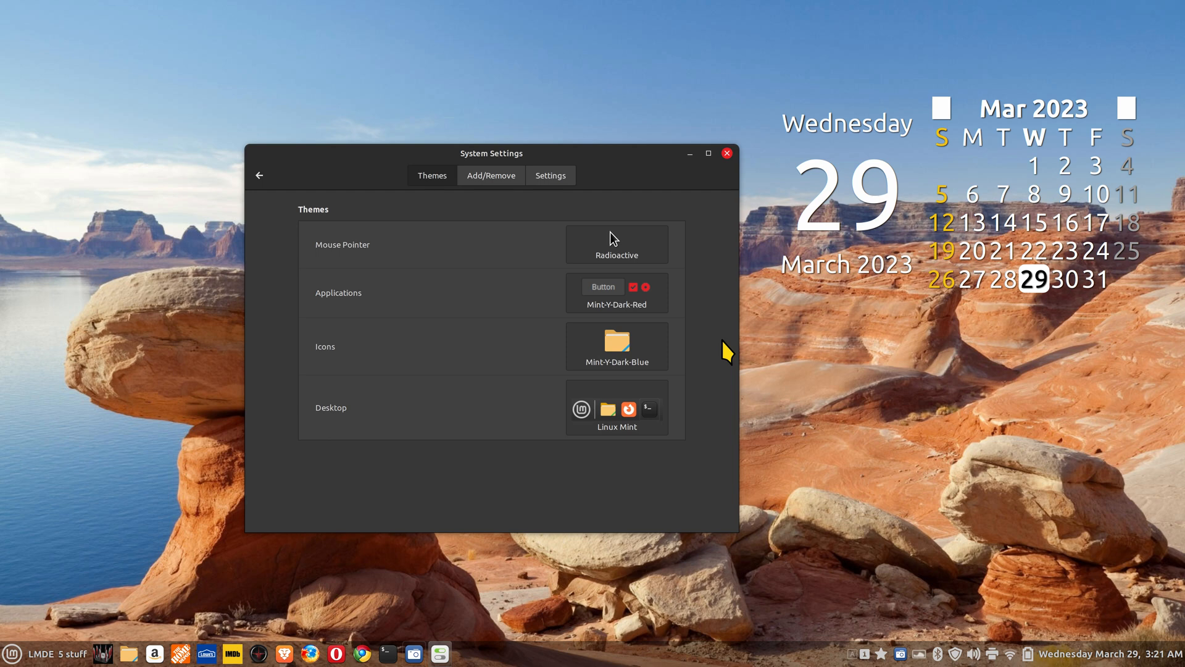
mouse_move(635, 250)
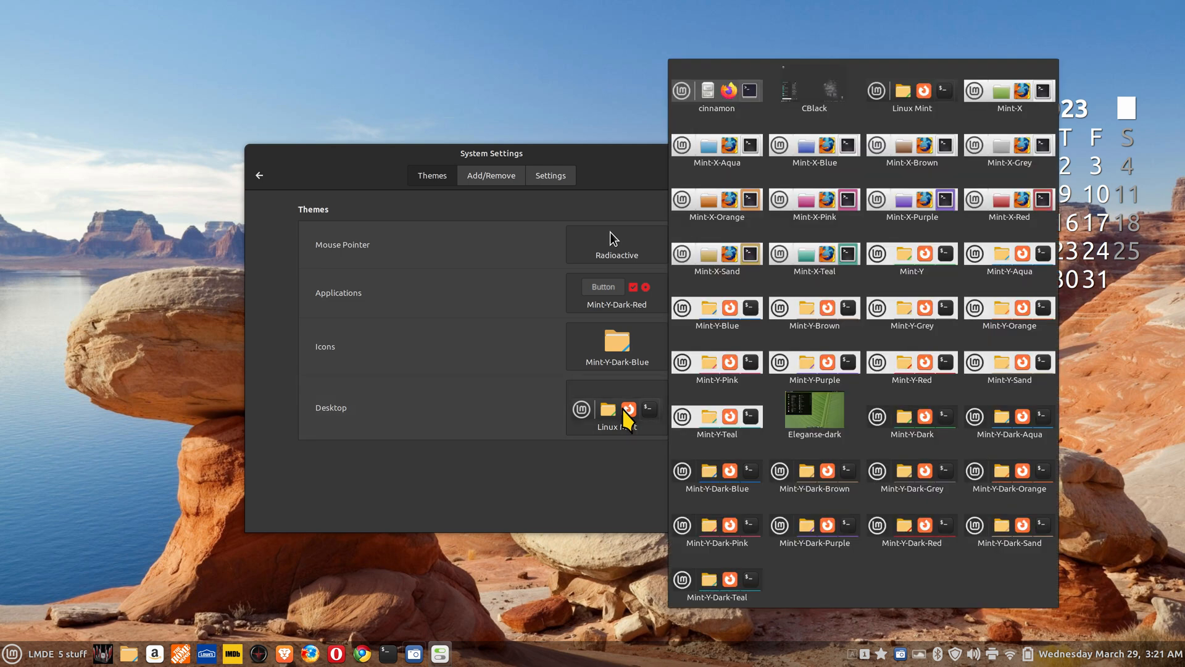
mouse_move(502, 187)
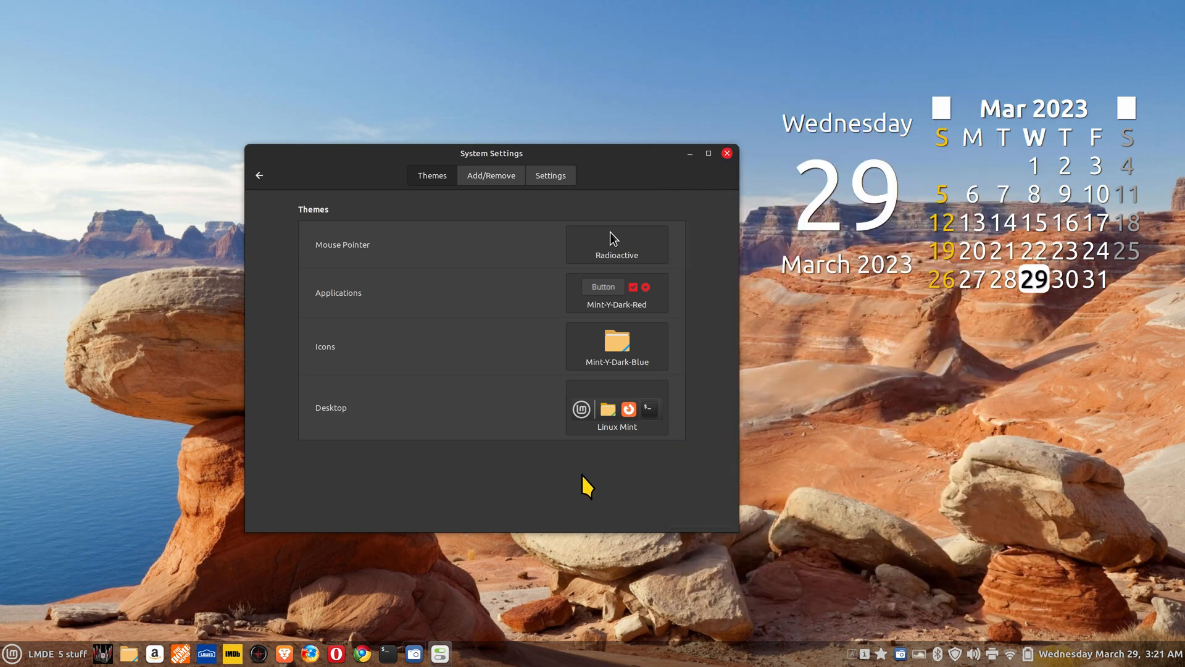
mouse_move(632, 168)
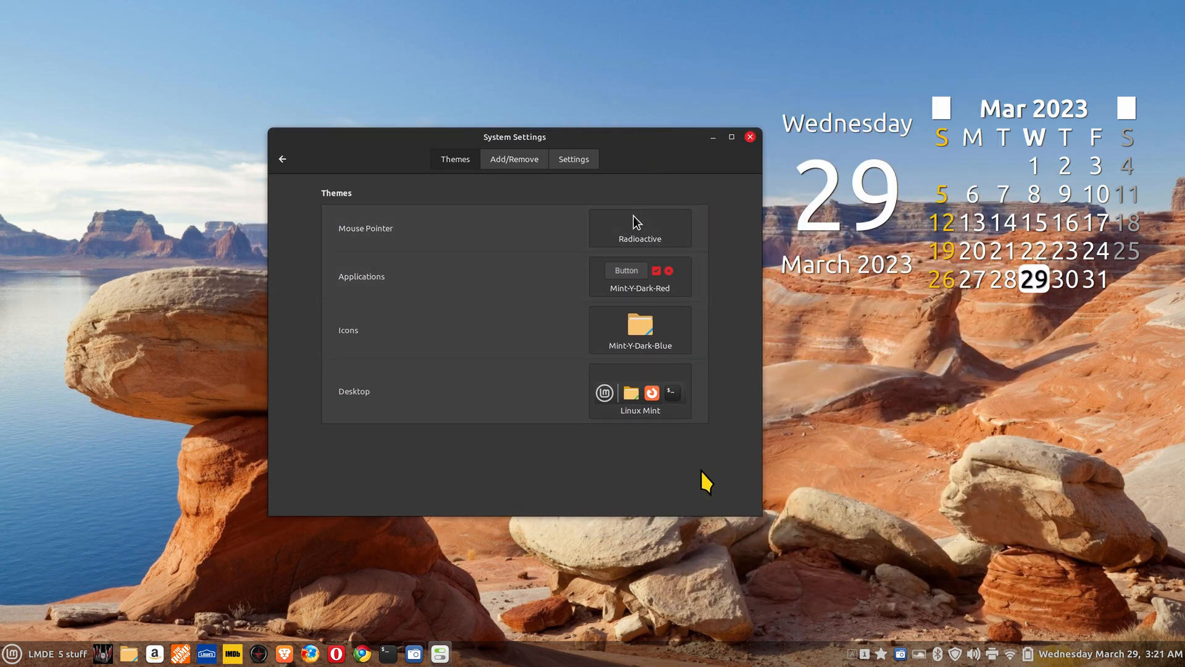
mouse_move(600, 494)
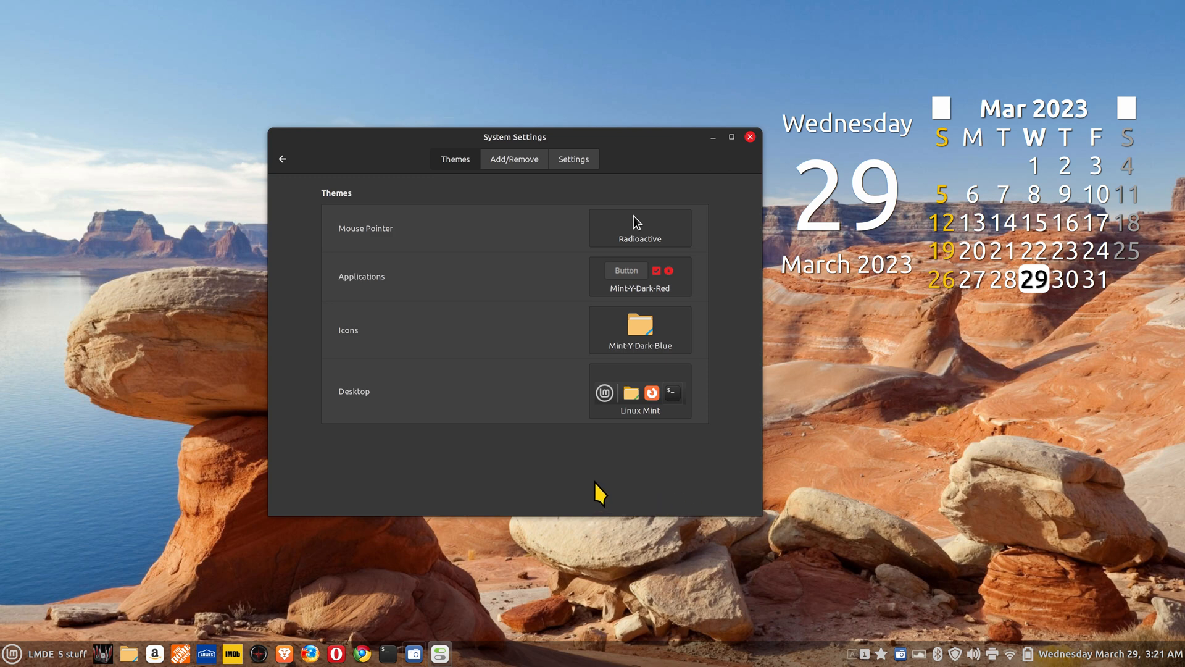
mouse_move(694, 184)
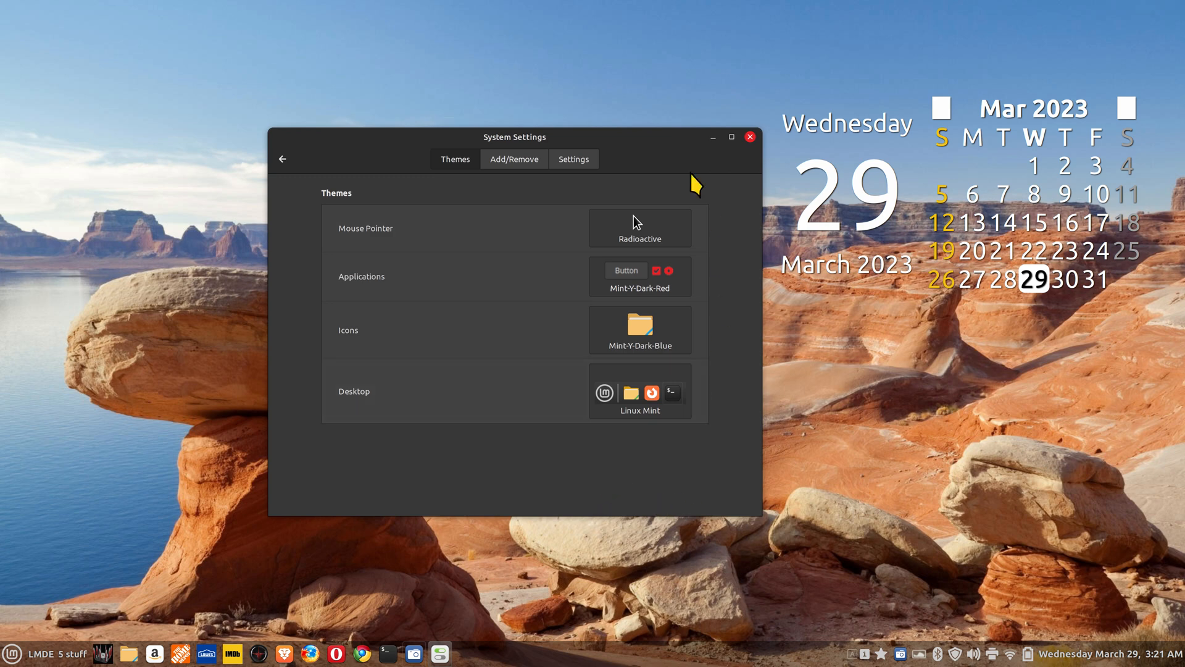
mouse_move(523, 465)
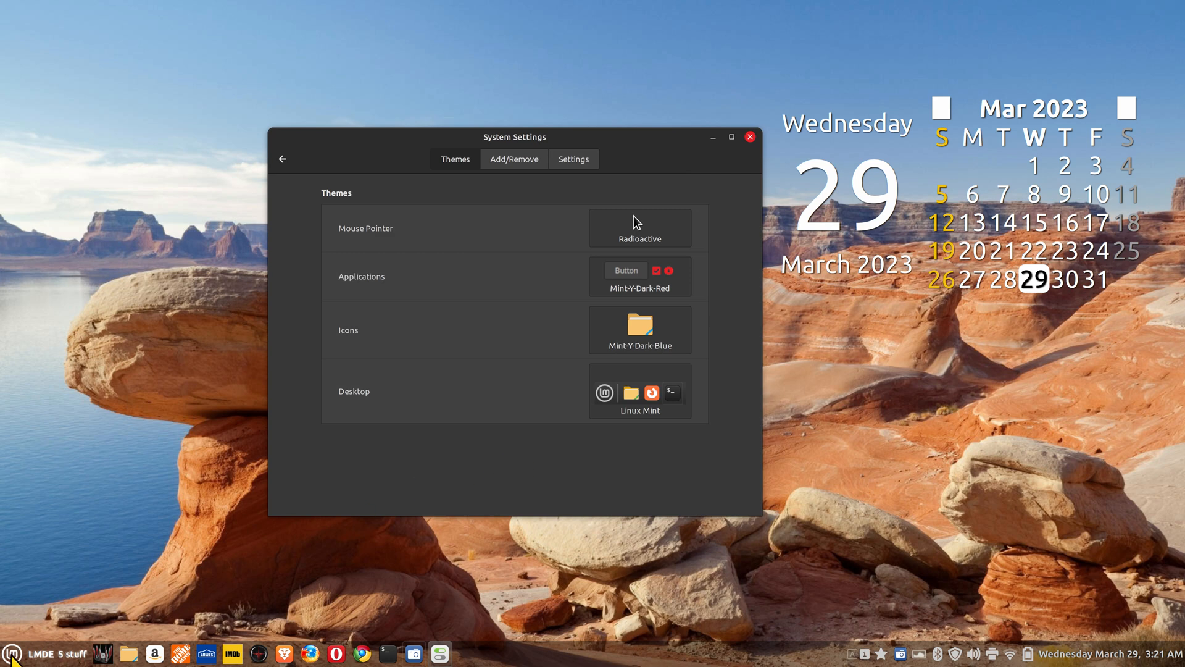
- Launch Screenshot from the menu search and place it beside the Themes settings
click(13, 654)
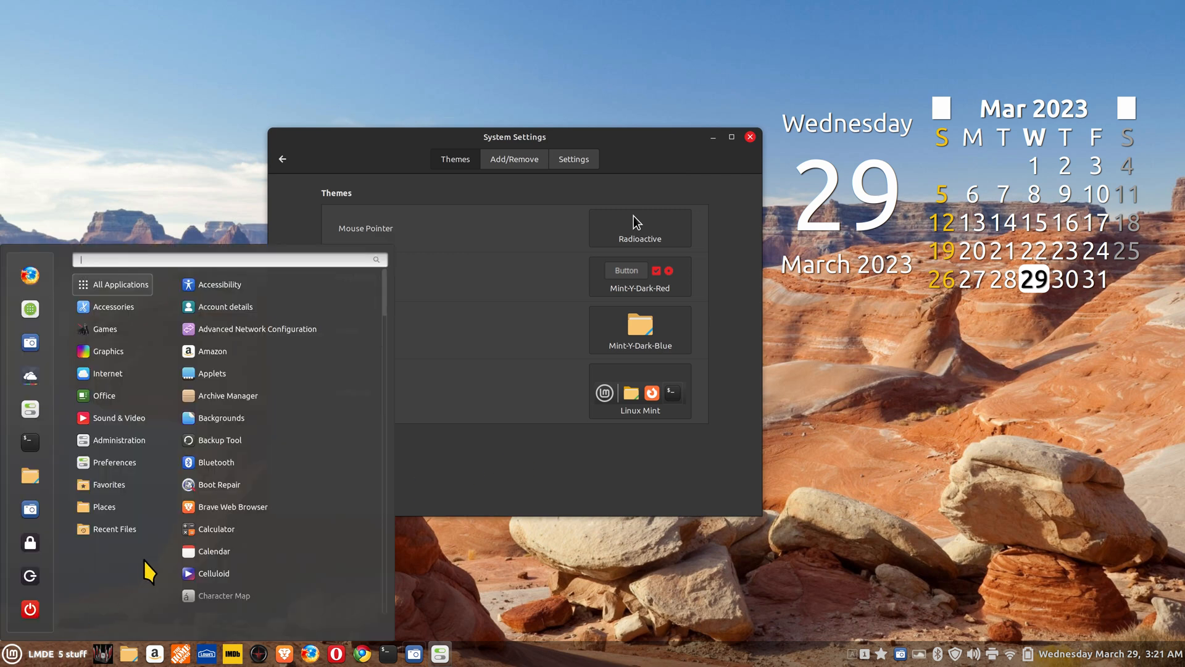
text(s)
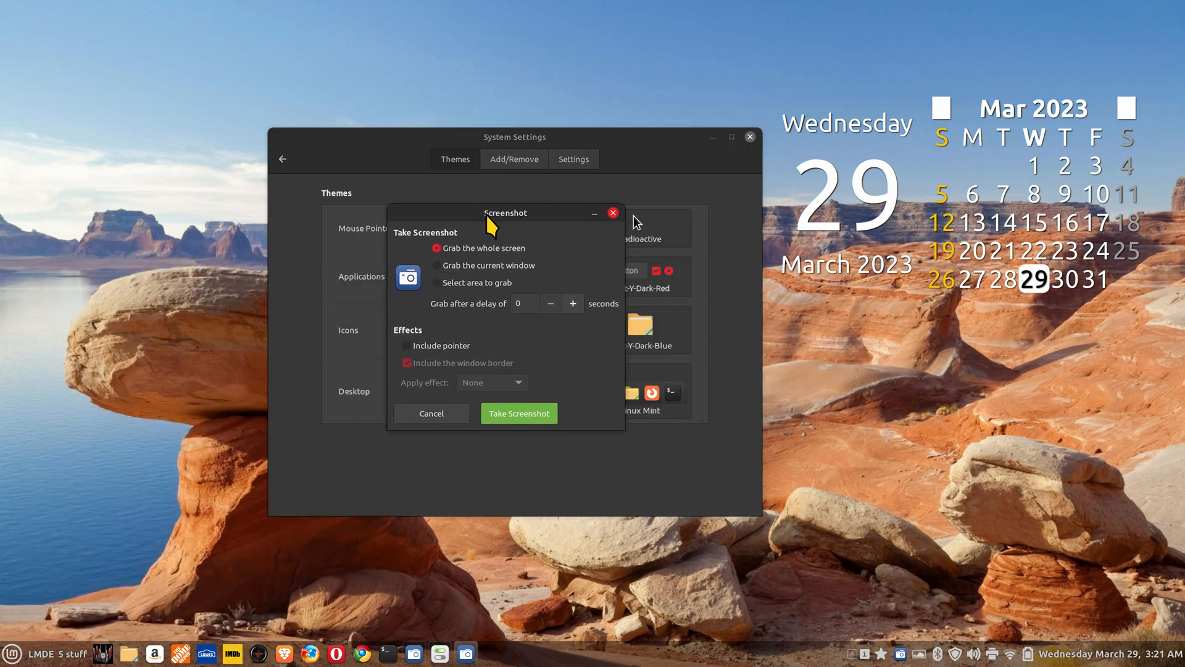
drag(505, 212, 924, 345)
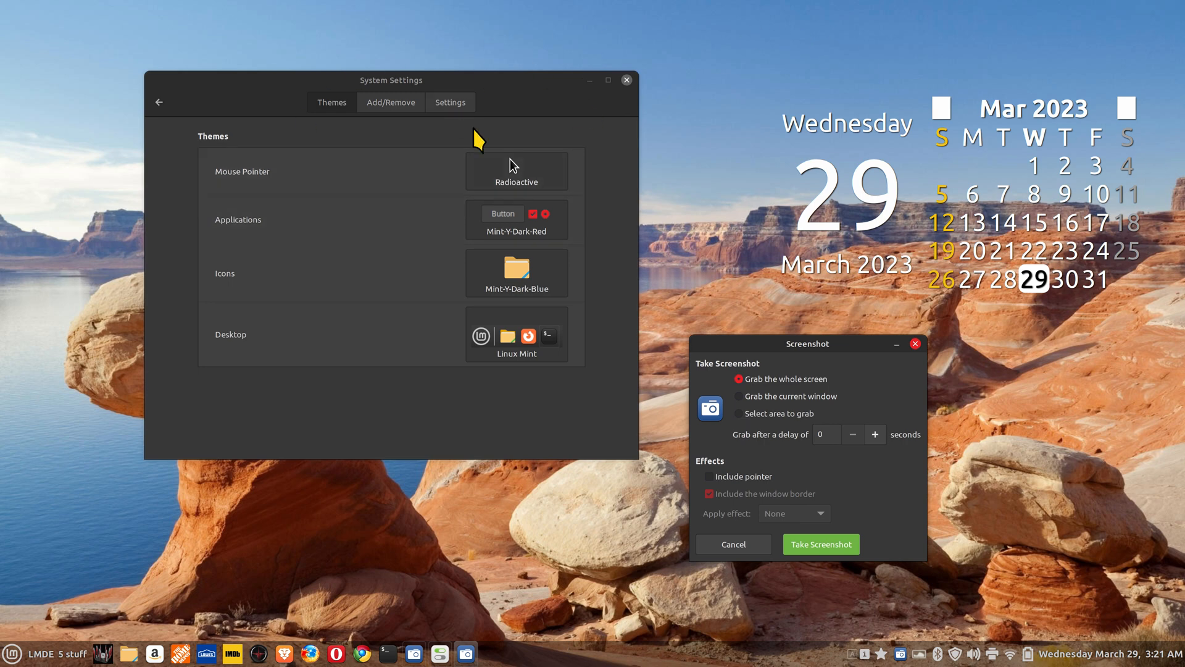
mouse_move(720, 107)
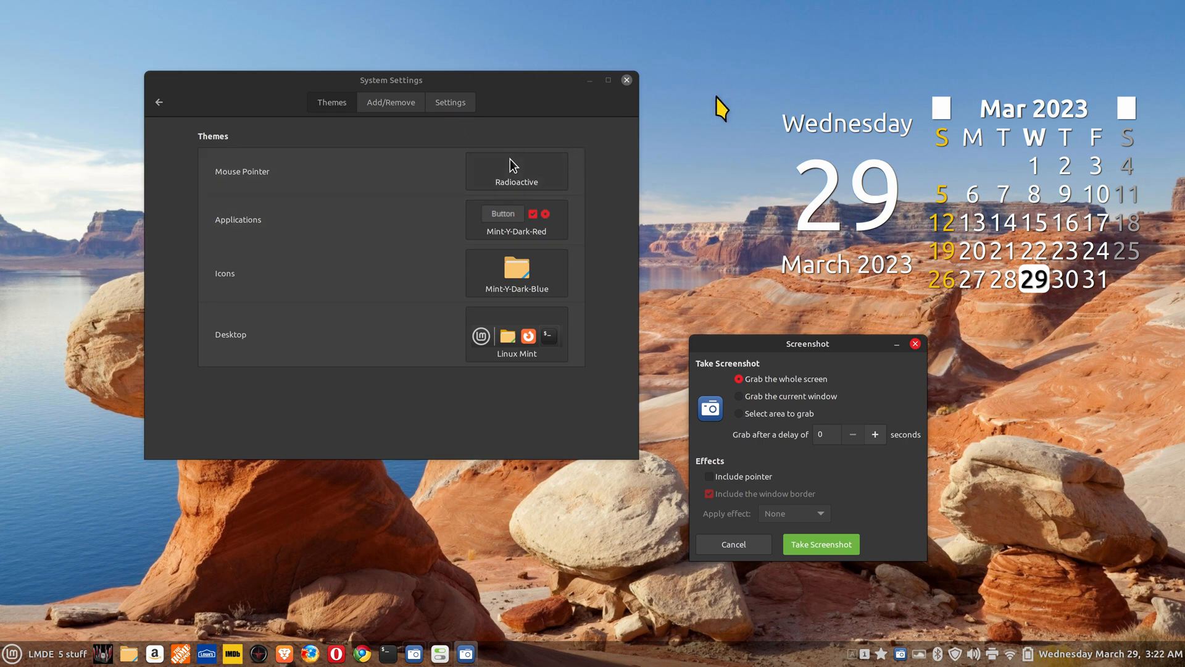
mouse_move(923, 400)
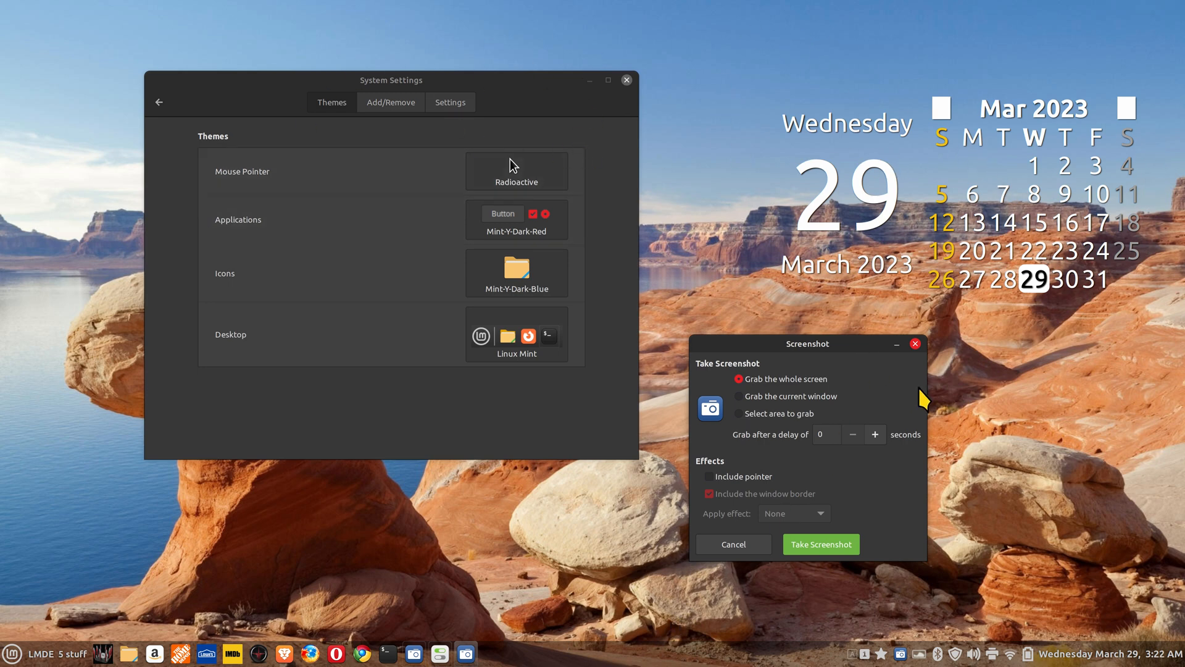
mouse_move(763, 408)
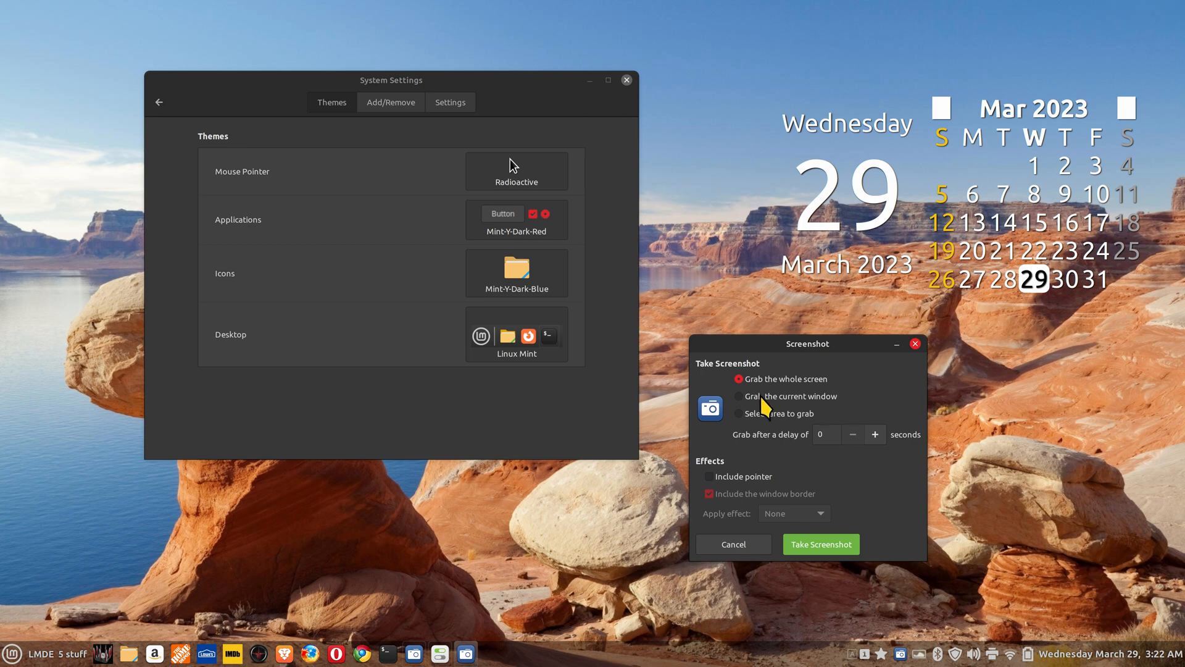
- Choose 'Grab the current window' and leave the pointer out of the capture
click(739, 395)
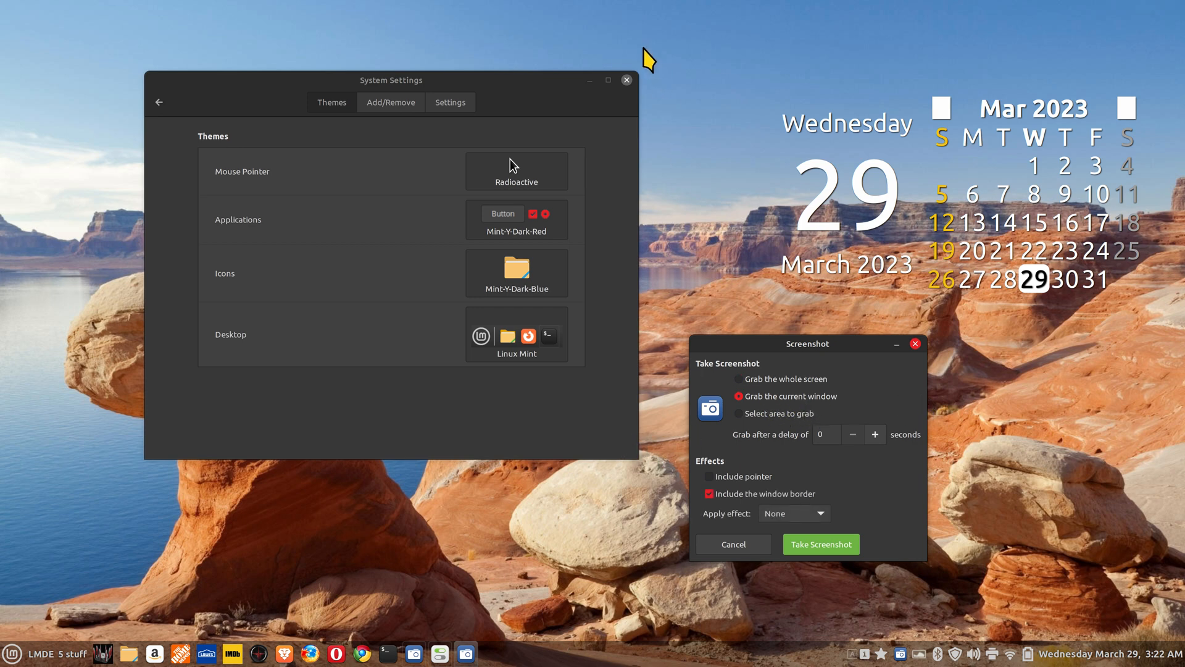
mouse_move(534, 181)
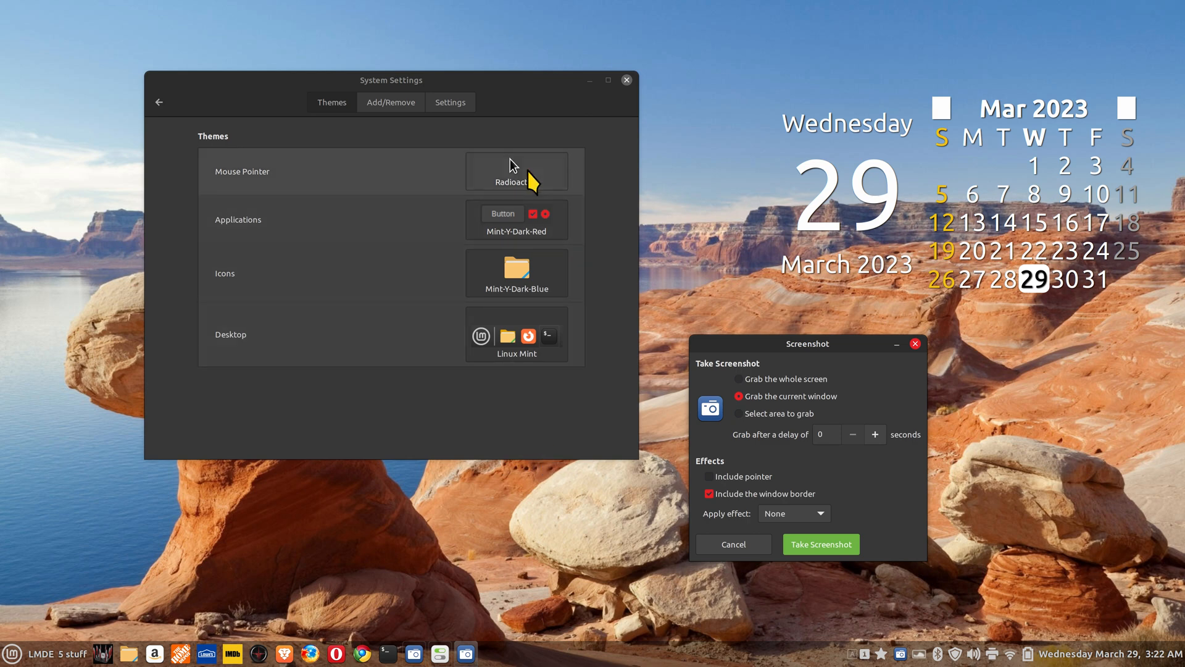
mouse_move(601, 224)
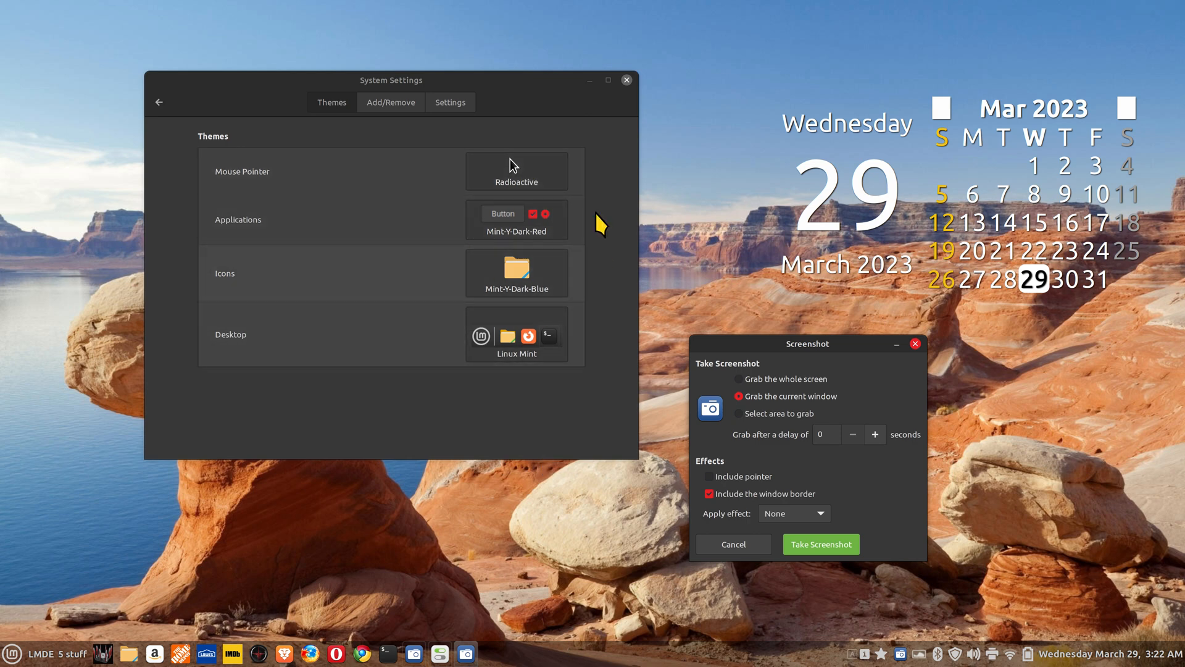
mouse_move(763, 429)
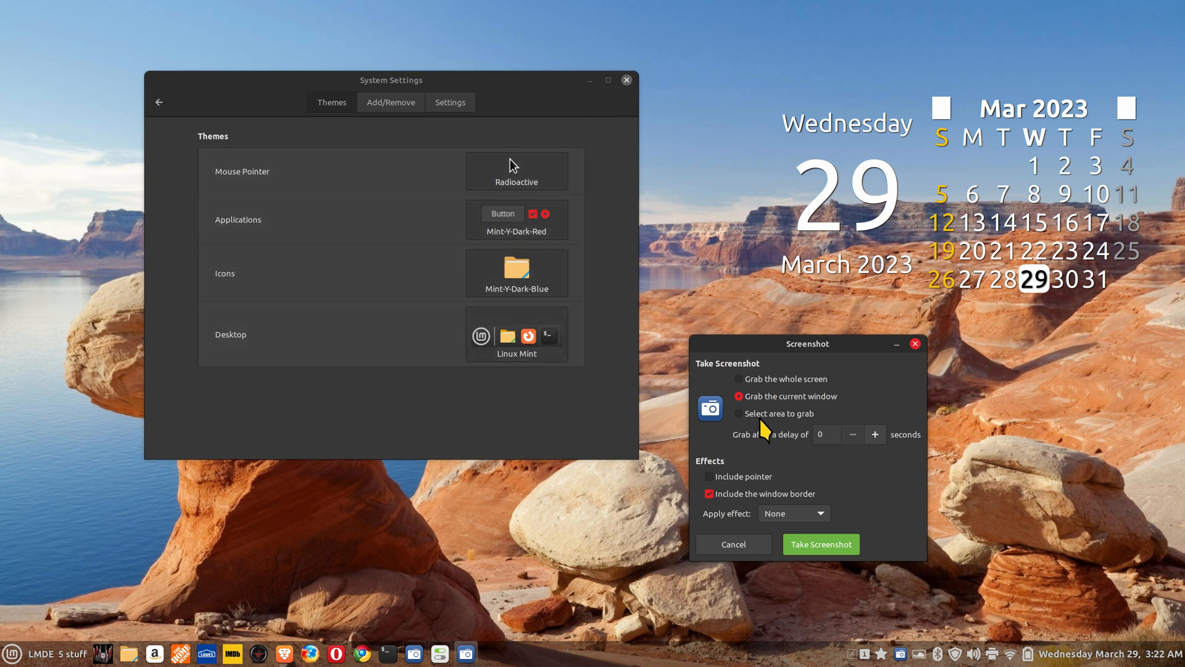
mouse_move(810, 445)
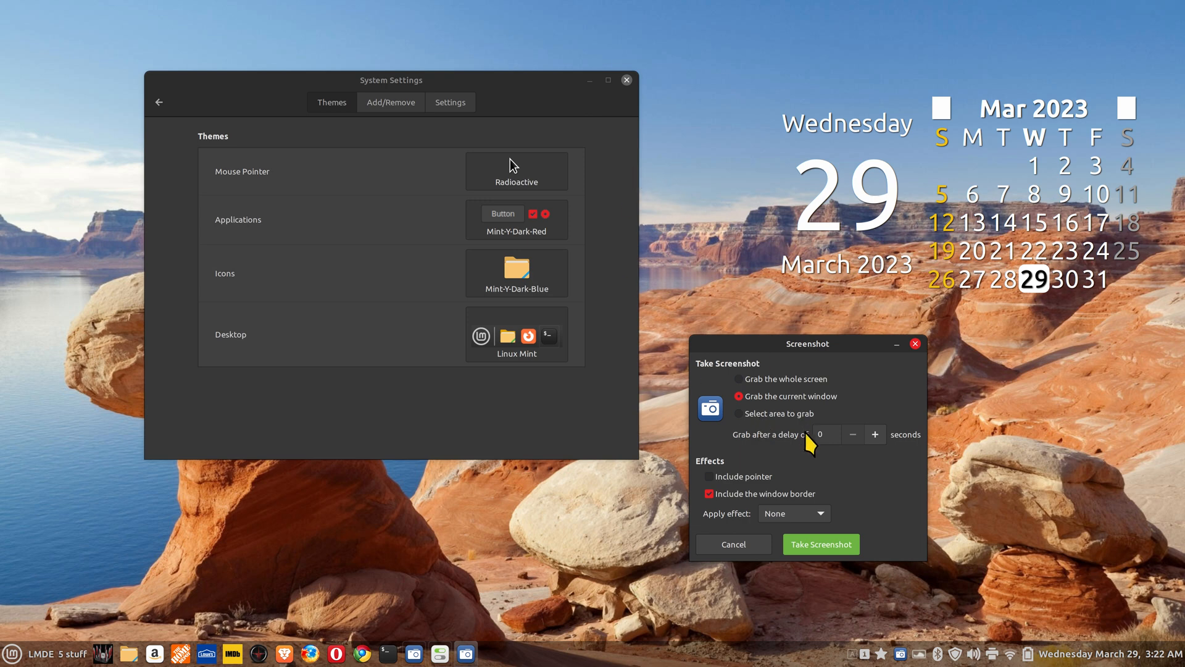
mouse_move(820, 163)
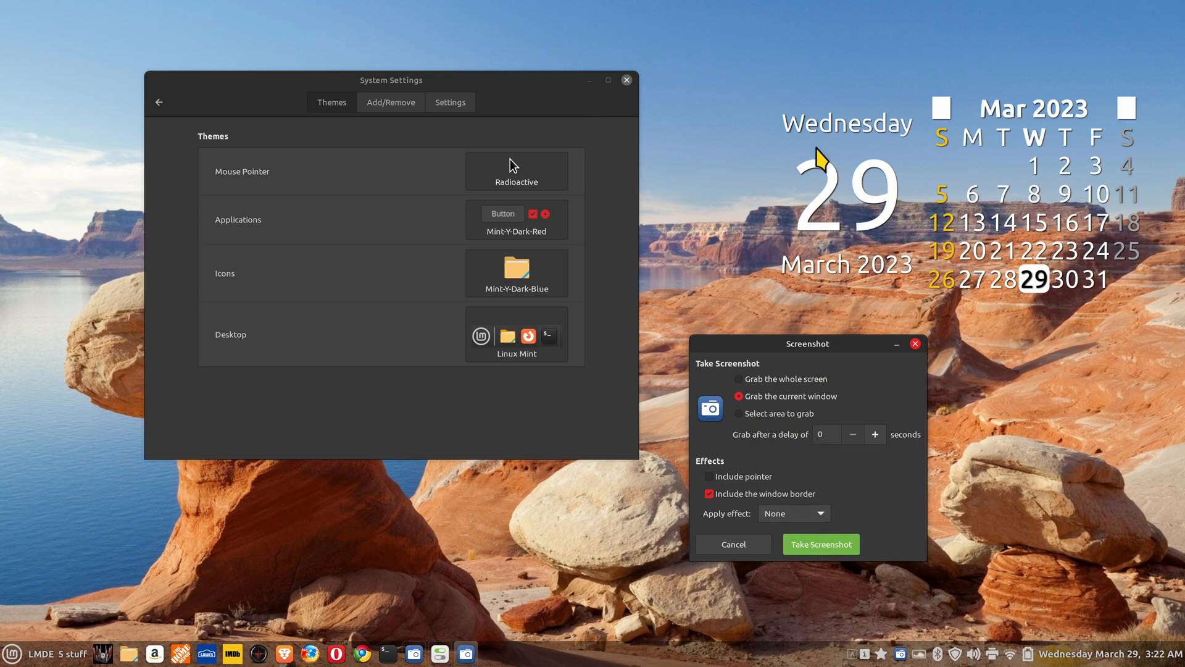
mouse_move(620, 550)
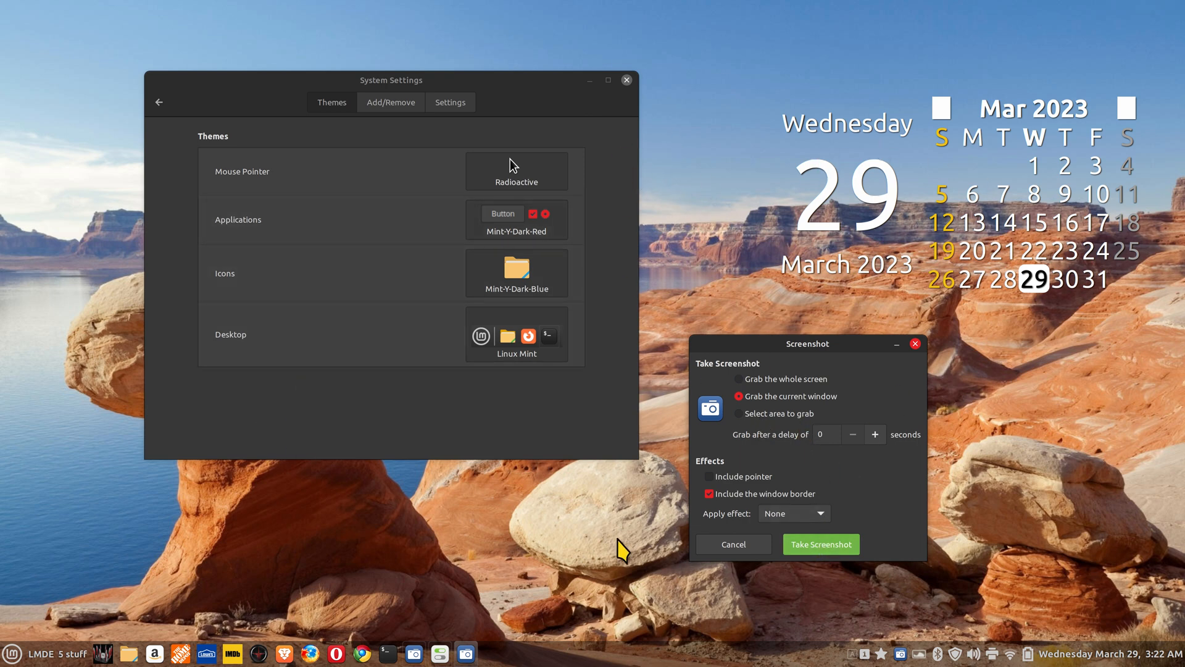
mouse_move(792, 410)
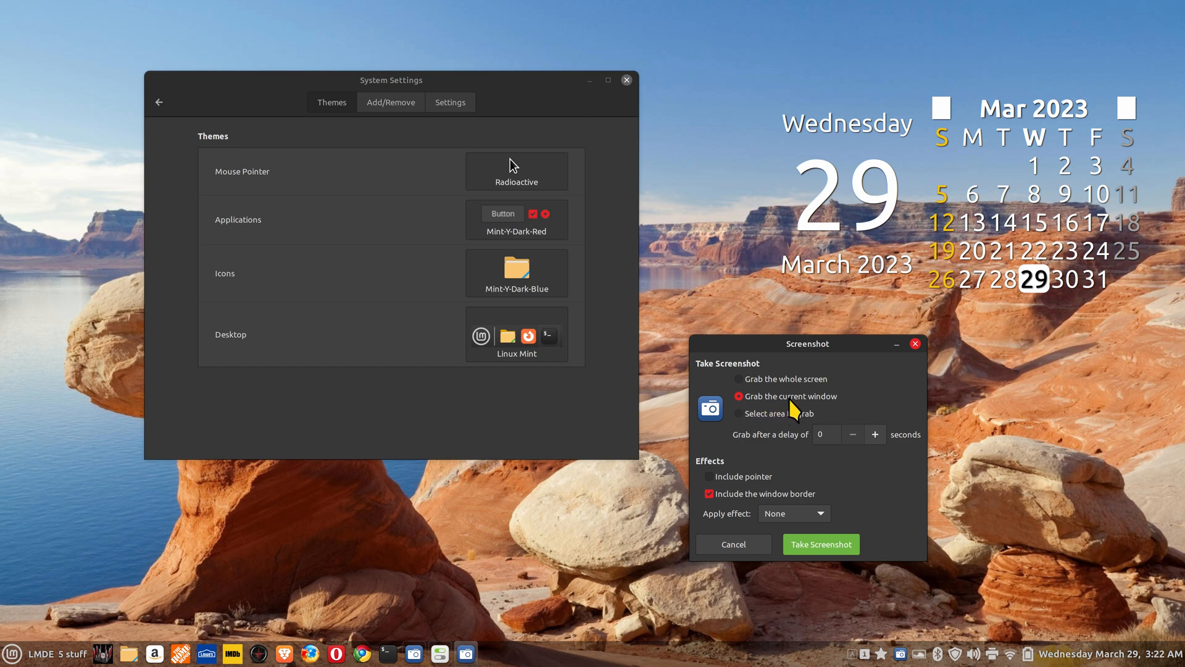
mouse_move(806, 428)
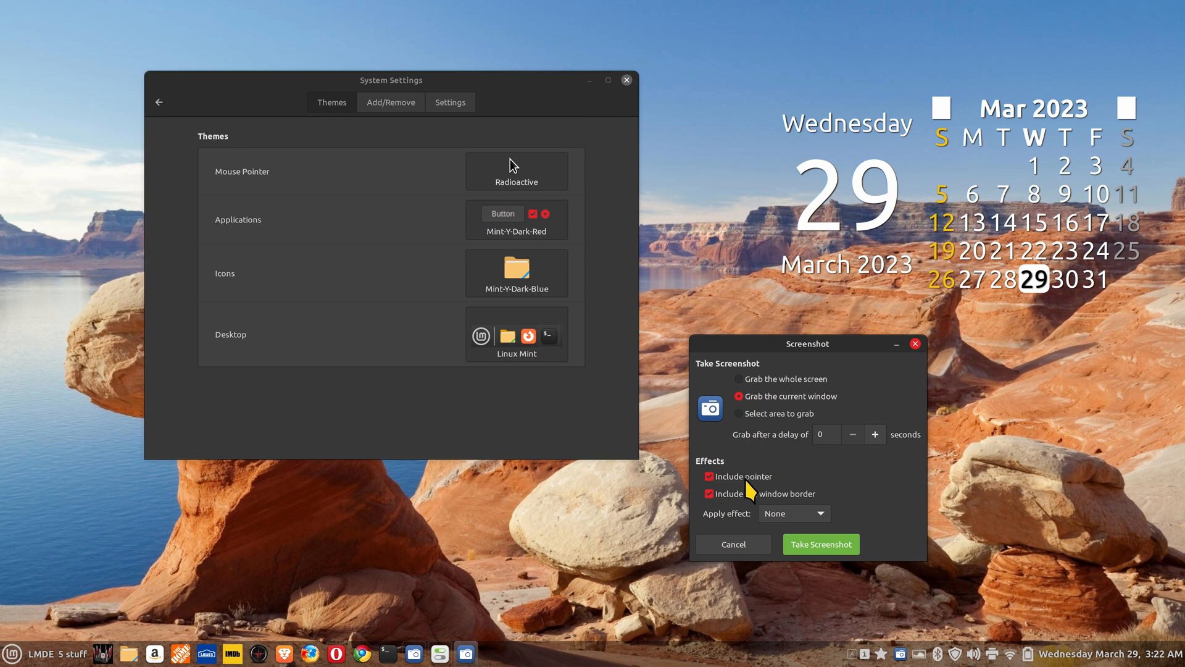
click(709, 477)
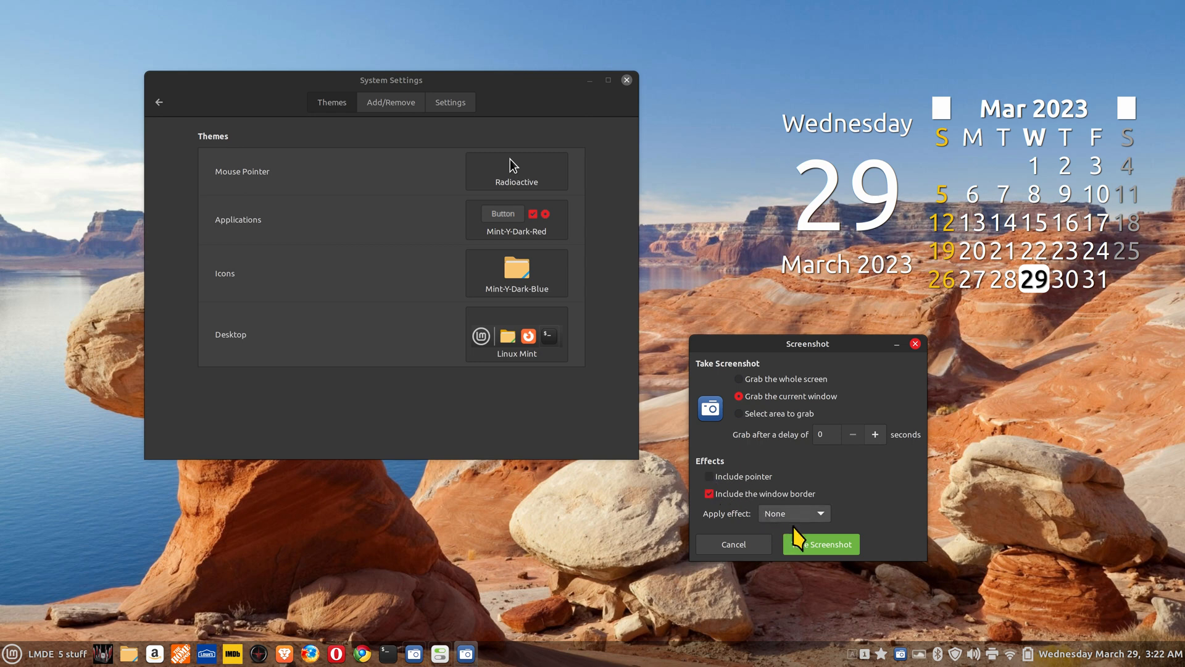
mouse_move(878, 513)
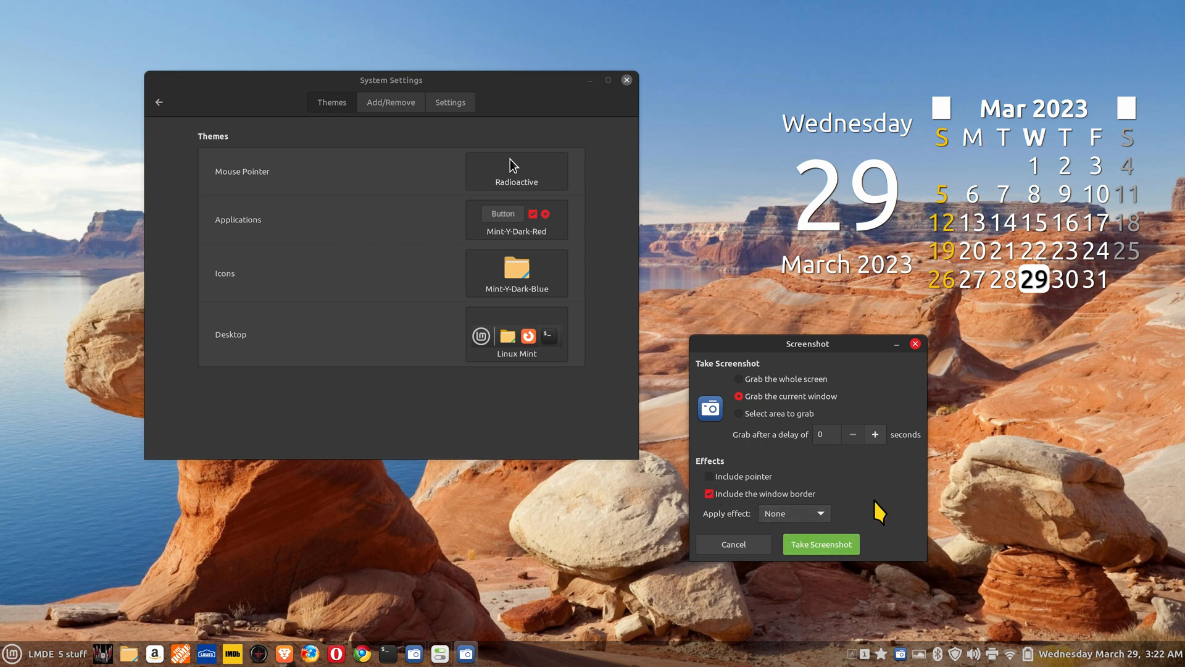
mouse_move(879, 495)
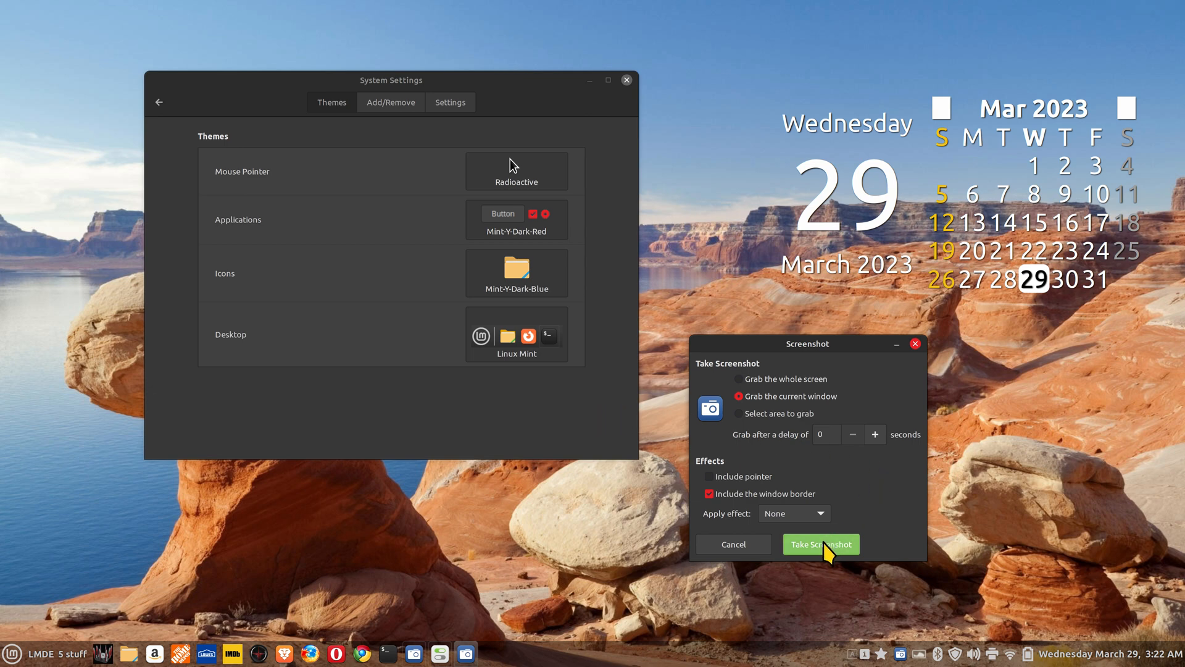
mouse_move(514, 167)
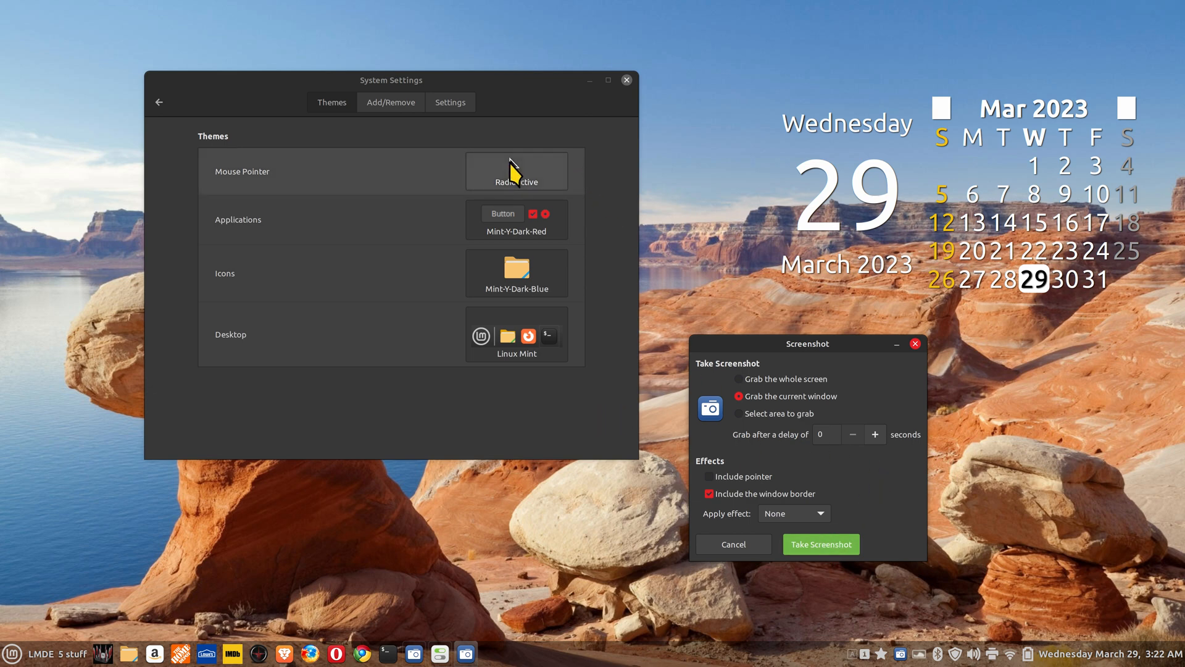
- Capture the Themes window and choose Desktop as the save folder
click(820, 544)
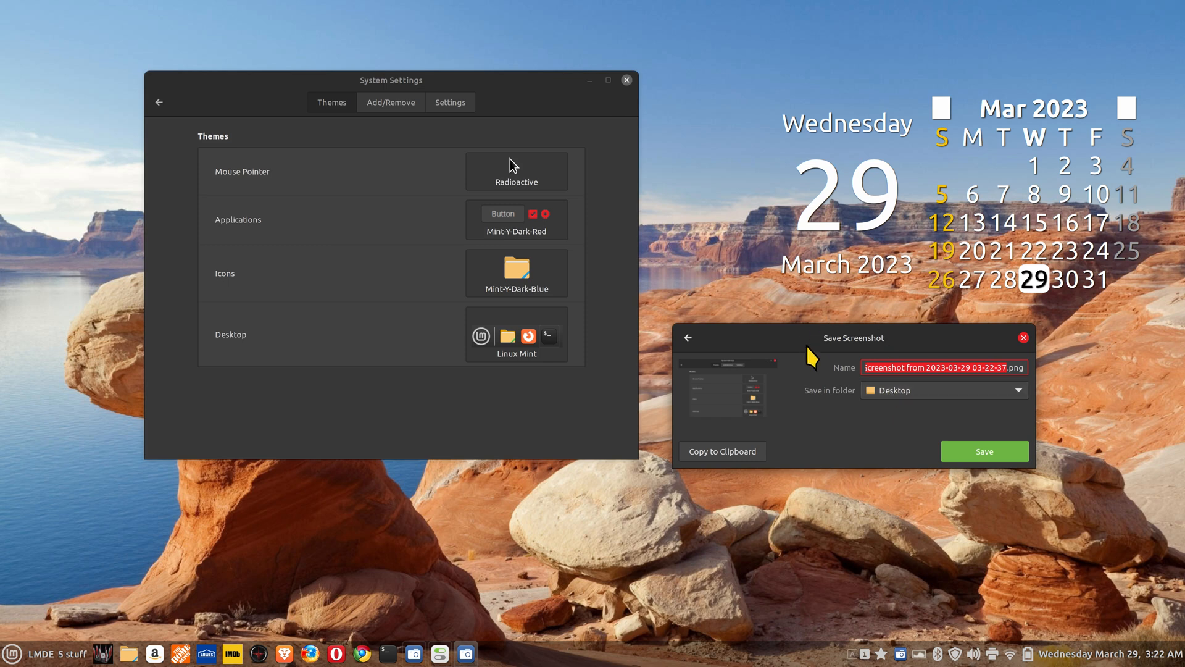
mouse_move(904, 396)
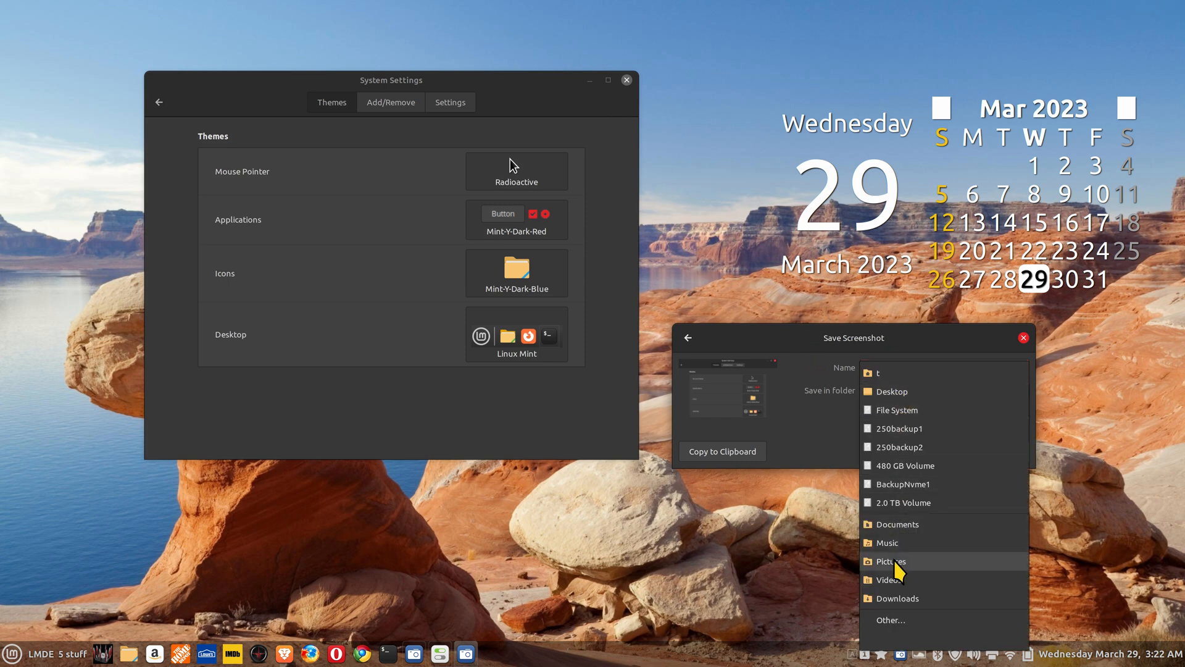
click(890, 392)
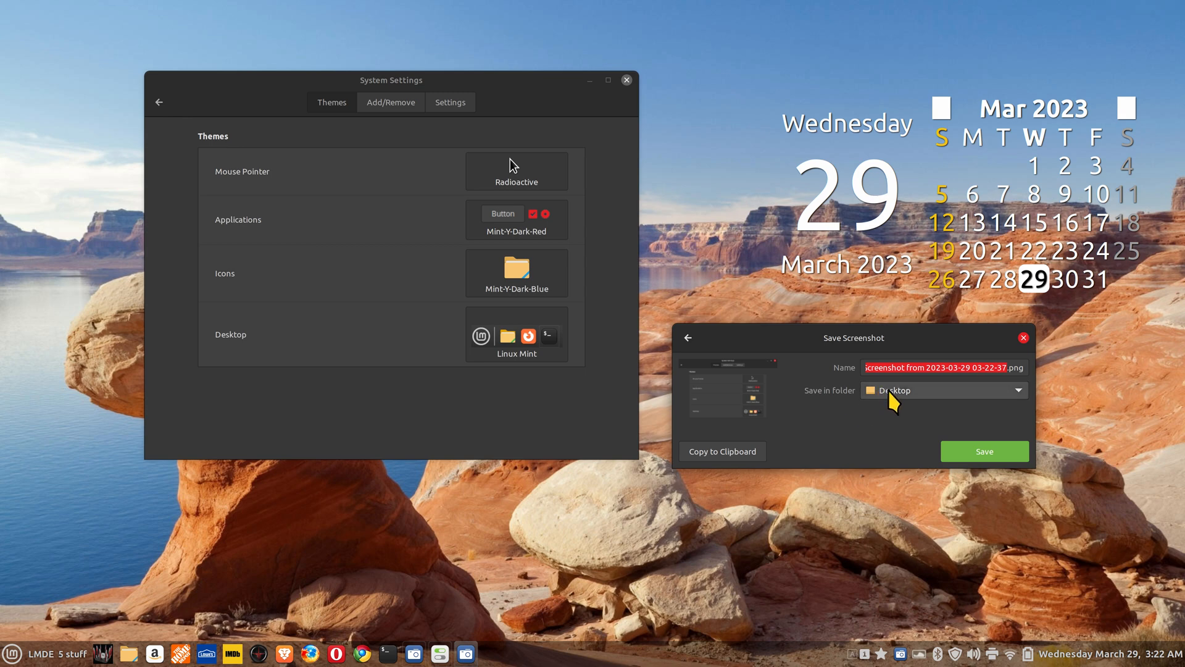
mouse_move(861, 412)
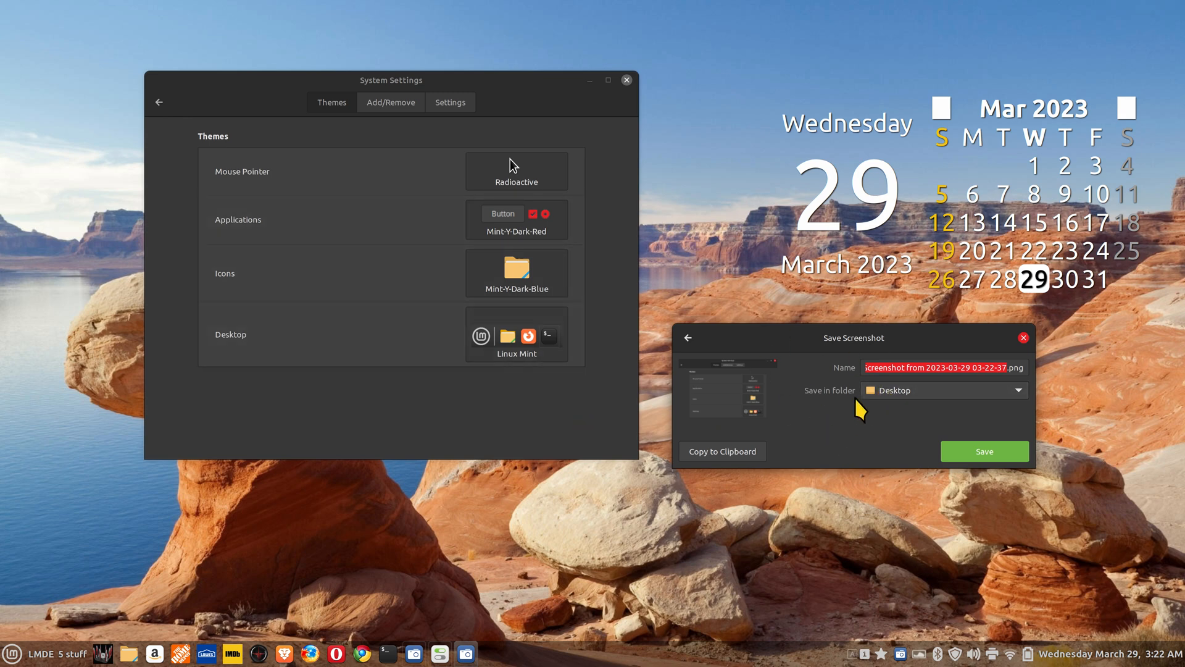
mouse_move(924, 403)
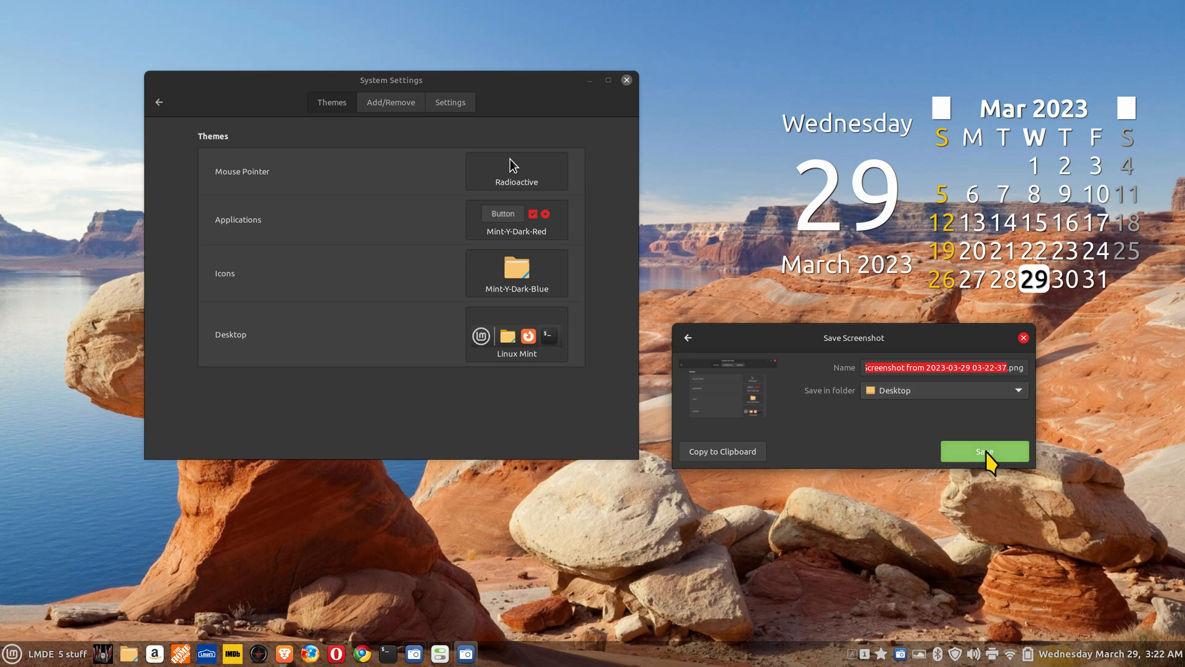
- Save the captured Themes window to the Desktop folder
click(984, 452)
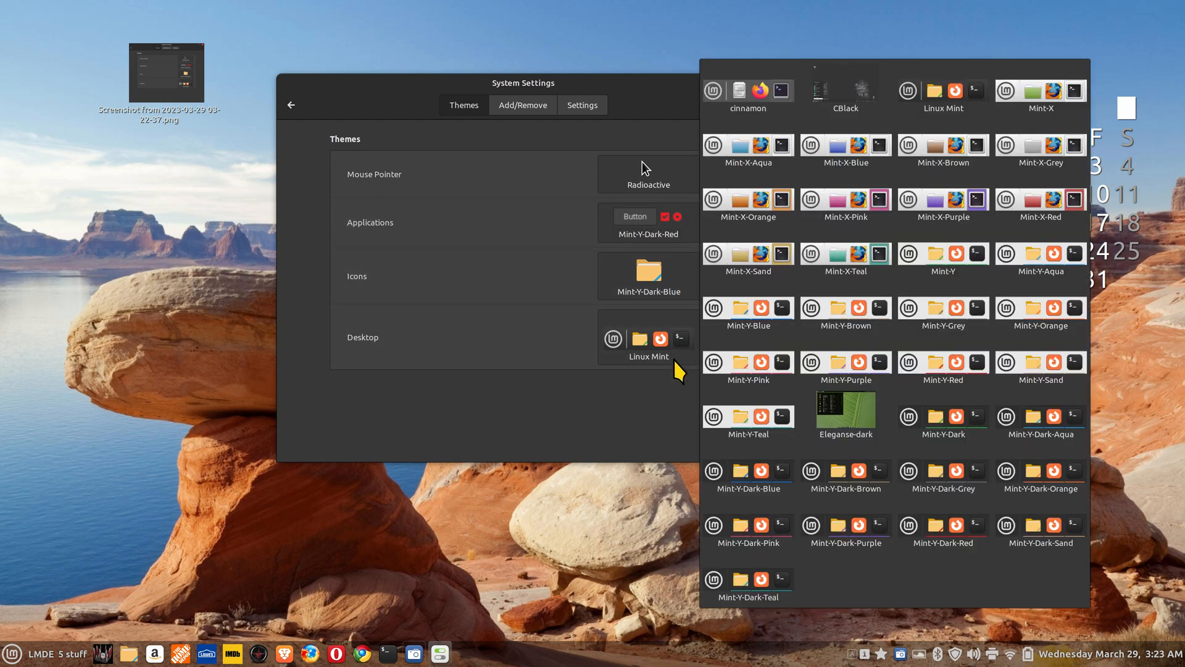
mouse_move(664, 414)
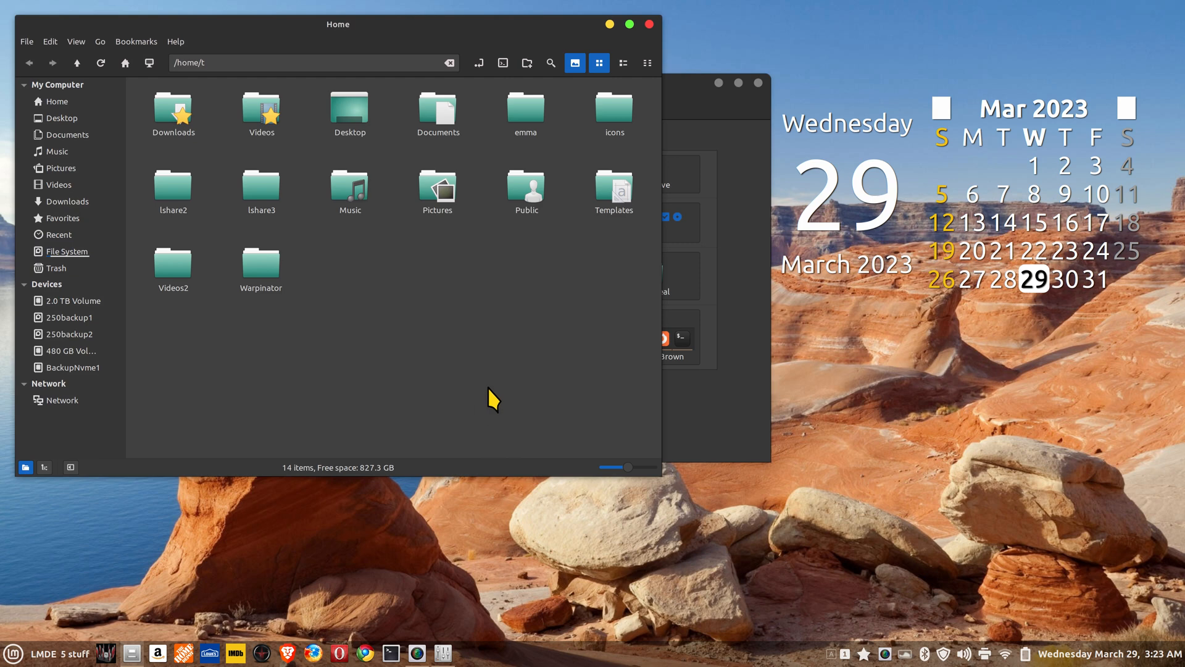
mouse_move(650, 29)
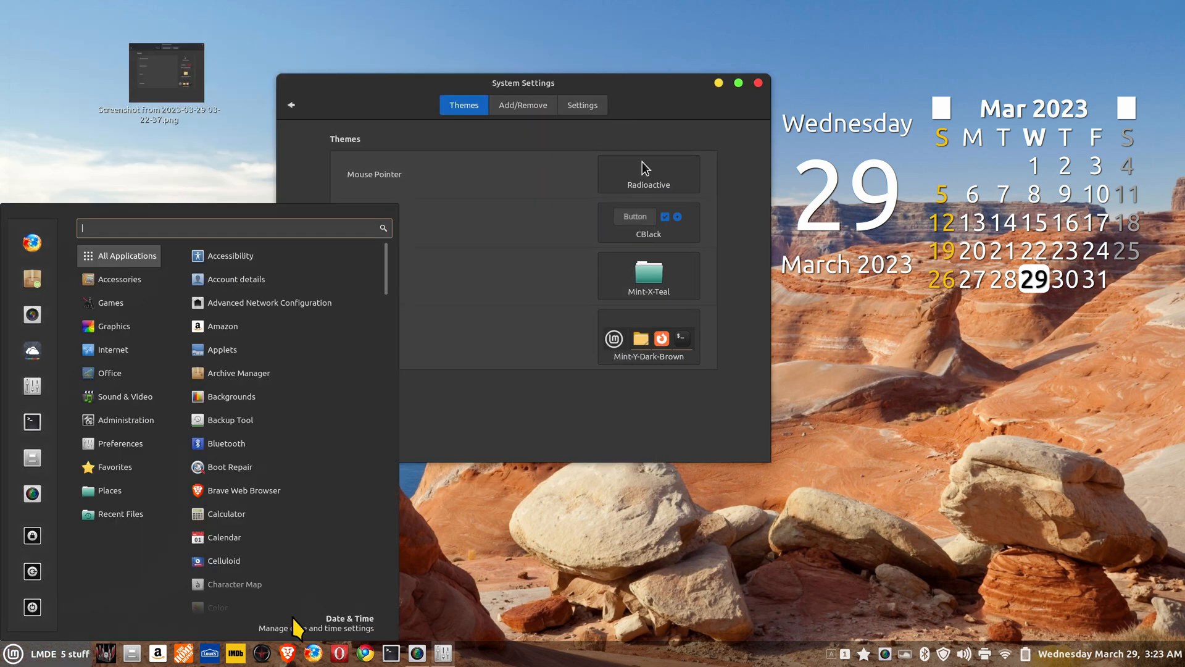
- Apply Mint-Y-Dark-Red applications, HighContrast icons and Mint-Y-Dark-Pink desktop, then list downloadable themes
click(118, 513)
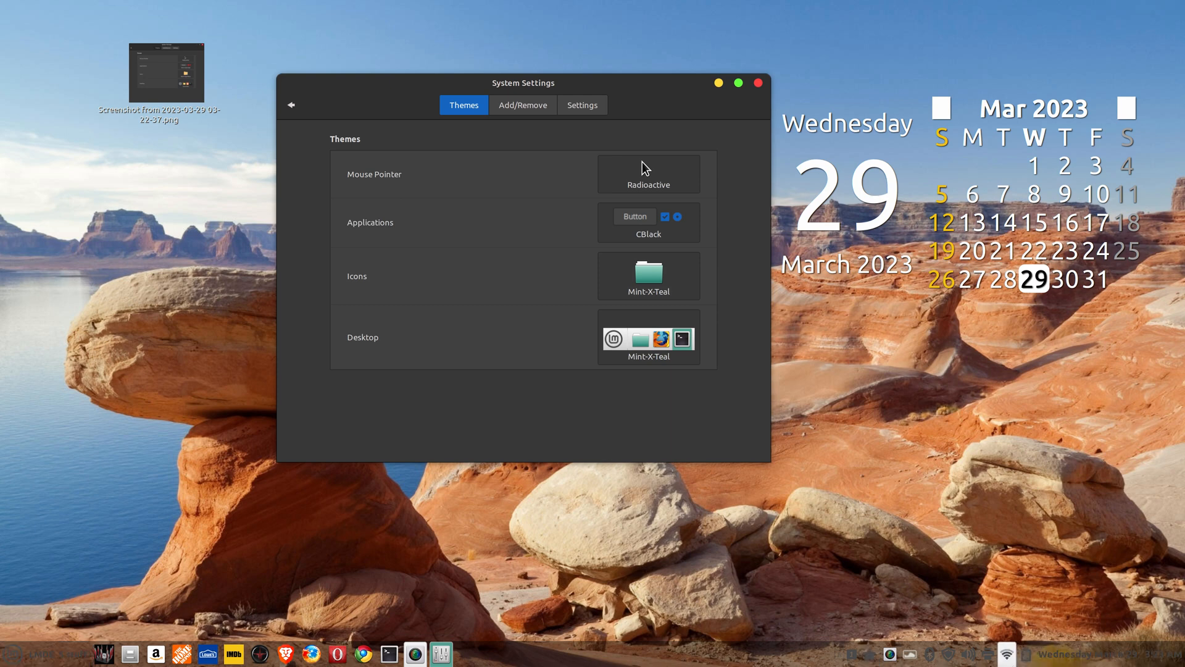
click(10, 655)
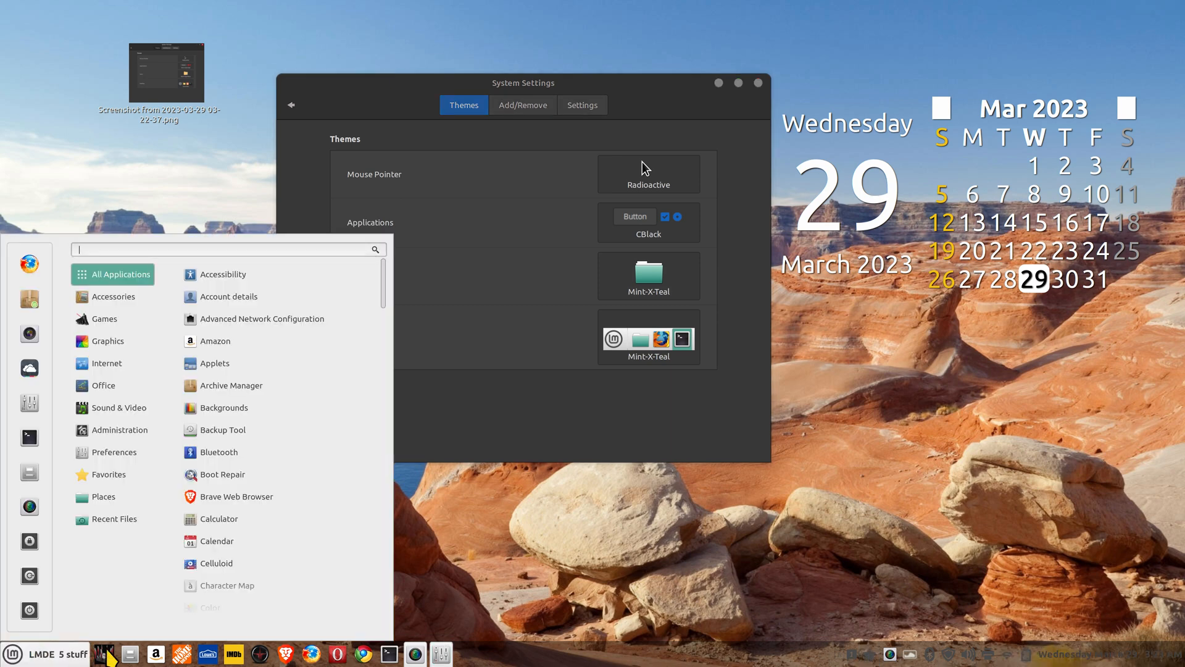
click(649, 223)
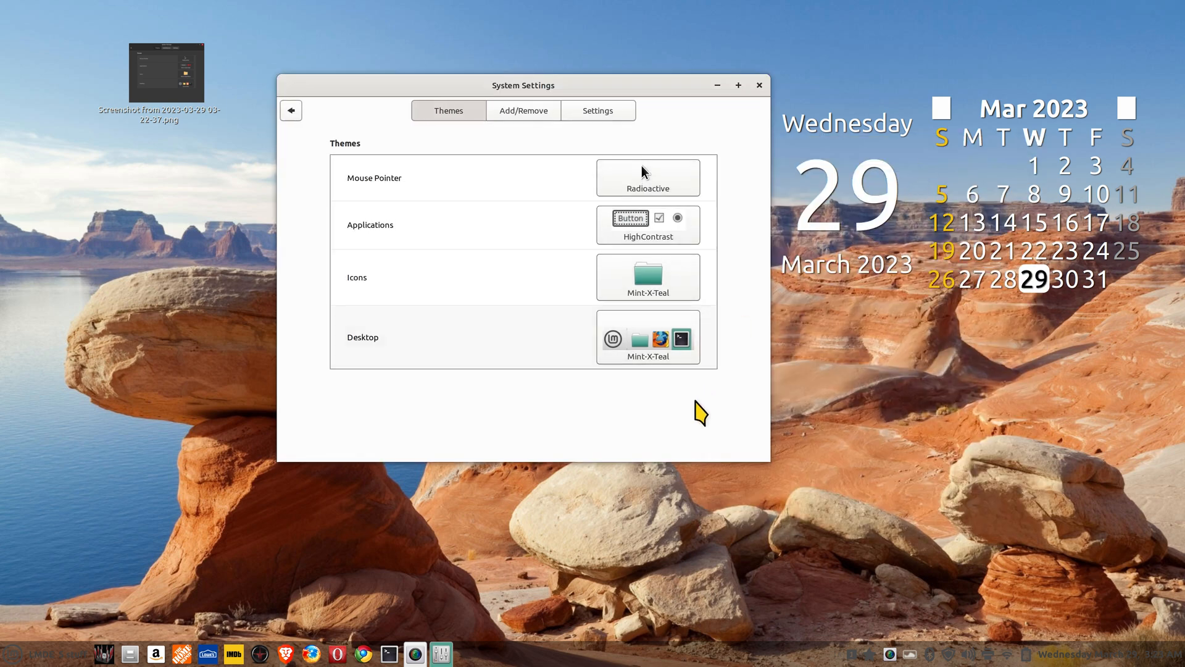
mouse_move(248, 617)
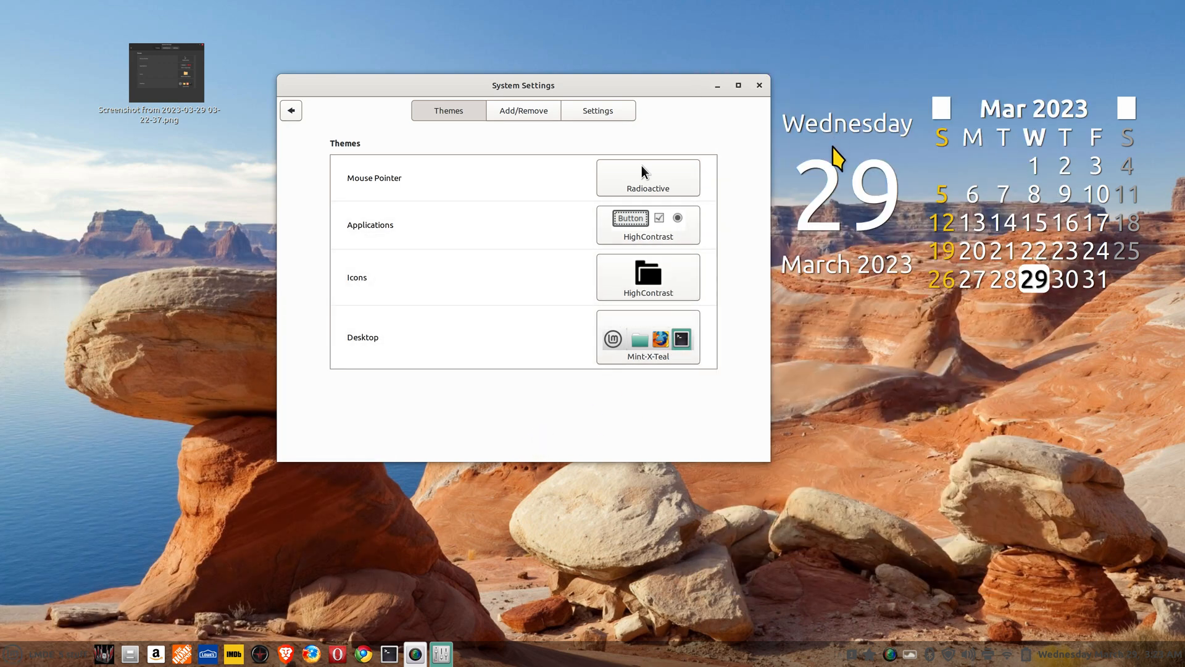
click(13, 654)
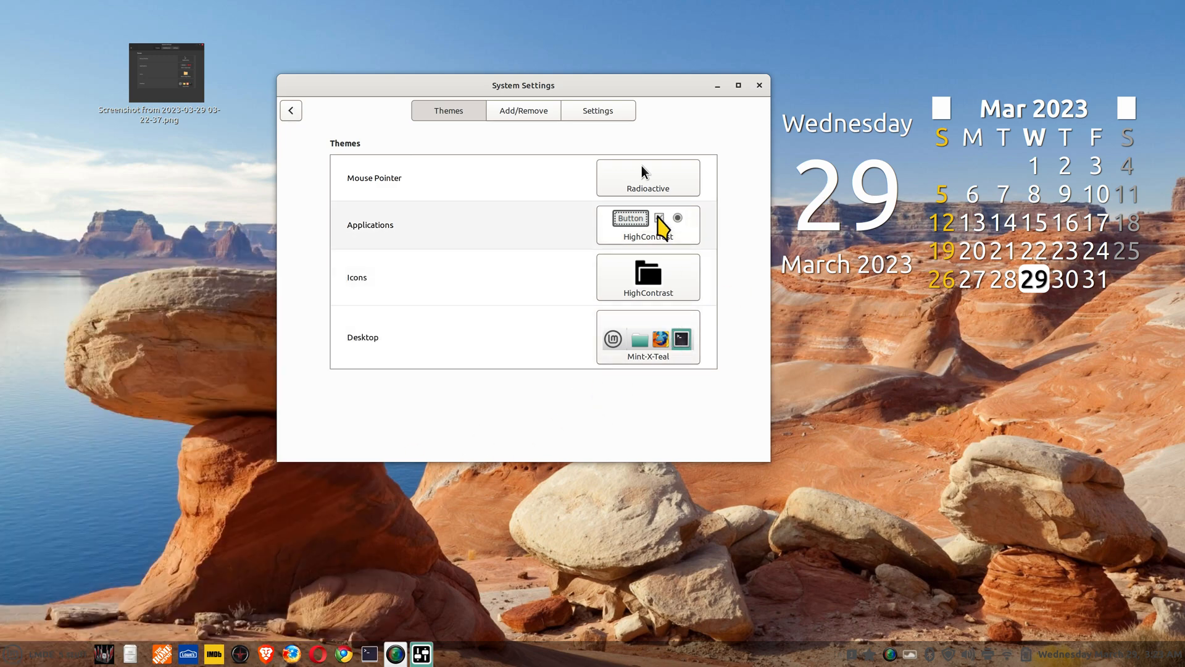
click(647, 225)
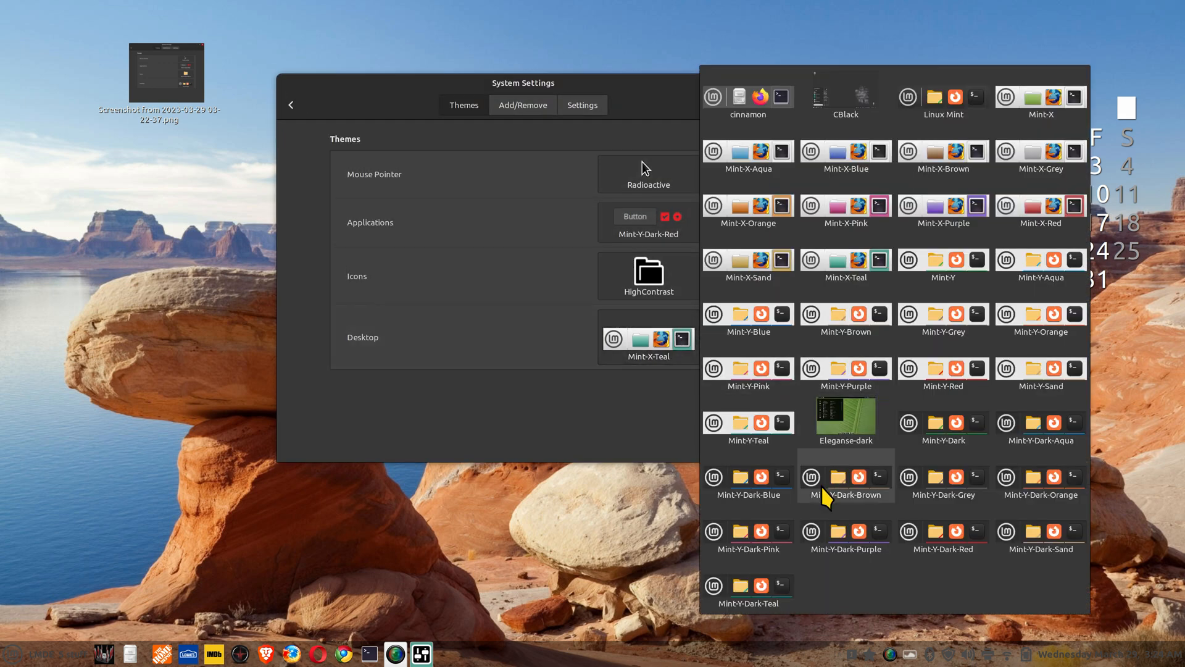
click(844, 484)
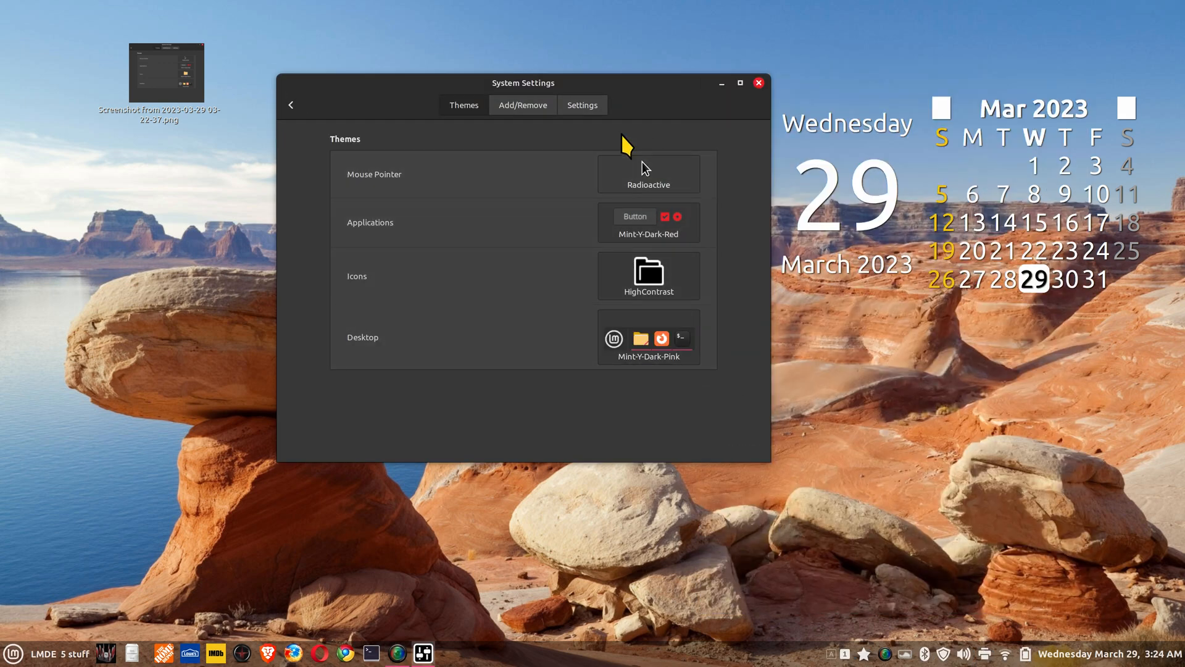
click(521, 105)
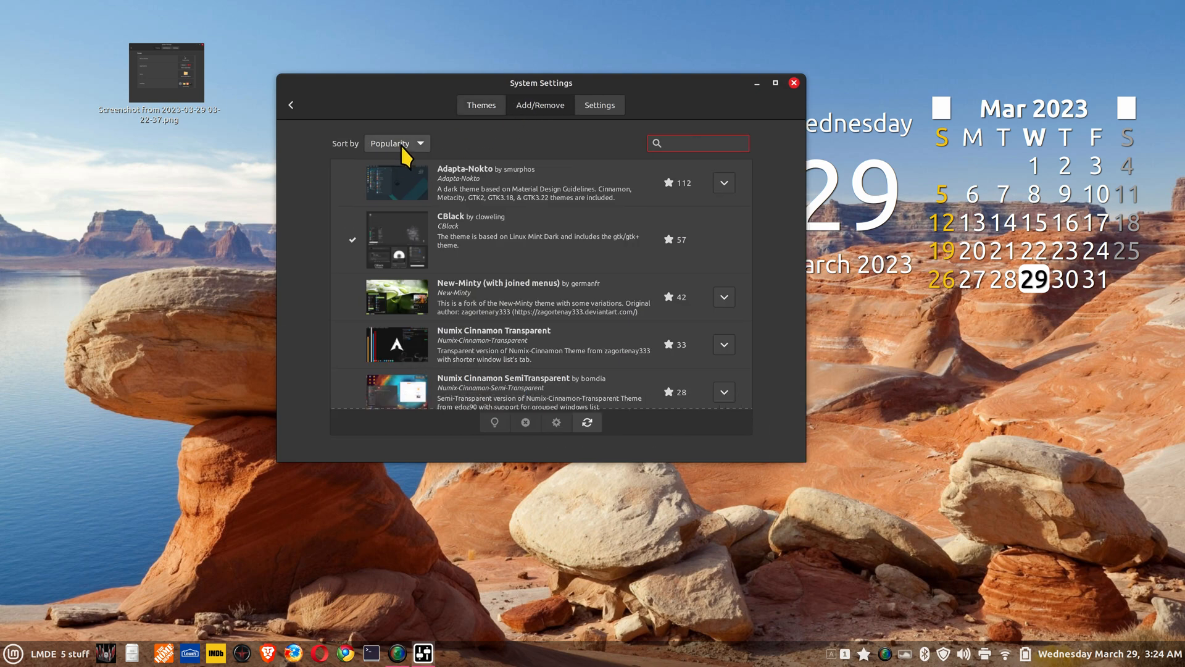
- Sort the downloadable desktop themes by name and browse the list
click(396, 143)
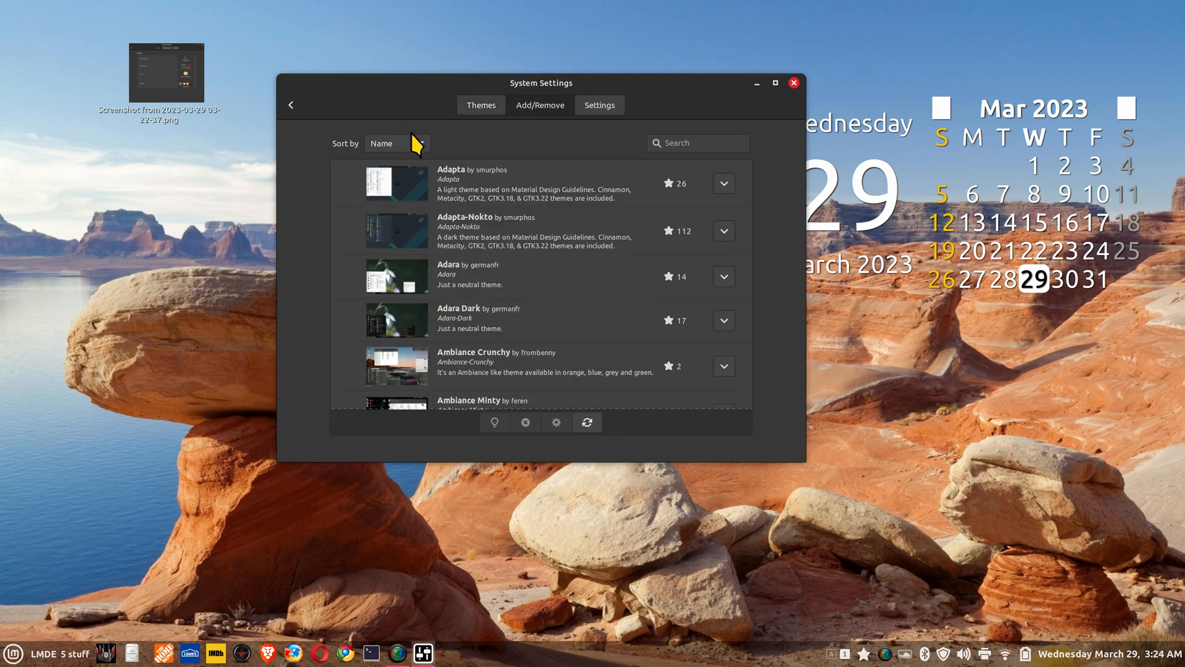
click(395, 144)
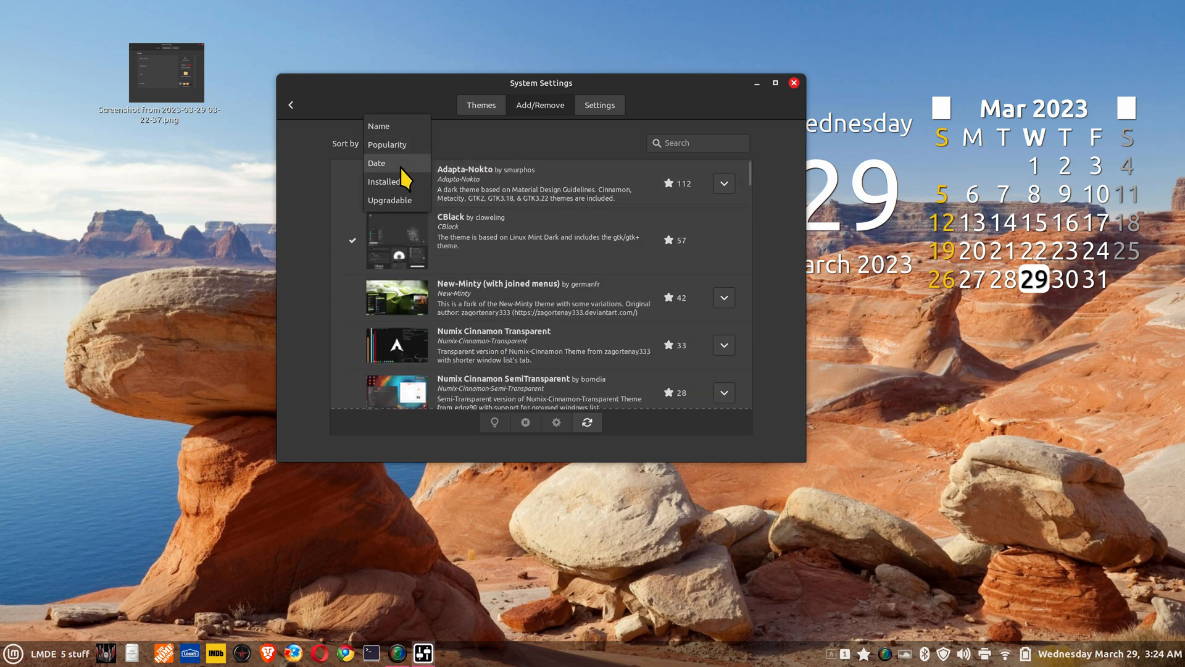
click(383, 182)
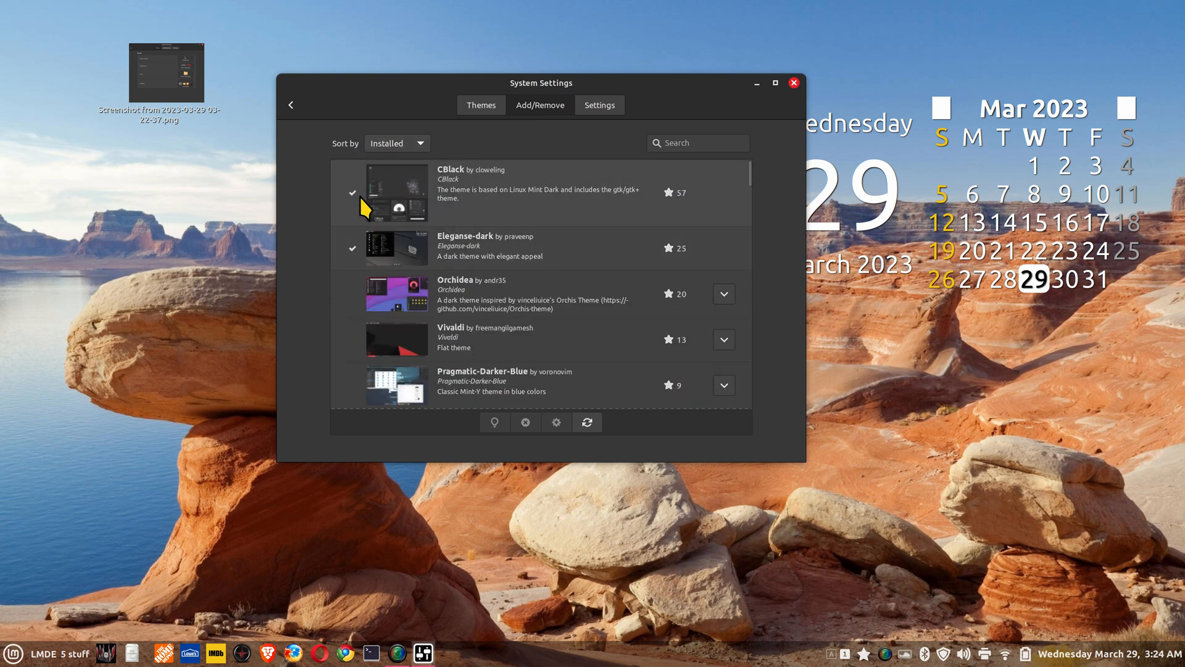
click(395, 143)
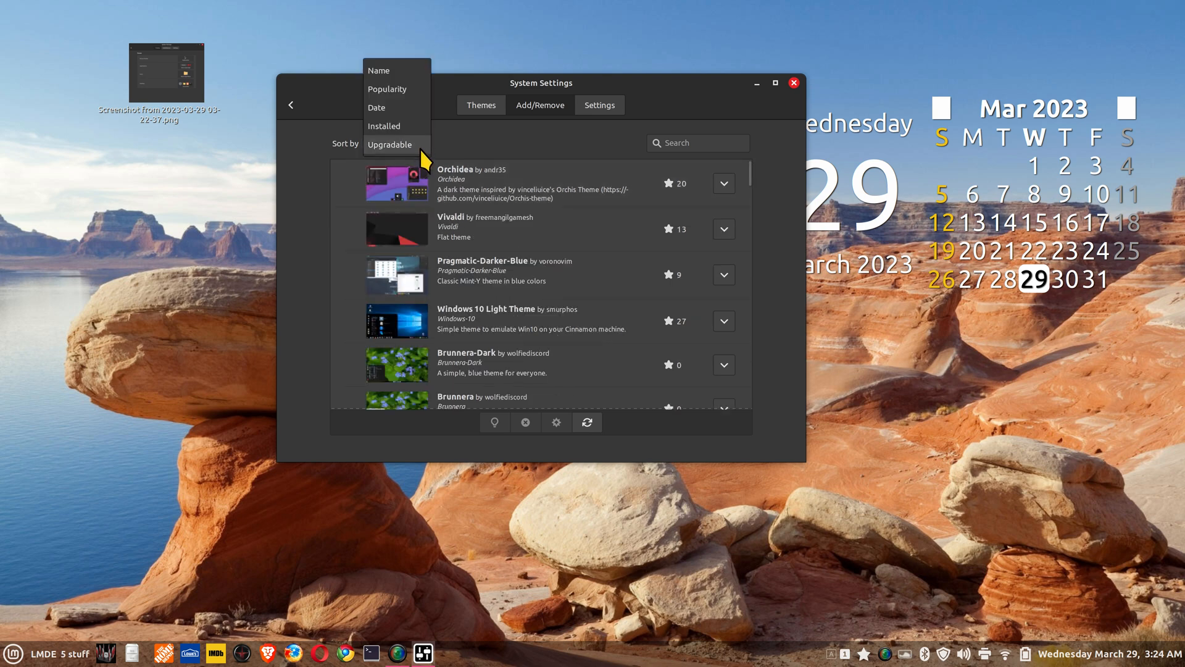
click(378, 70)
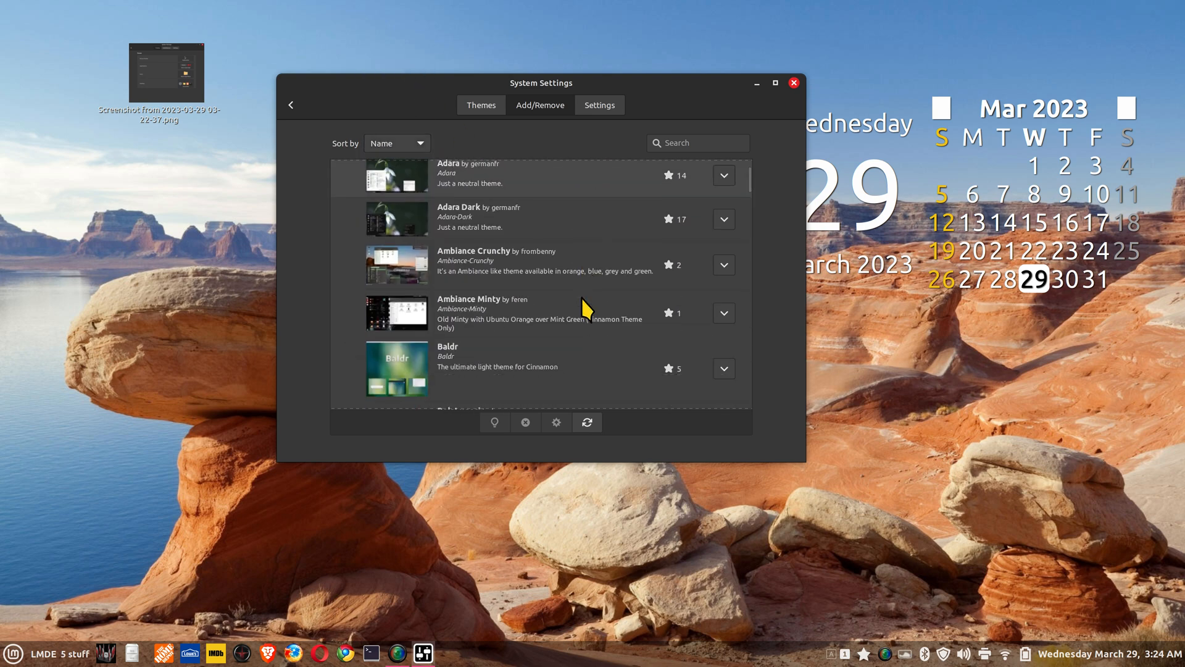
scroll(down, 3)
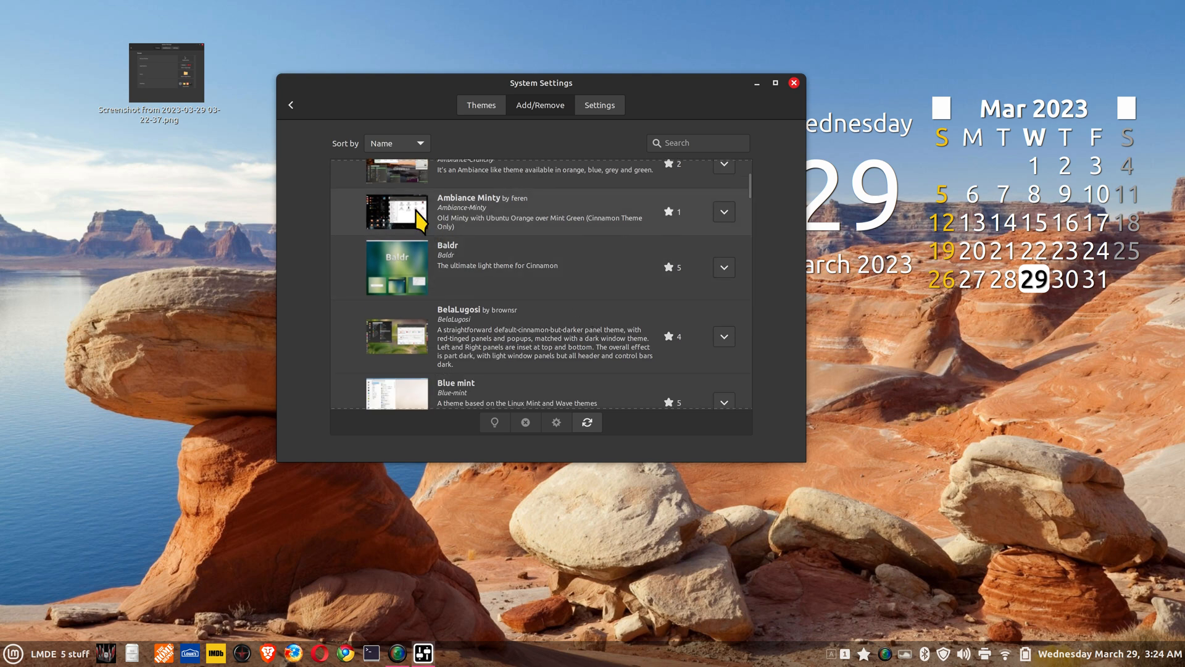
- Install the Ambiance-Minty desktop theme, then select CGreen in the list
click(722, 211)
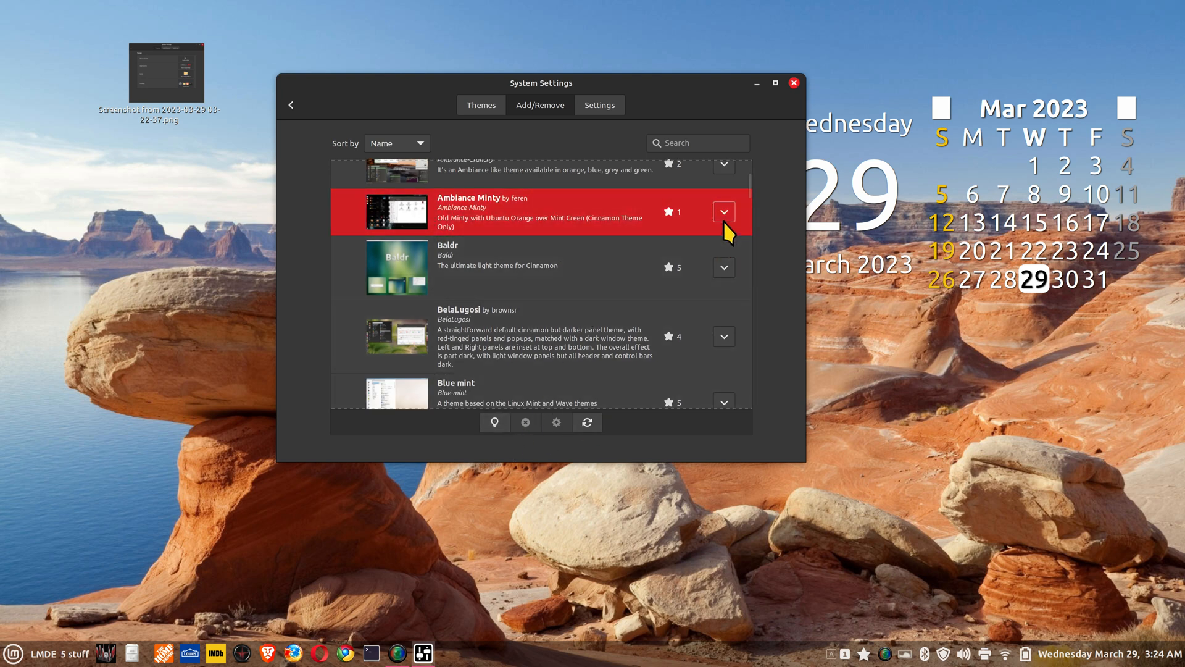
click(723, 211)
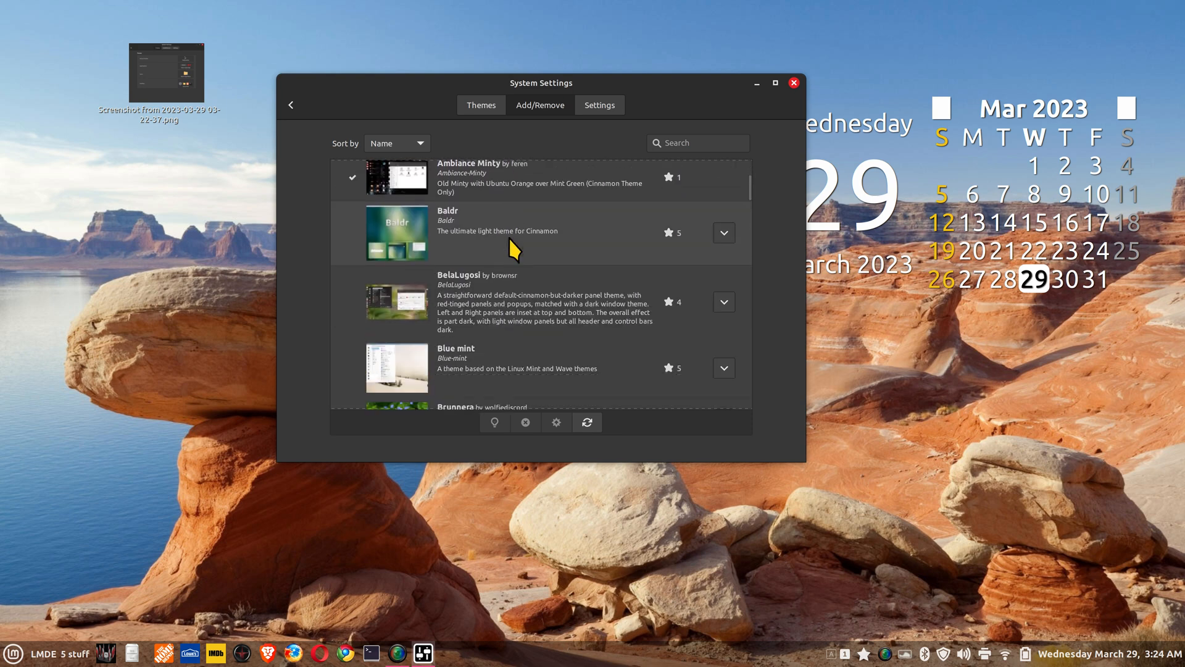
scroll(down, 3)
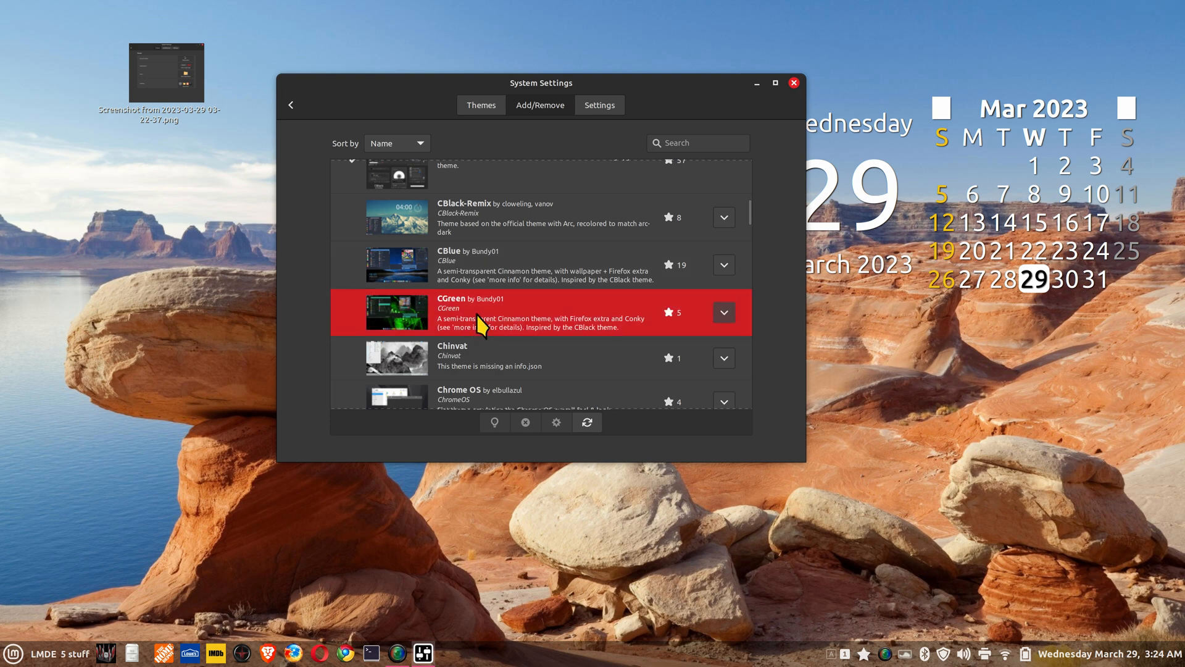
click(723, 313)
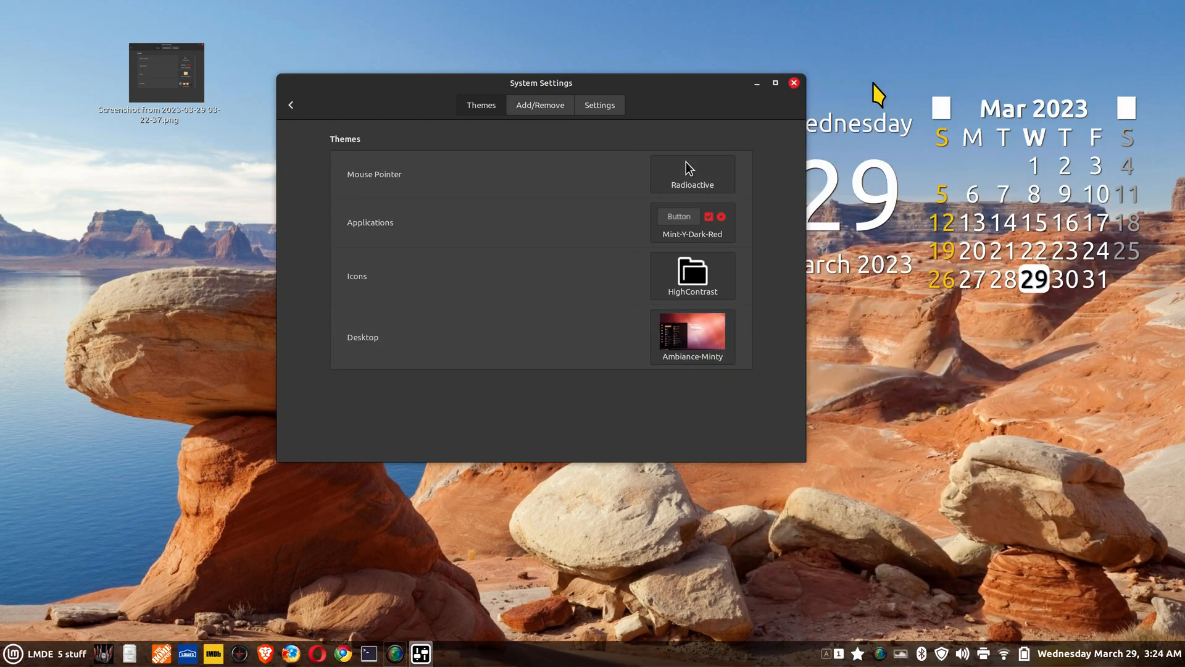
- Try HighContrast for applications, then settle on Mint-X-Sand with Mint-Y-Red icons
click(12, 653)
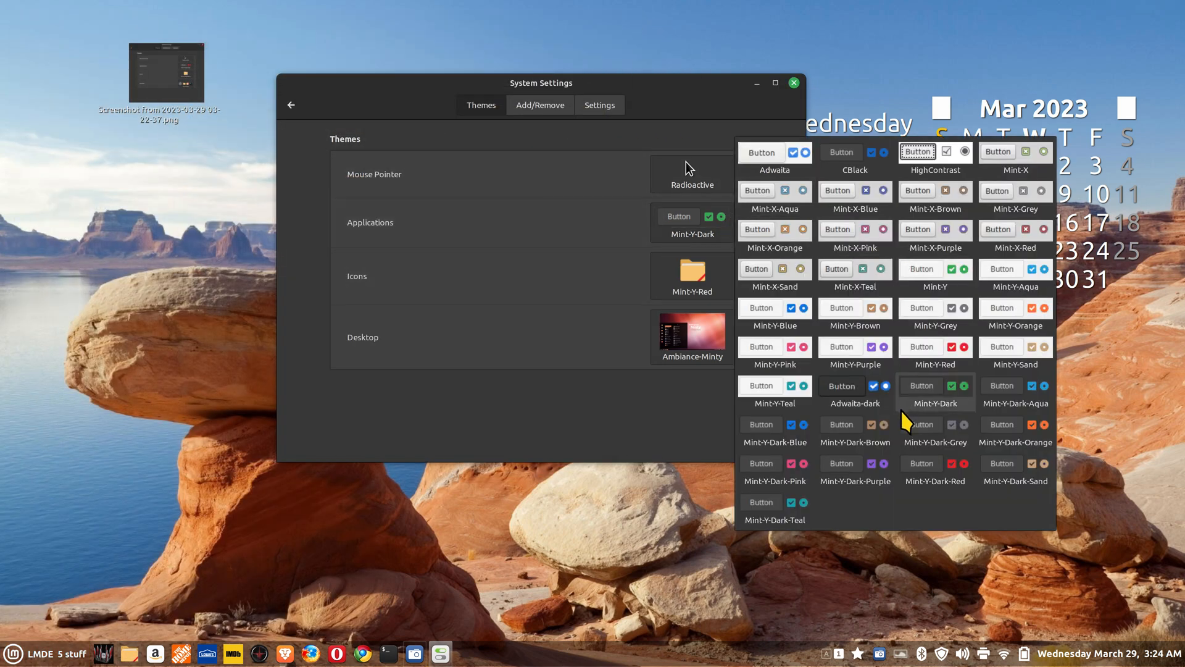
click(935, 156)
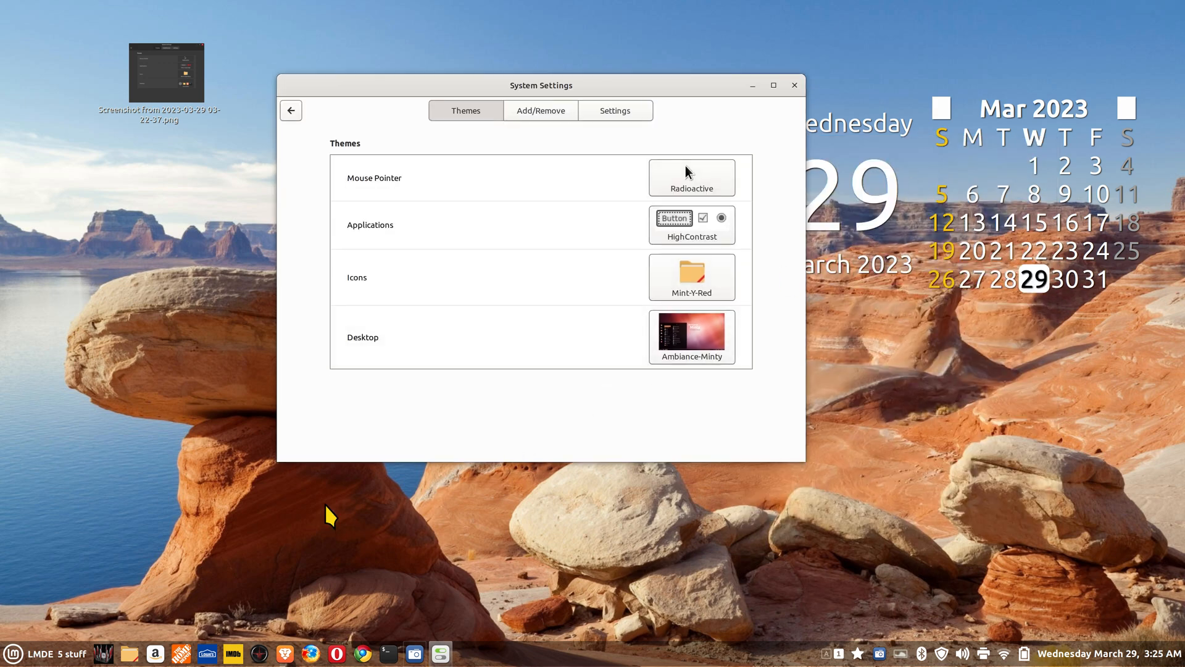
mouse_move(482, 501)
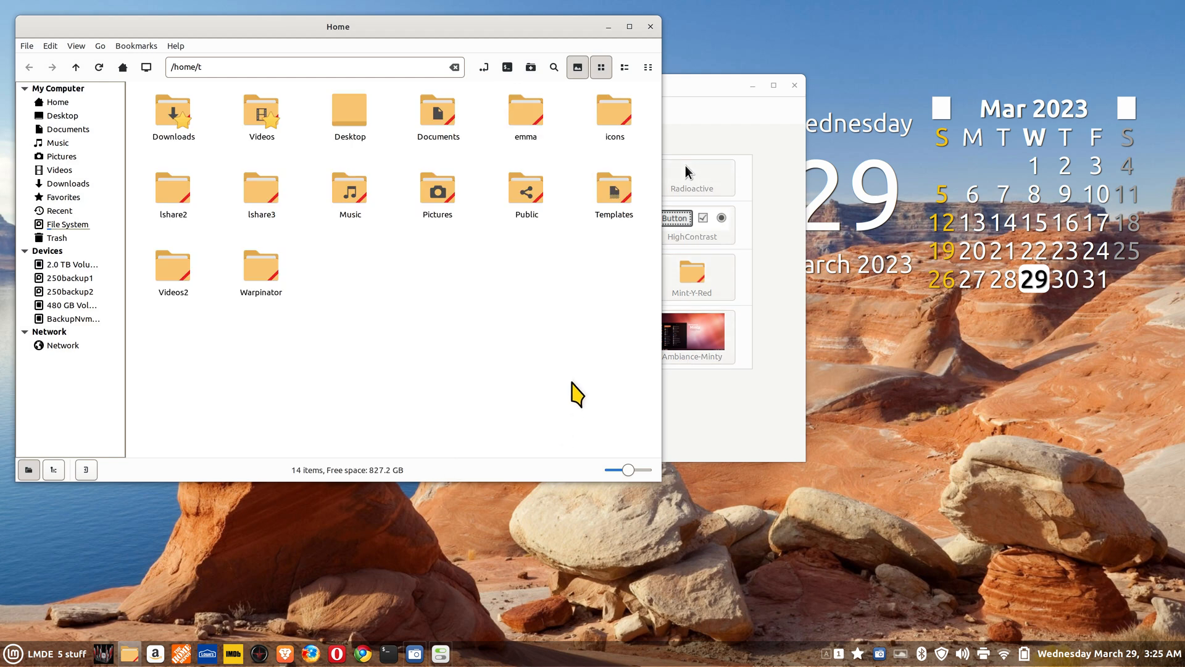
drag(726, 85, 619, 93)
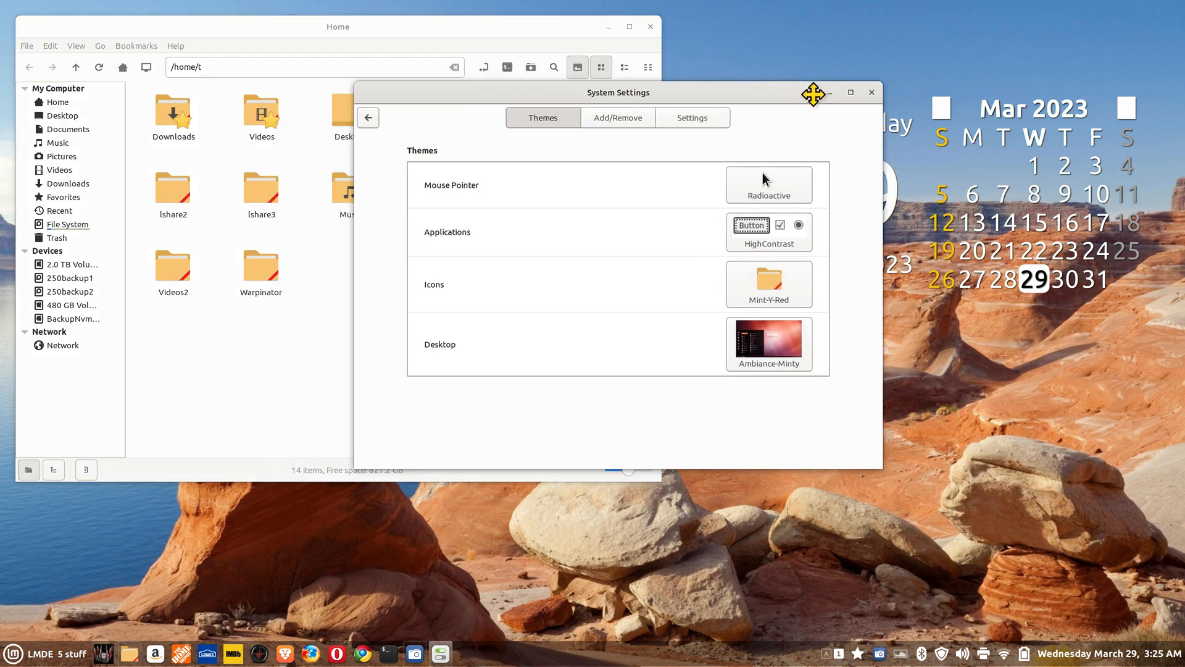
drag(813, 93, 777, 114)
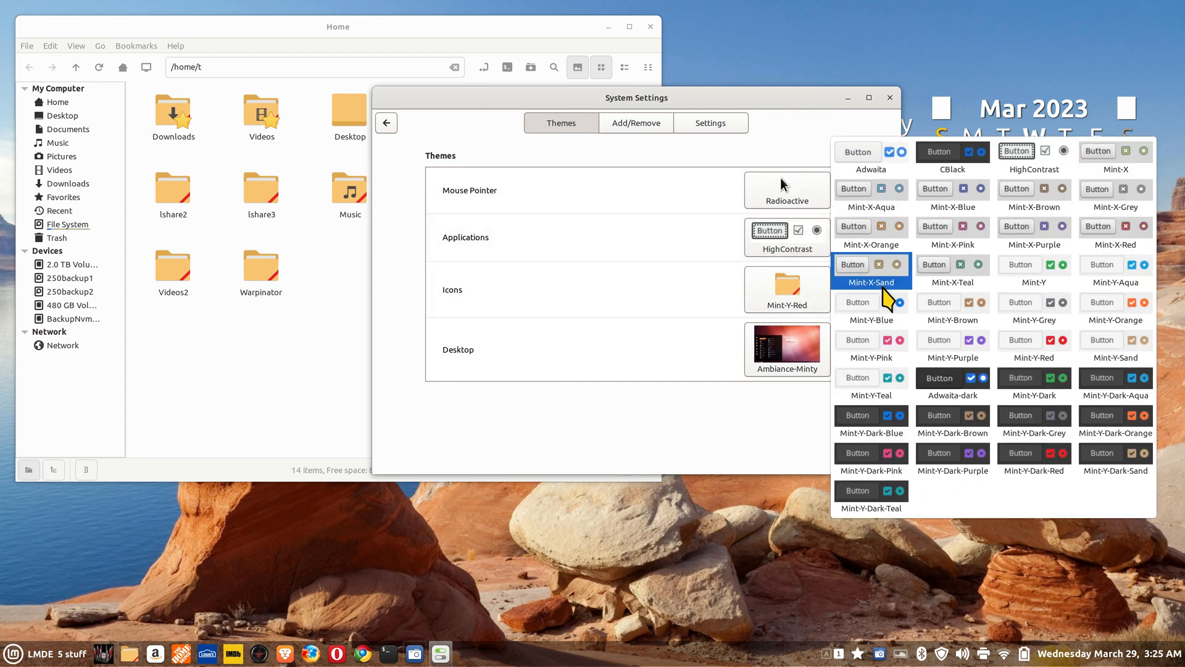
click(870, 272)
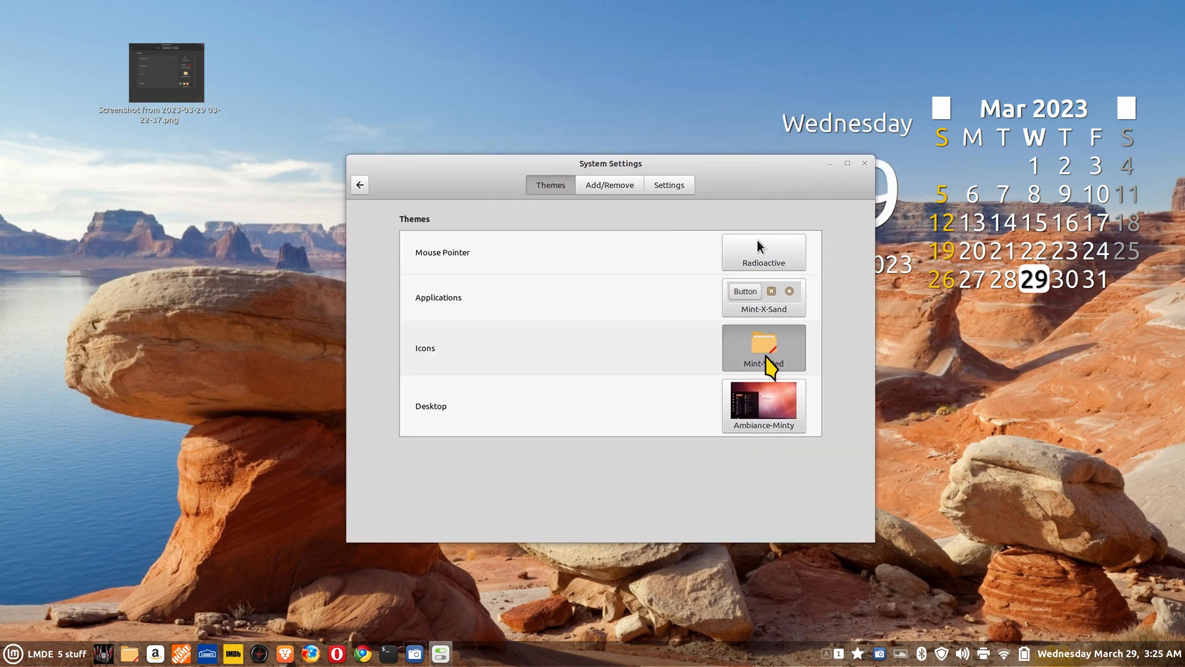
- Set icons to Mint-X-Red, desktop to Elegance-dark and applications to Mint-X
click(763, 348)
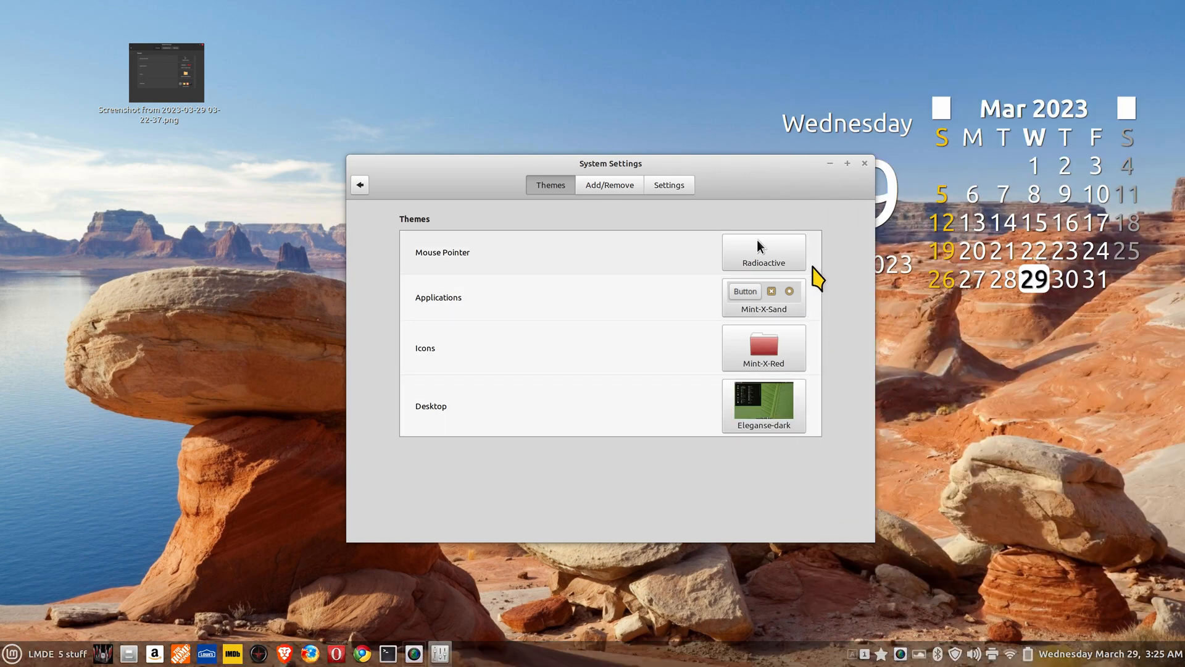
click(763, 297)
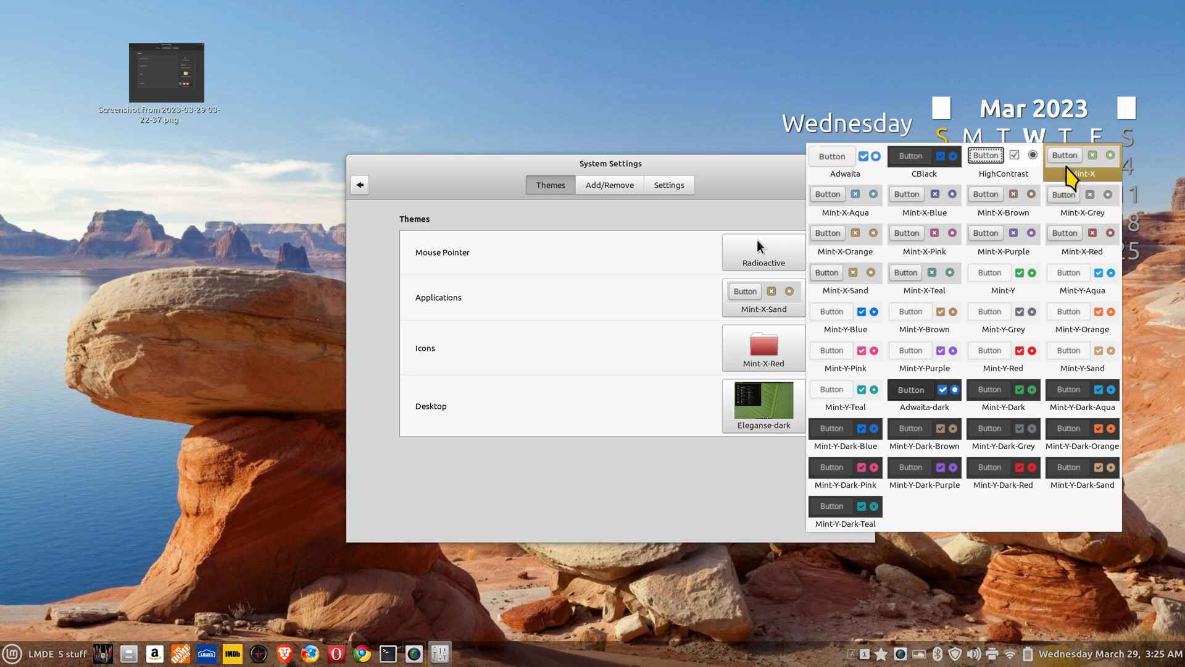
click(1082, 155)
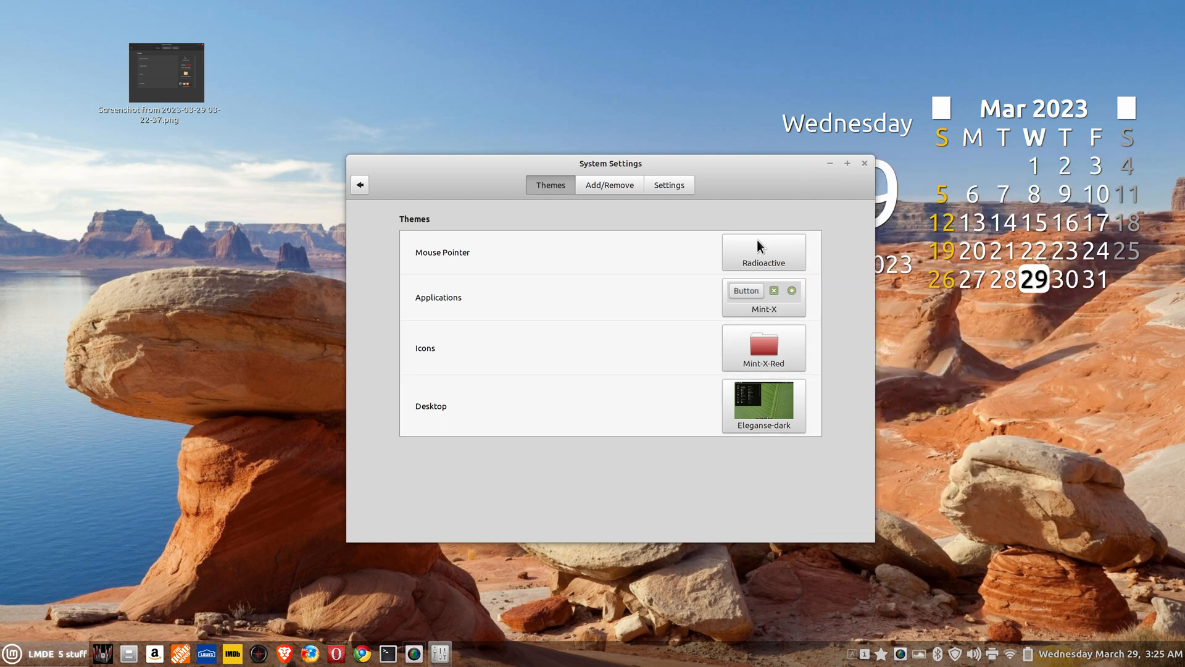
click(12, 654)
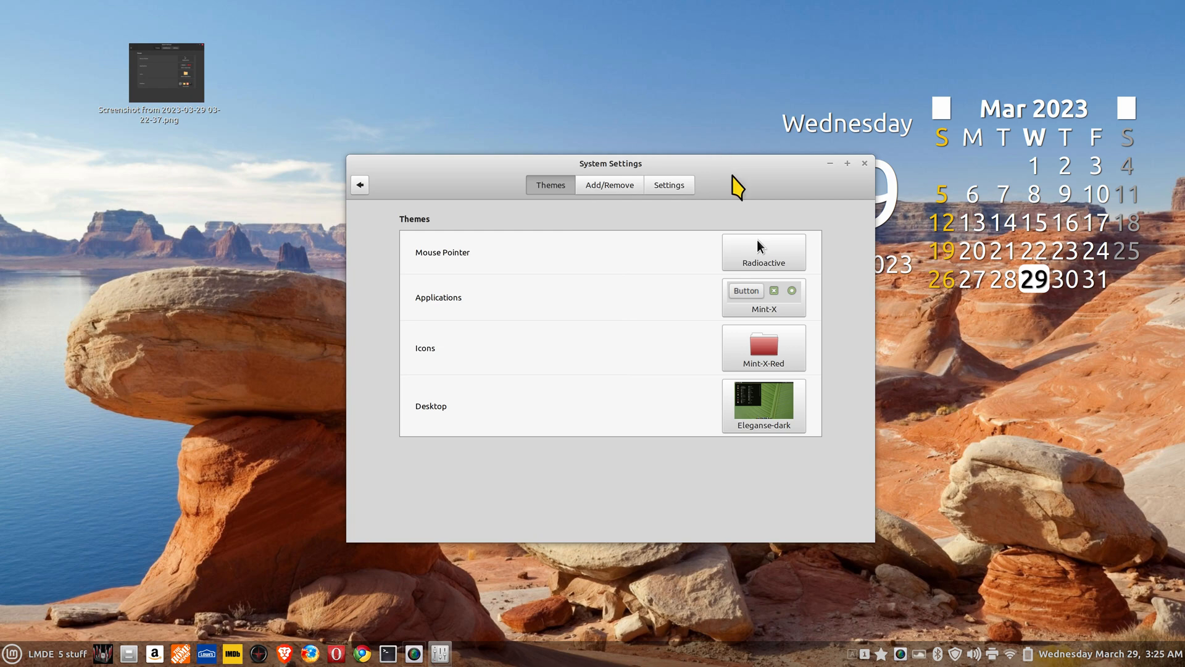
click(609, 184)
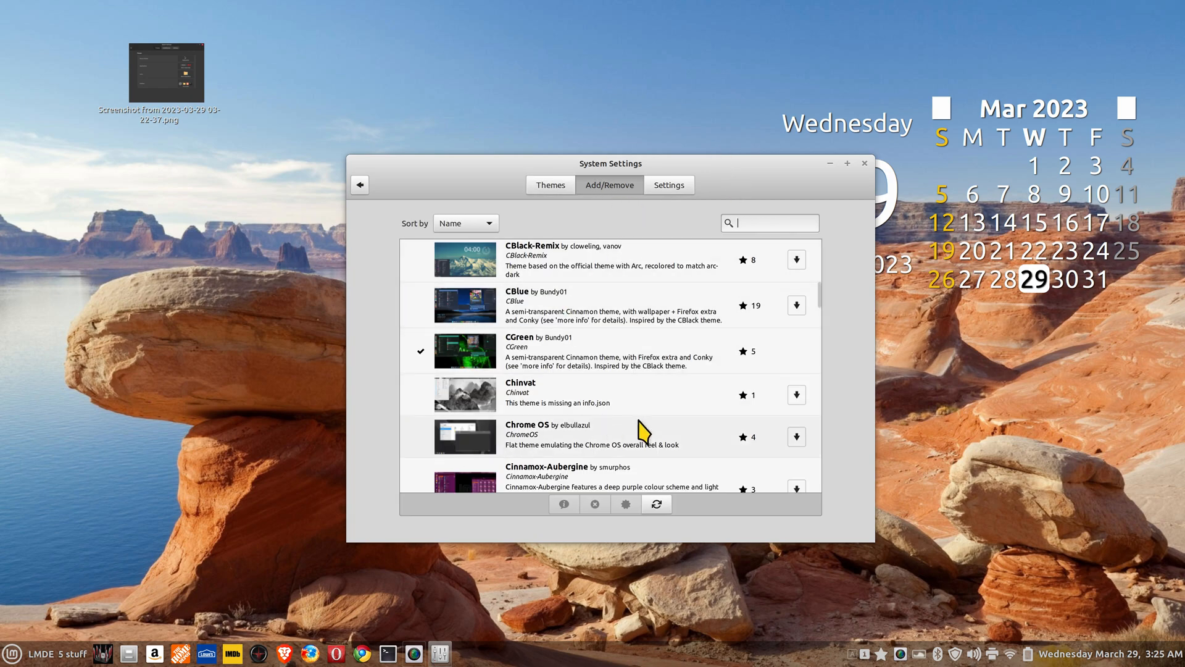
scroll(down, 3)
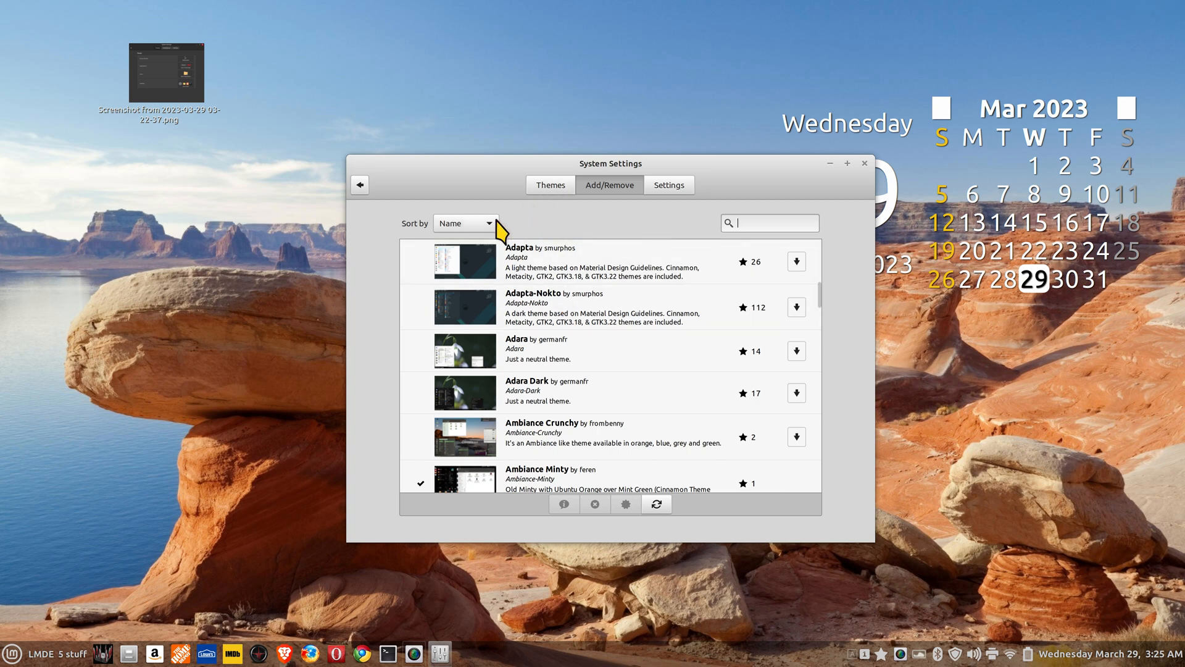
click(466, 222)
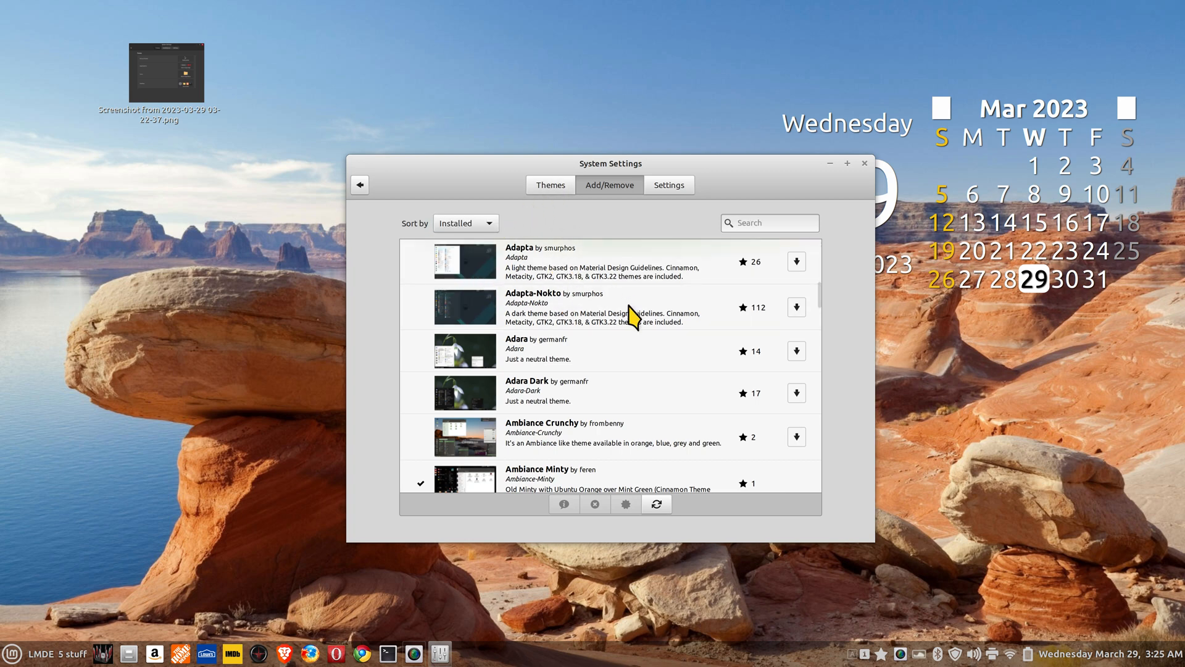
scroll(down, 3)
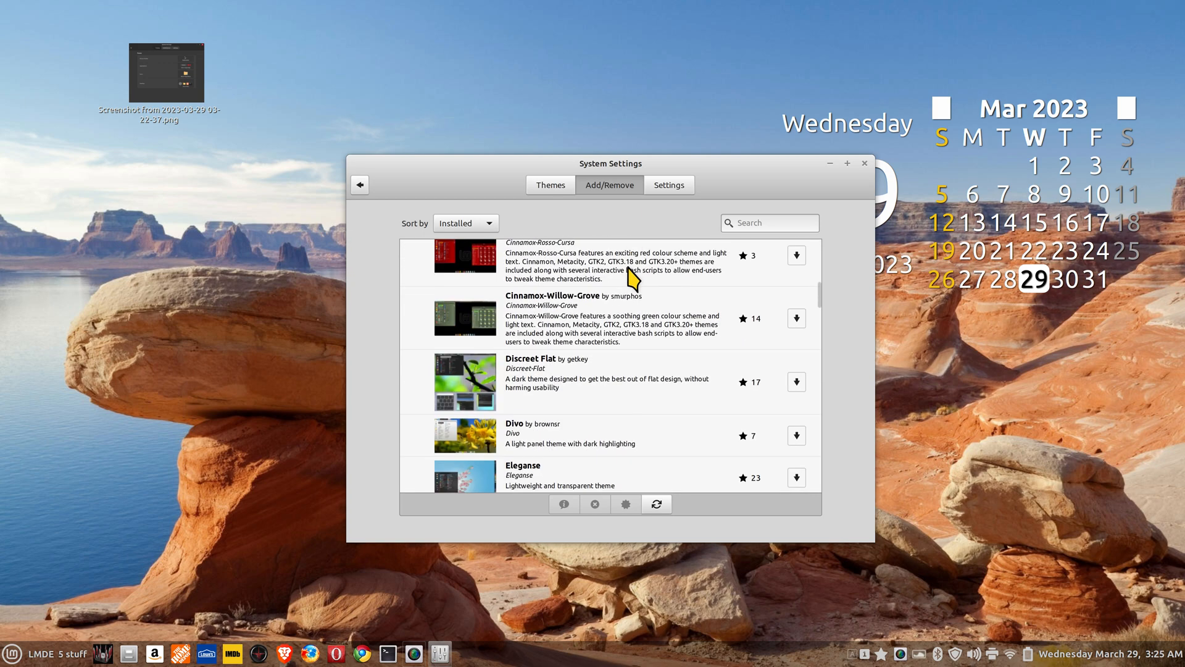
scroll(down, 3)
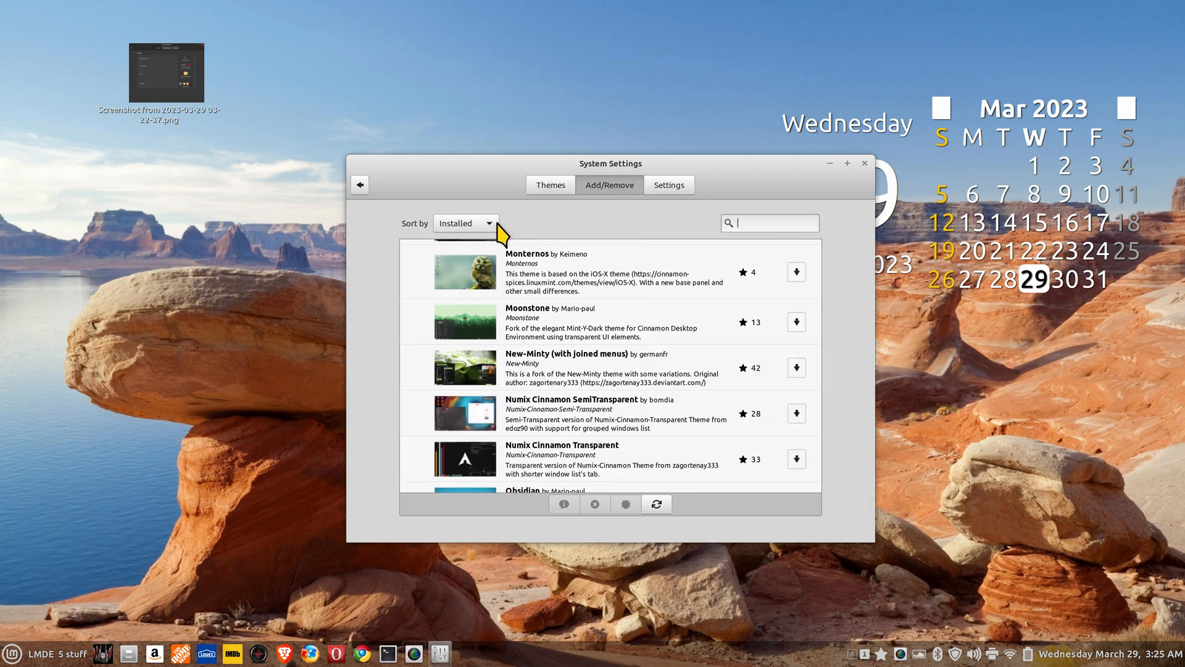
scroll(down, 3)
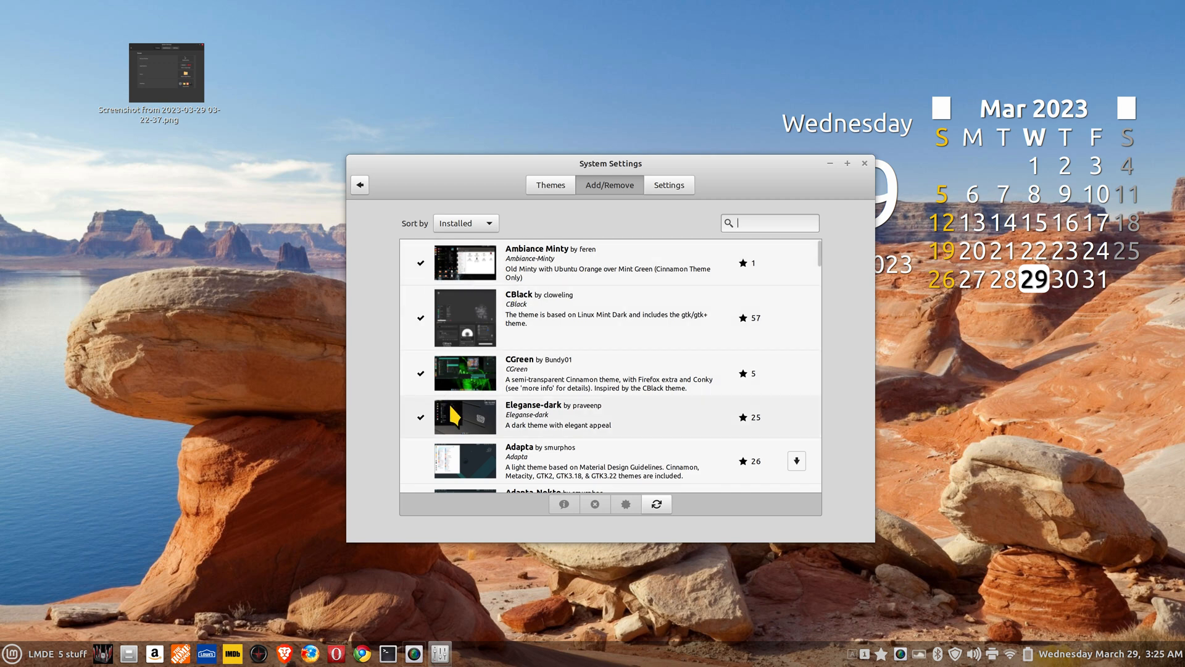
click(551, 184)
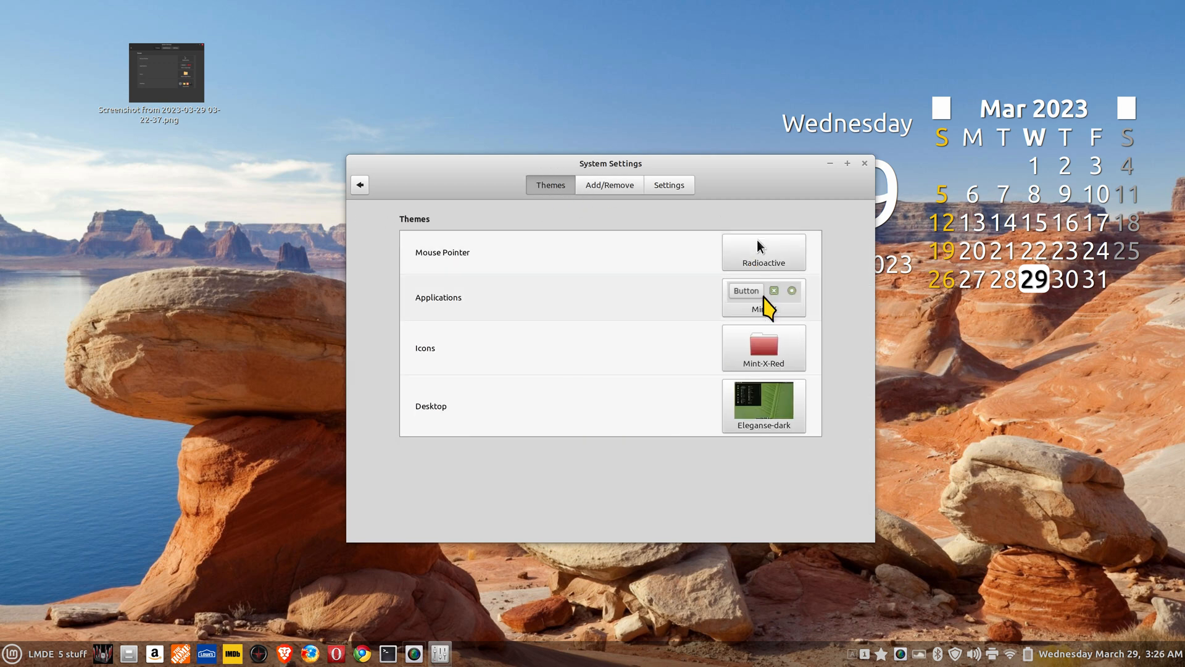
- Apply the Mint-Y-Dark-Orange applications theme, glance at the Settings page, and return to Themes
click(763, 297)
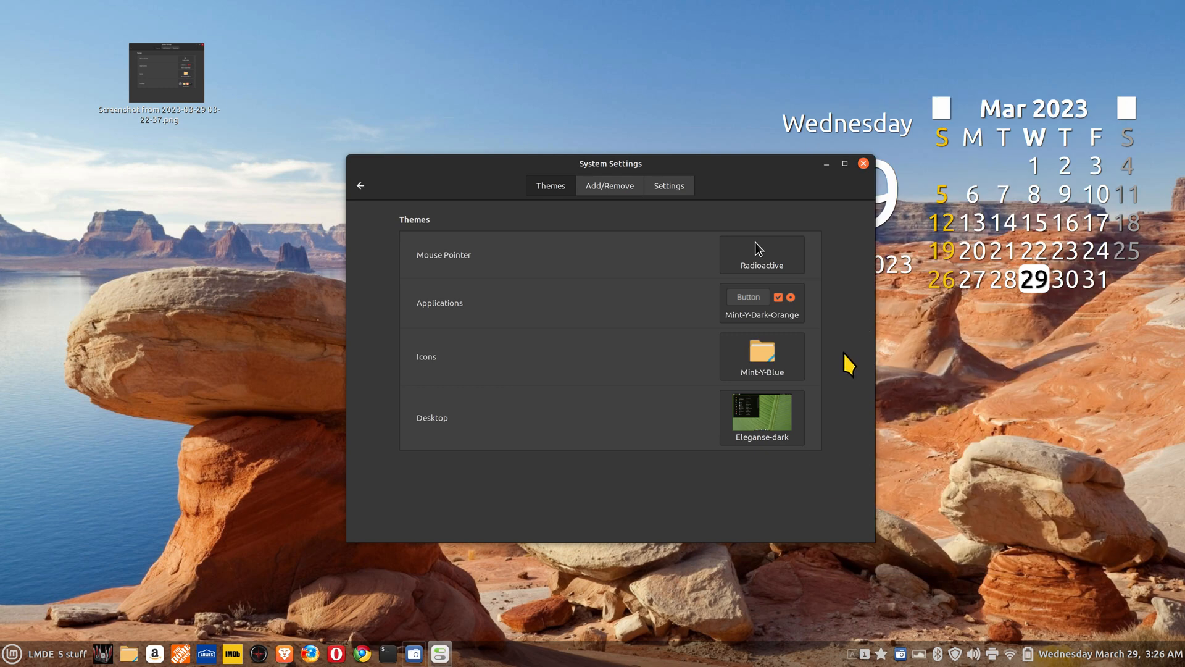
drag(612, 163, 452, 119)
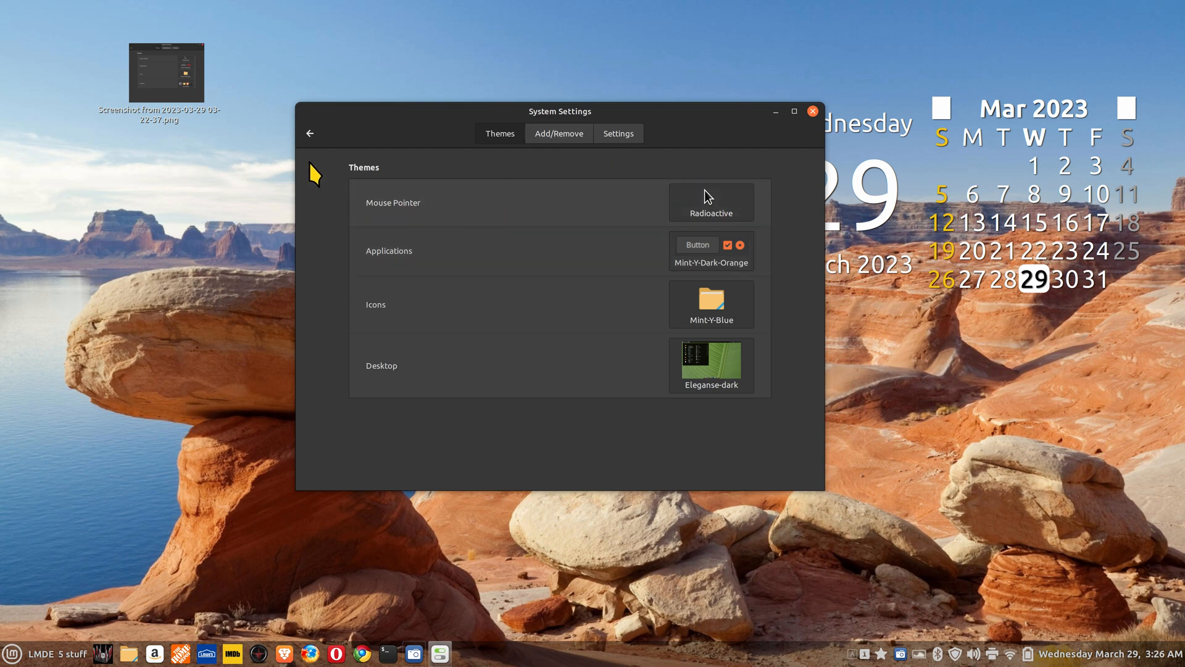
click(617, 134)
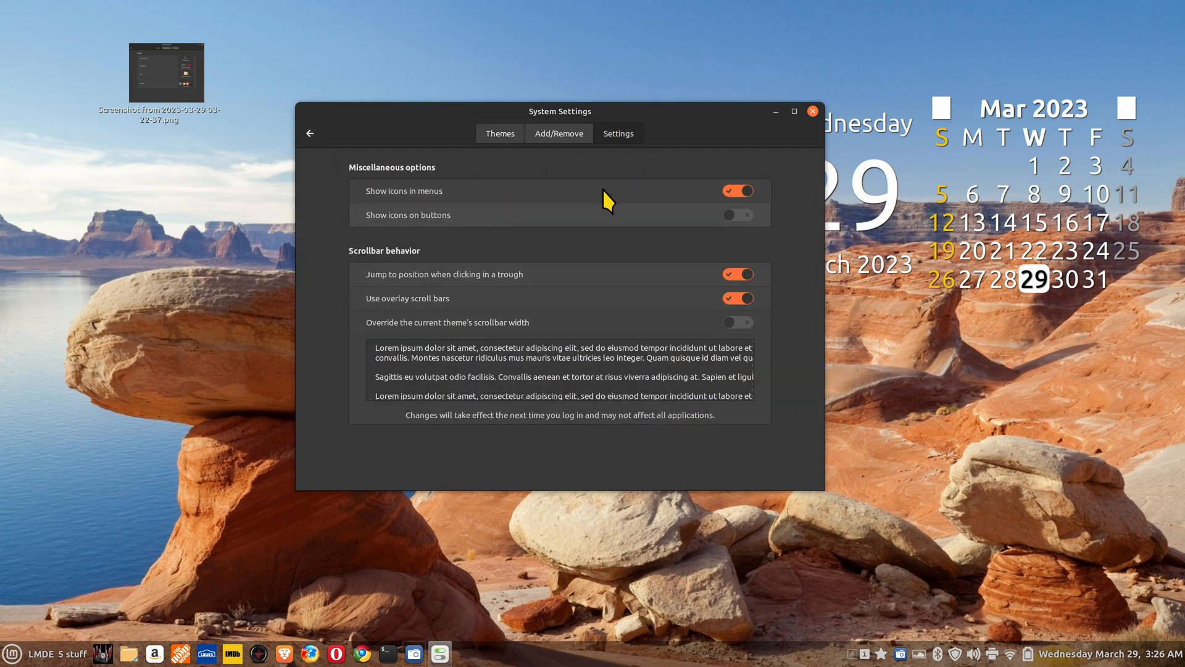
click(499, 133)
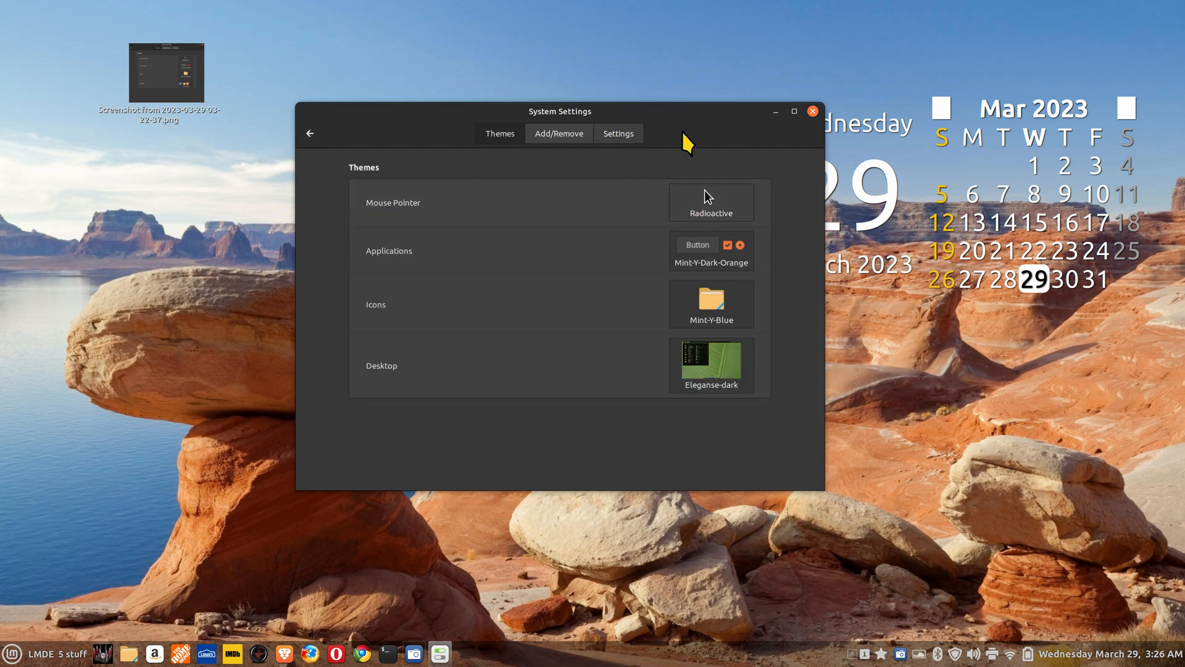
drag(559, 111, 609, 136)
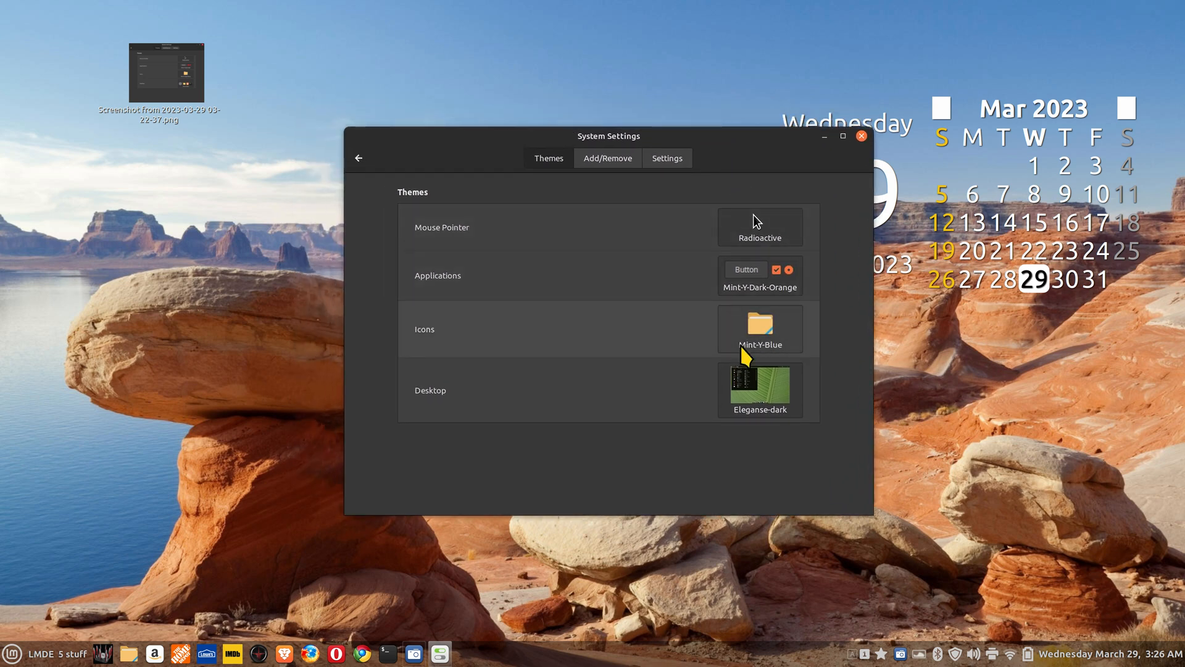
mouse_move(765, 474)
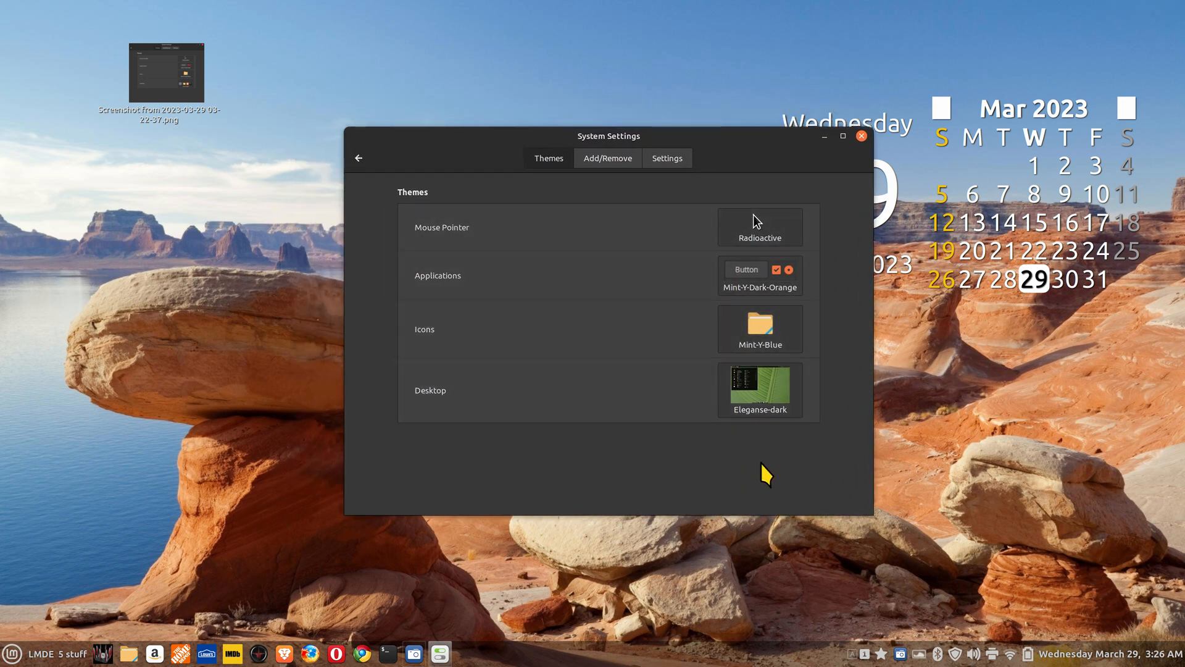
mouse_move(637, 470)
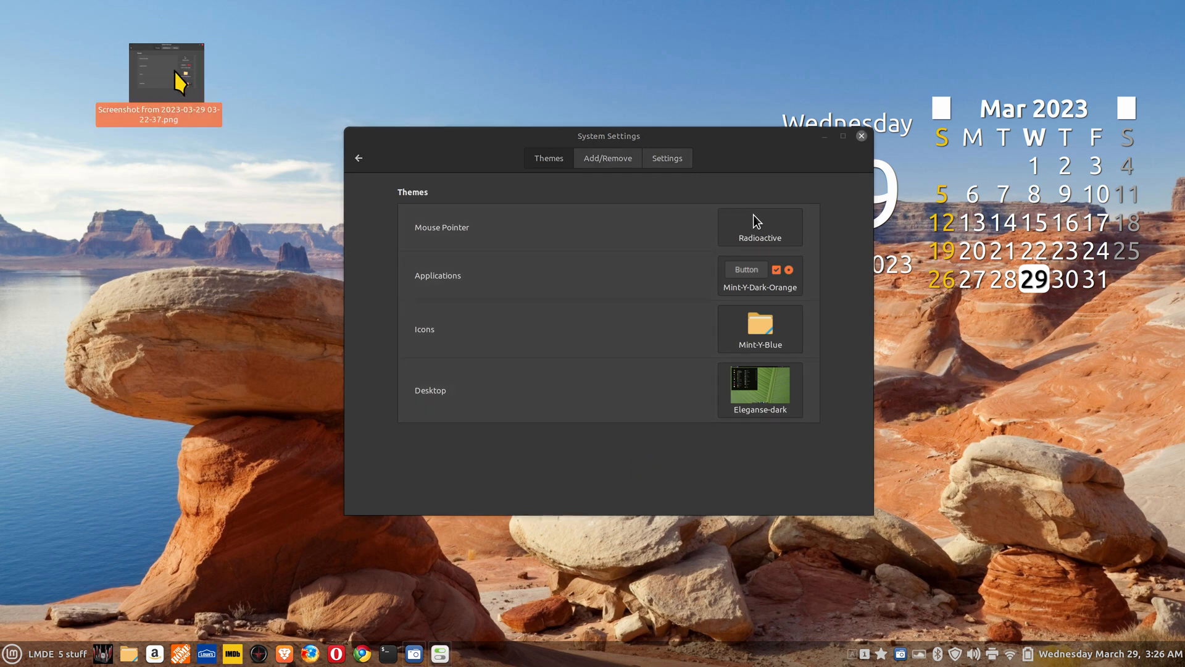
- View the saved screenshot, then set icons to Mint-Y-Dark-Blue and the desktop theme to Linux Mint
double_click(158, 72)
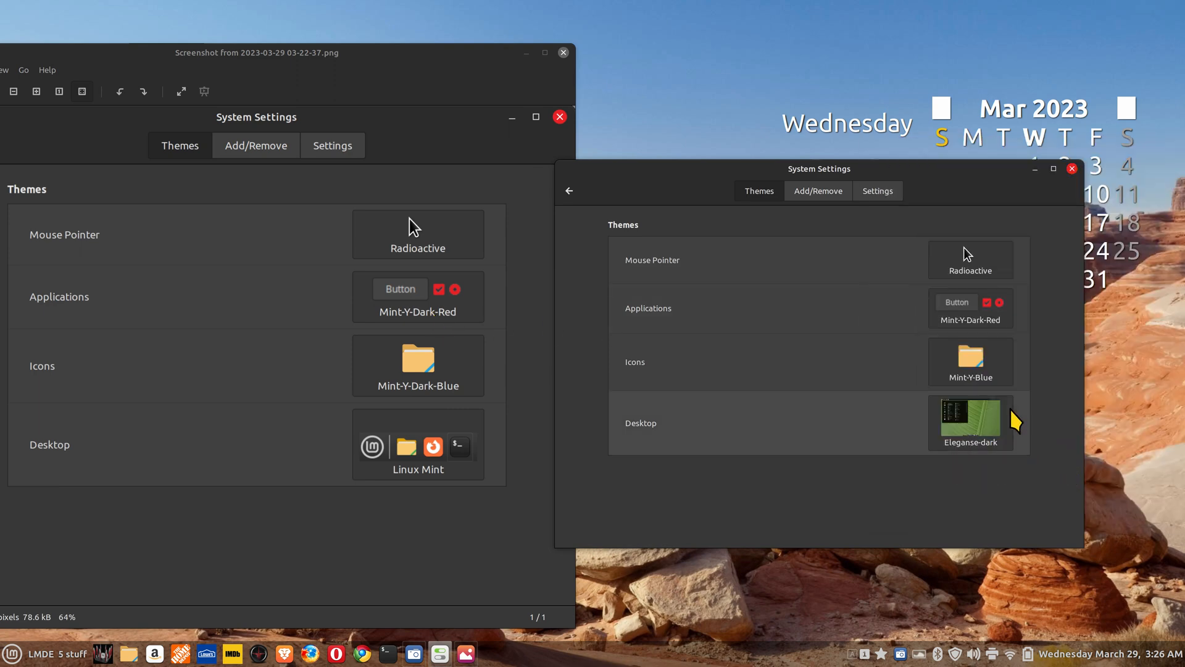
mouse_move(937, 410)
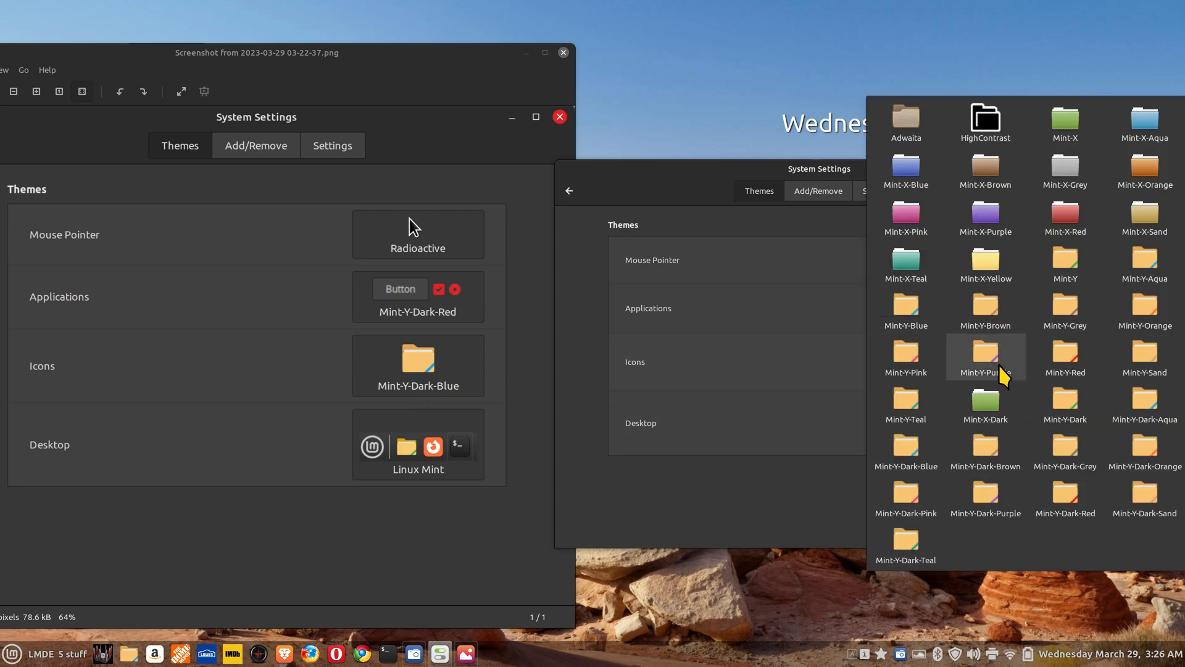
mouse_move(905, 449)
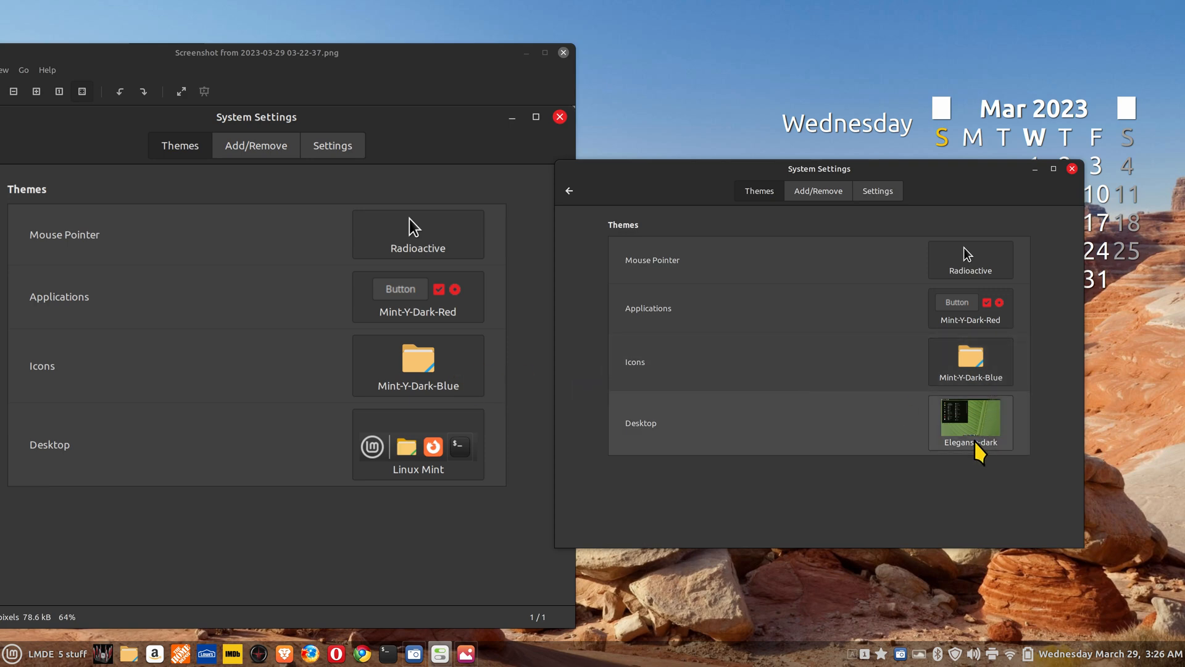
click(970, 422)
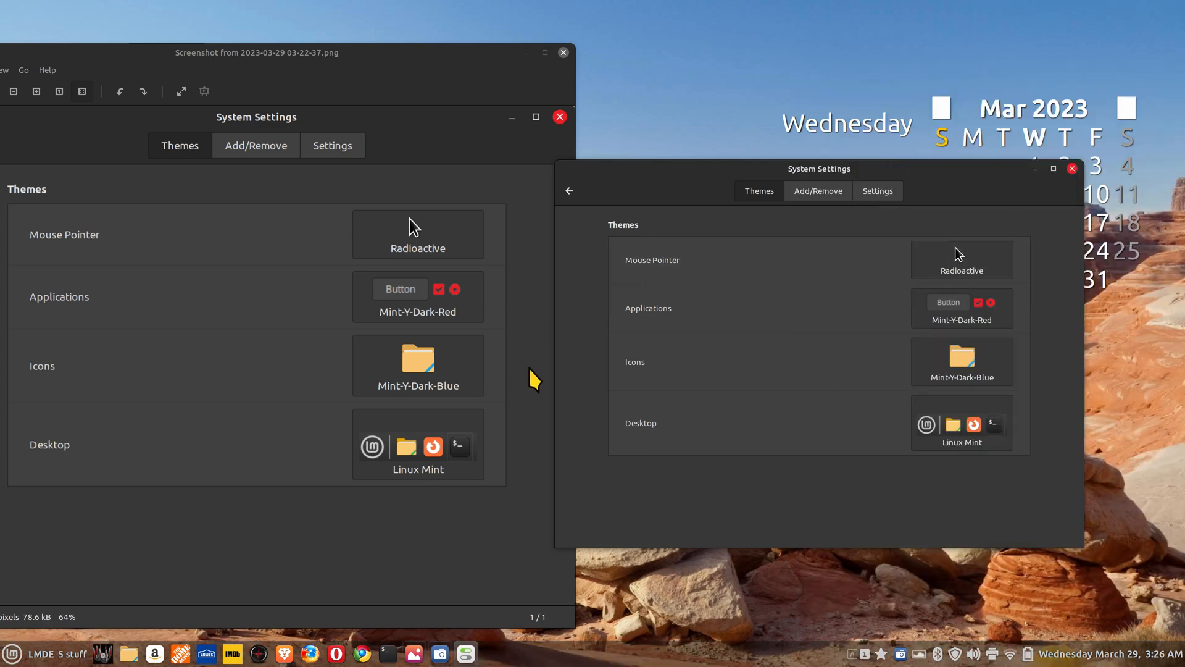
click(563, 52)
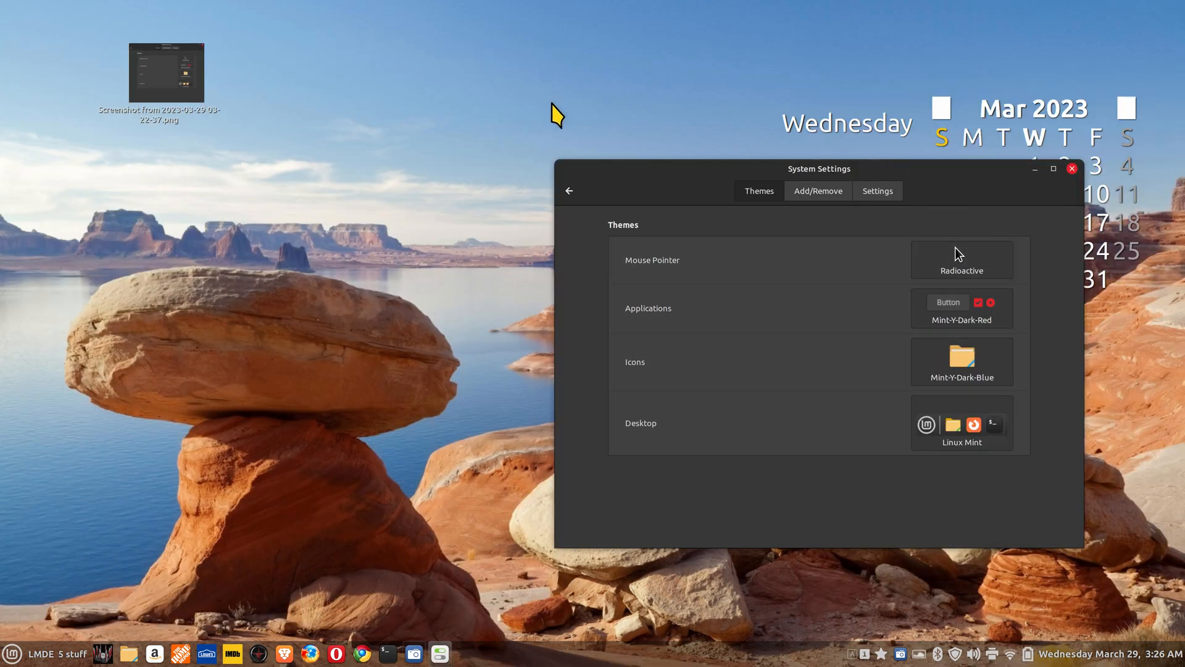
- Close the screenshot viewer and the Nemo Home window, leaving the Themes page showing
click(12, 653)
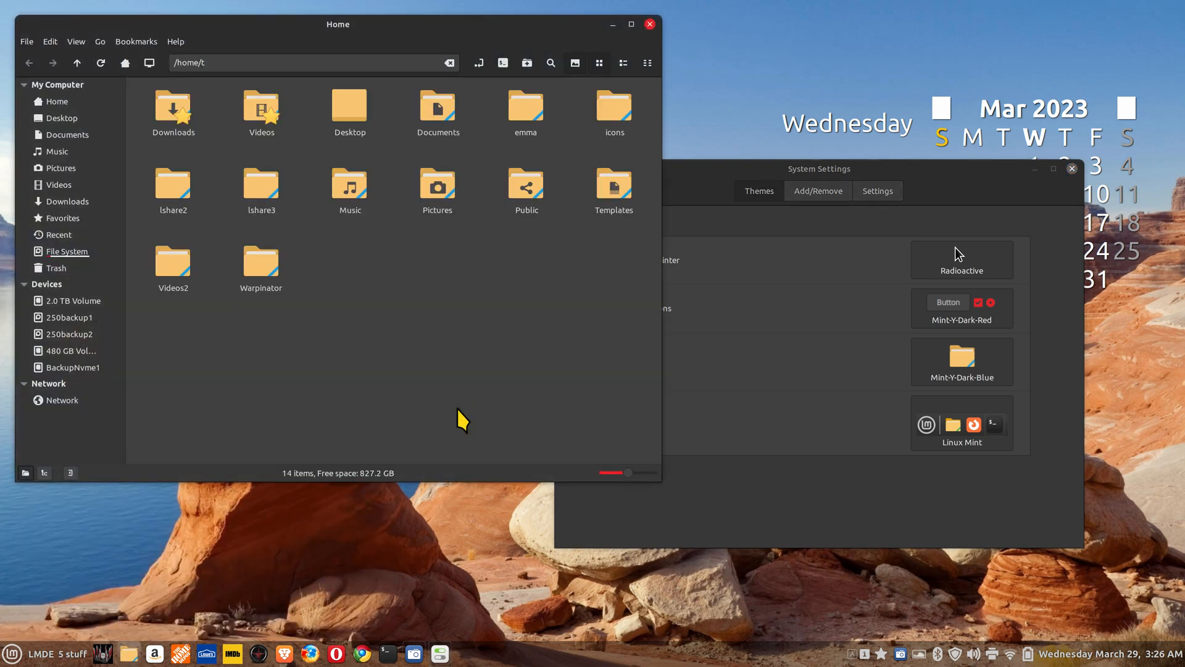
click(648, 25)
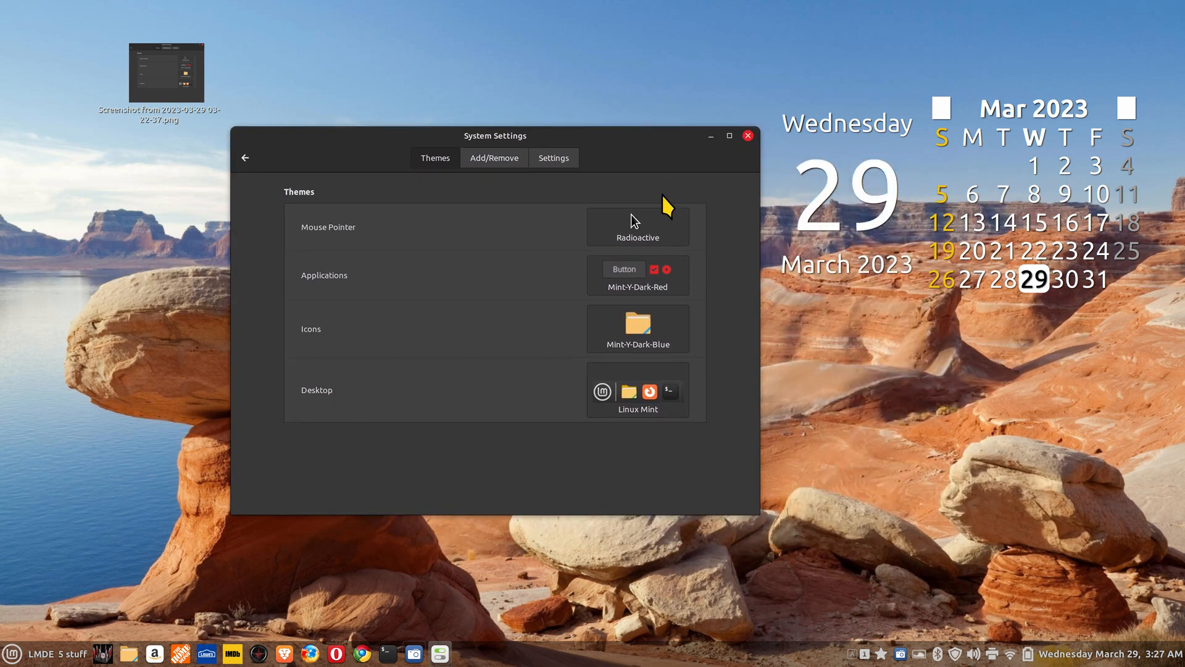
mouse_move(755, 303)
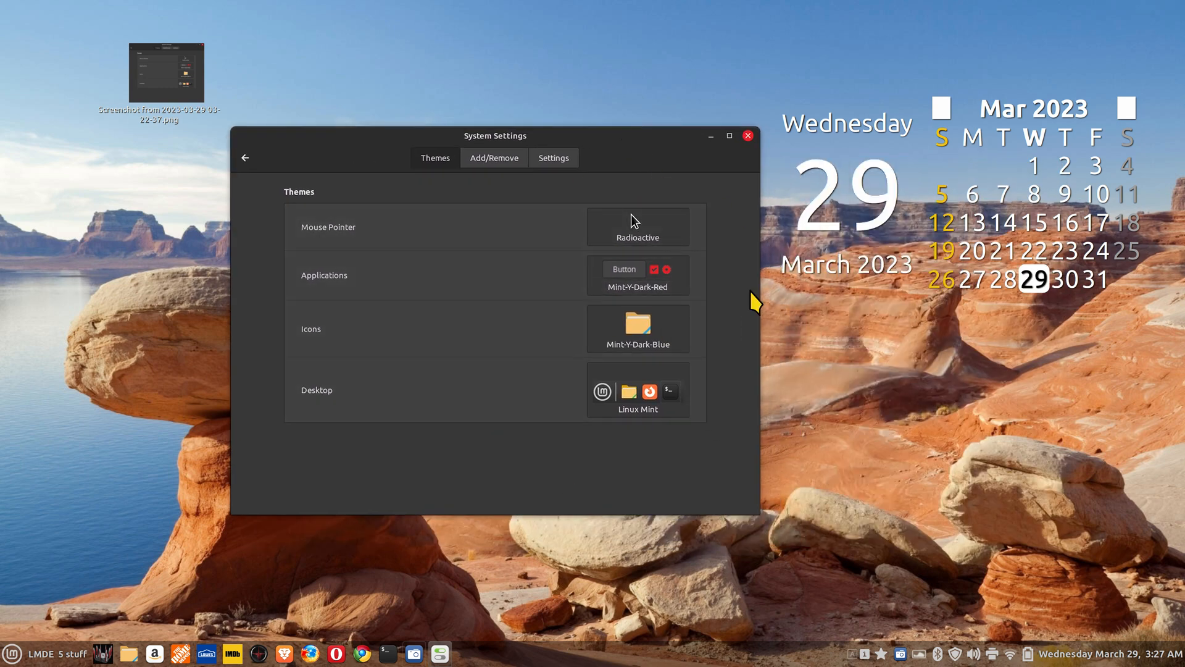
mouse_move(692, 215)
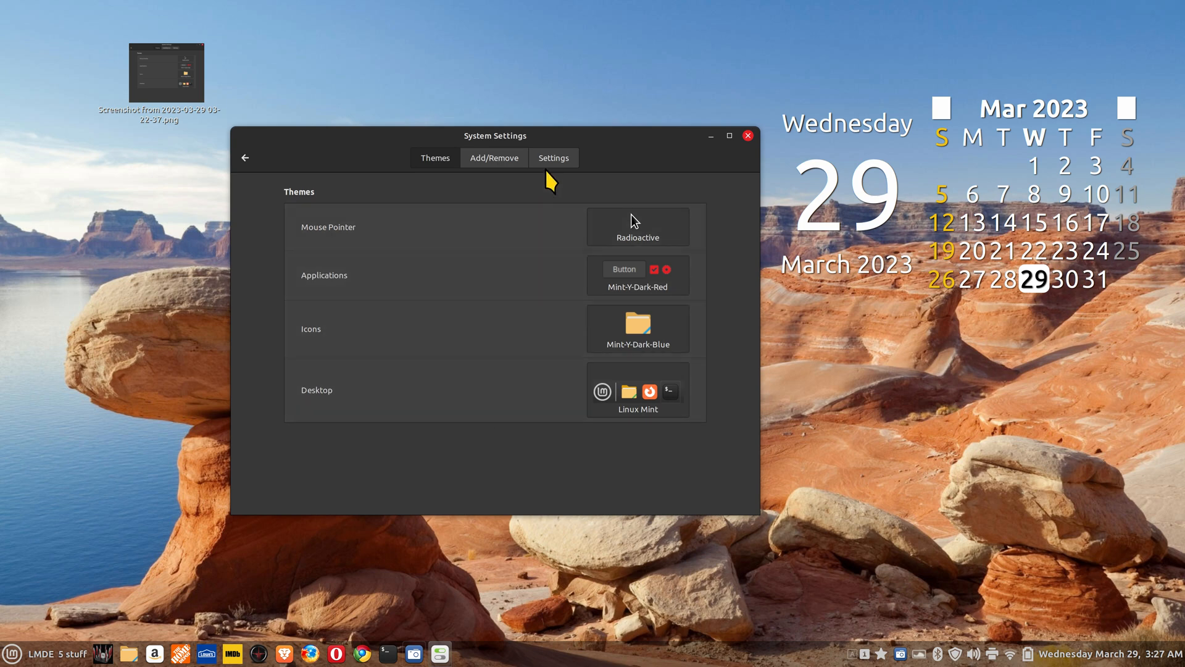
- Show the Settings page with menu icon and scrollbar behaviour options
click(553, 158)
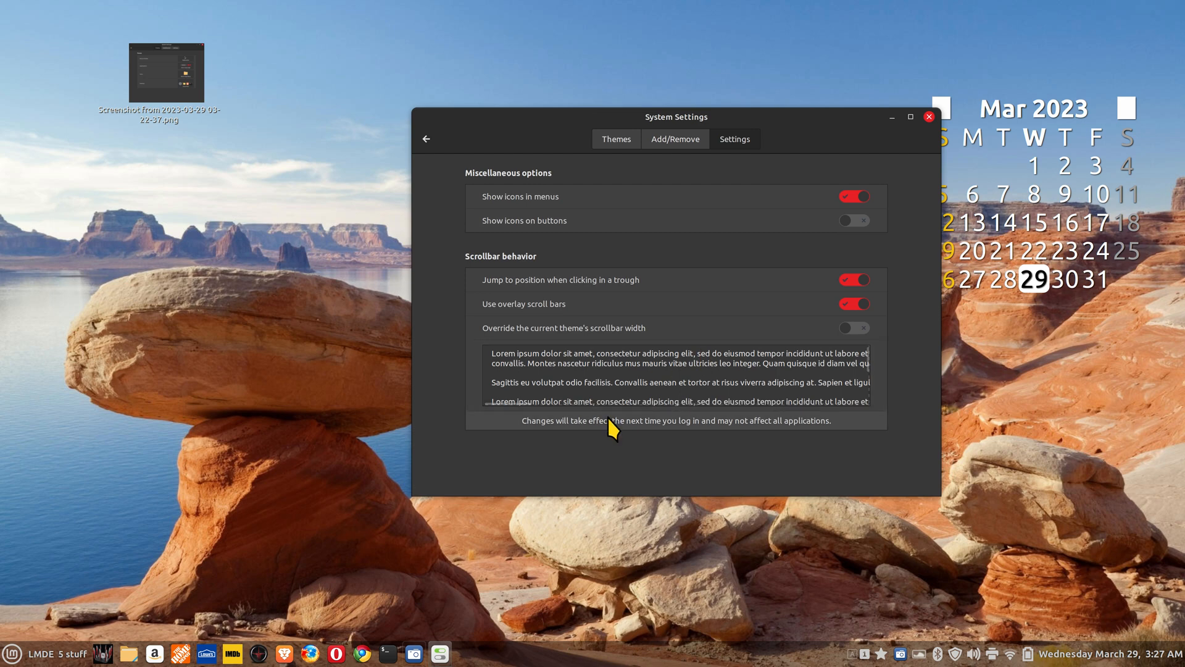
mouse_move(515, 338)
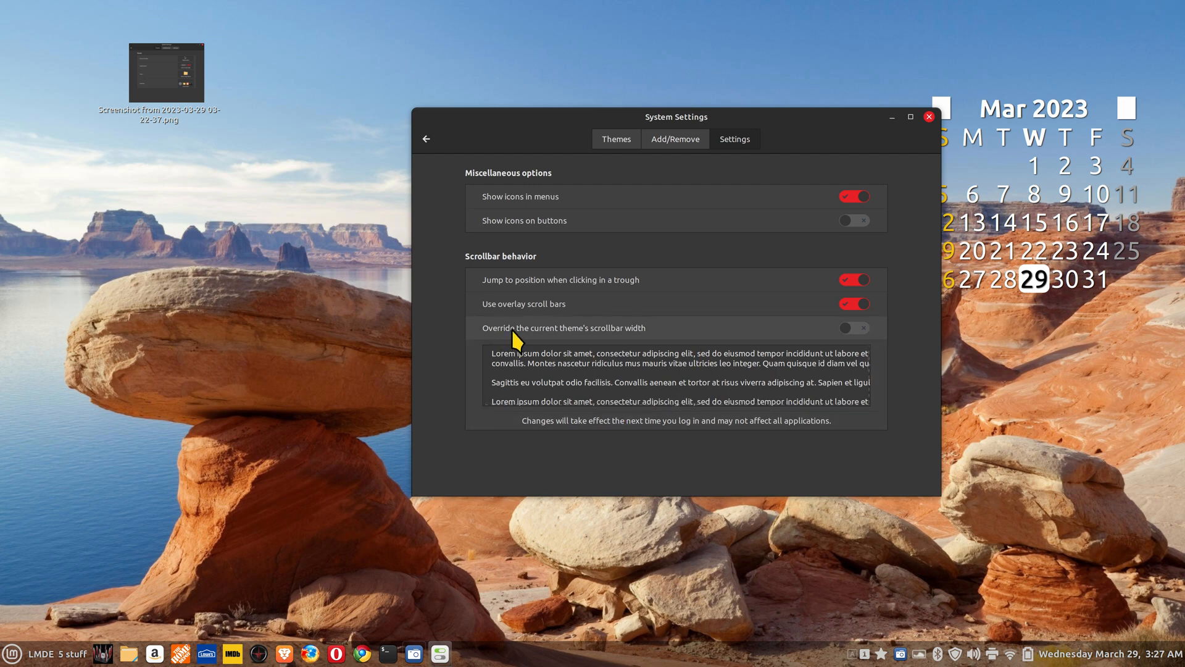
mouse_move(585, 344)
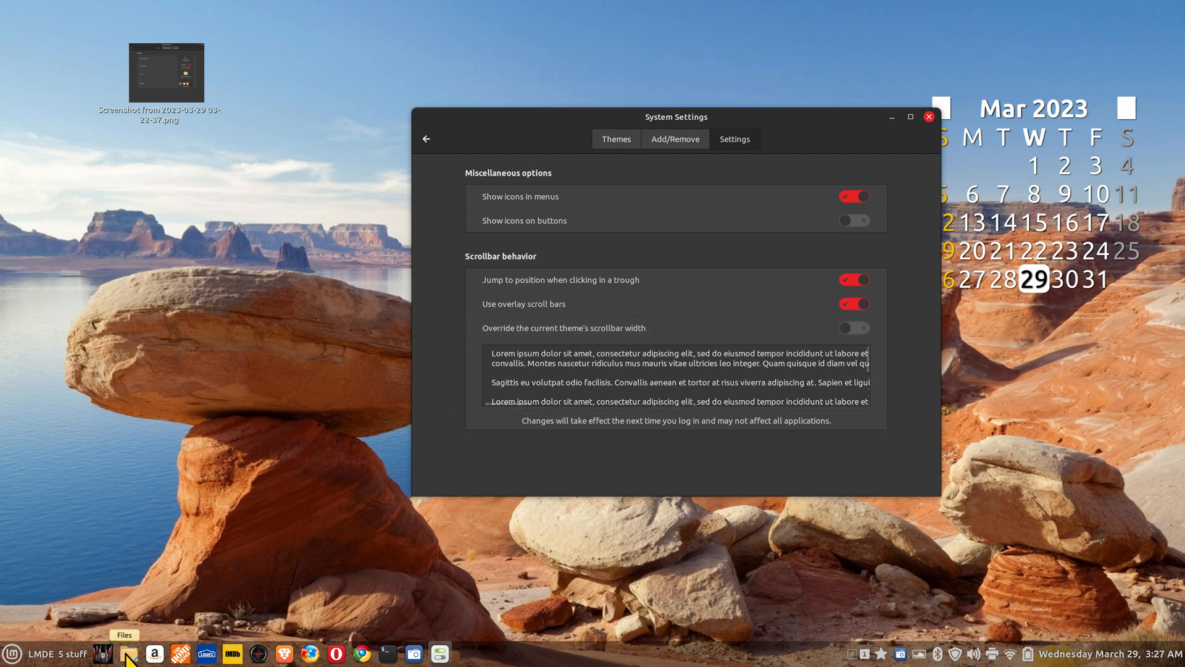
- Browse the WallPaper folder in Files, then enable scrollbar width override and widen scrollbars to 24 px
click(127, 653)
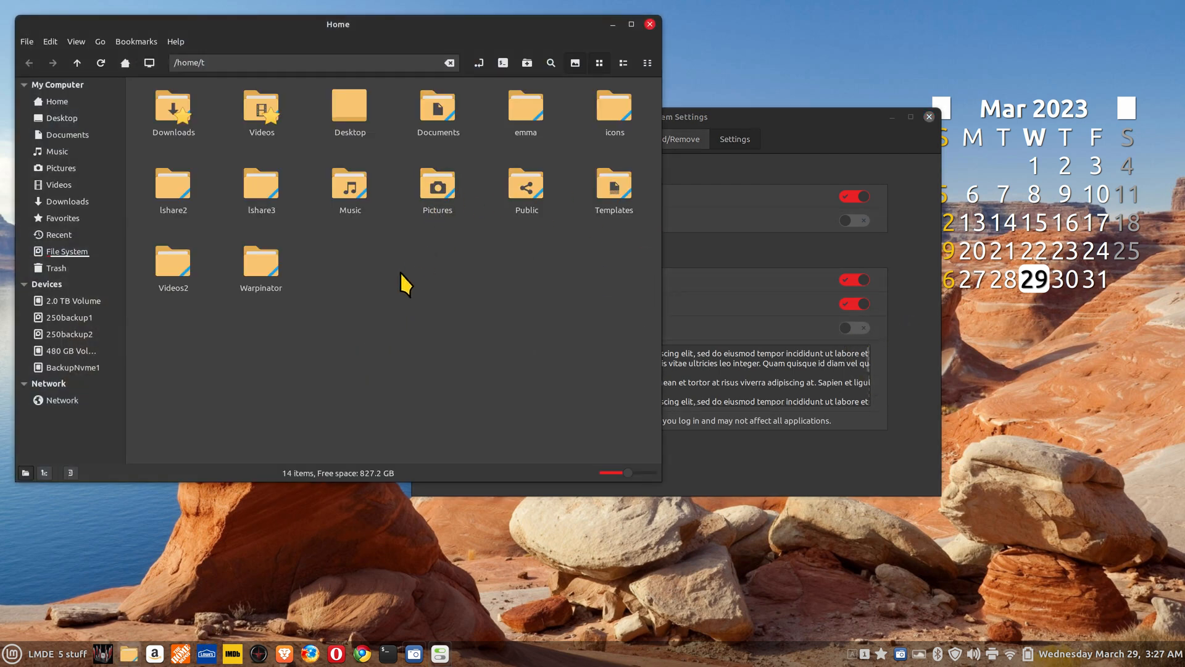
double_click(437, 185)
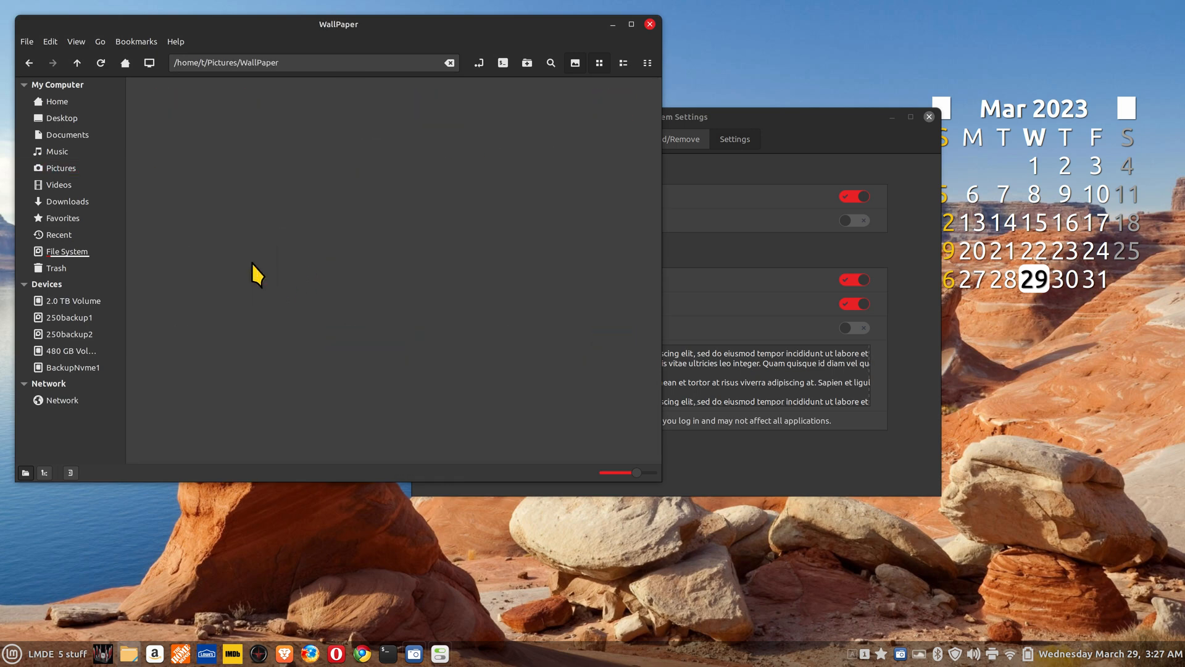
scroll(down, 3)
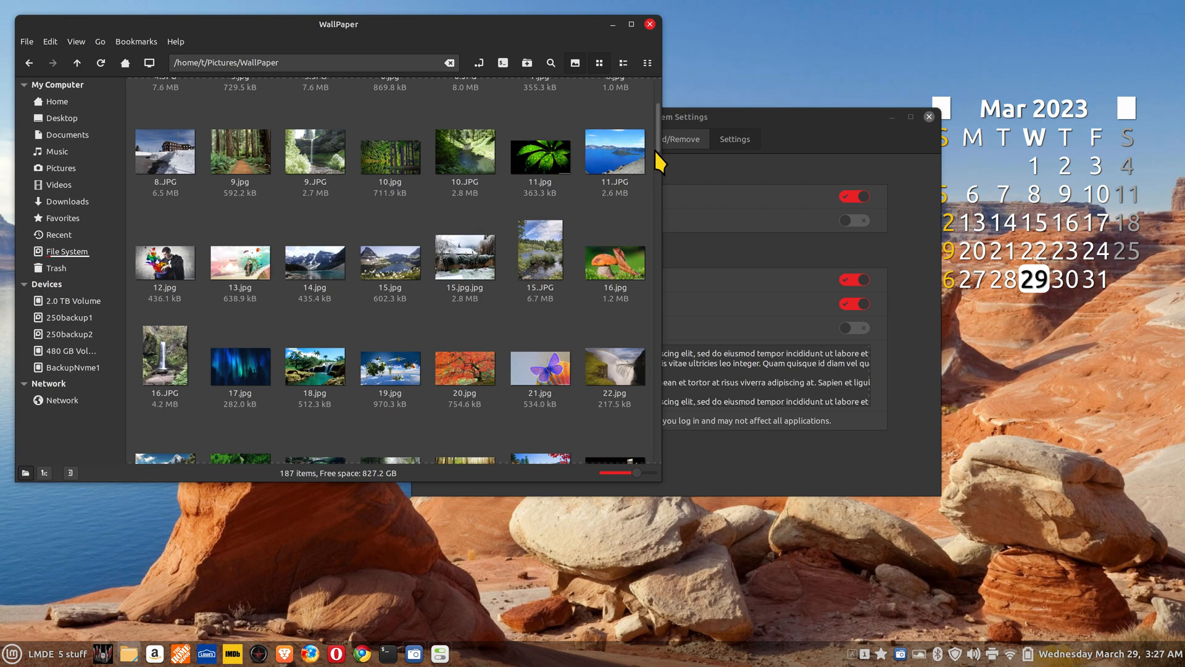
scroll(down, 3)
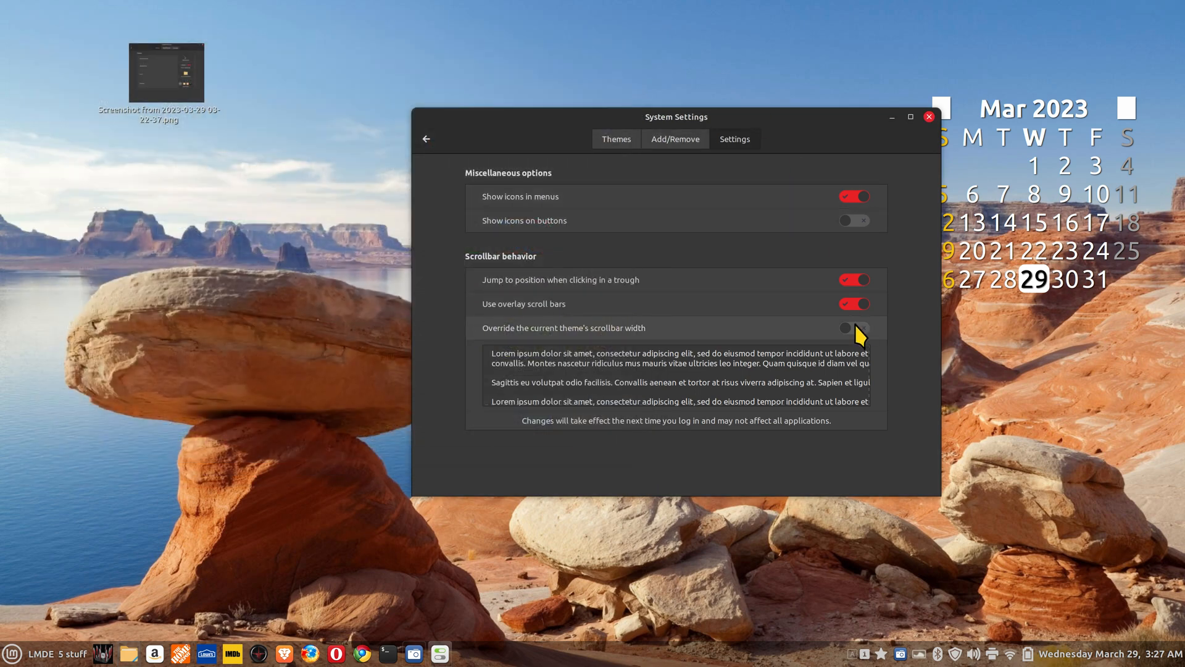
click(853, 327)
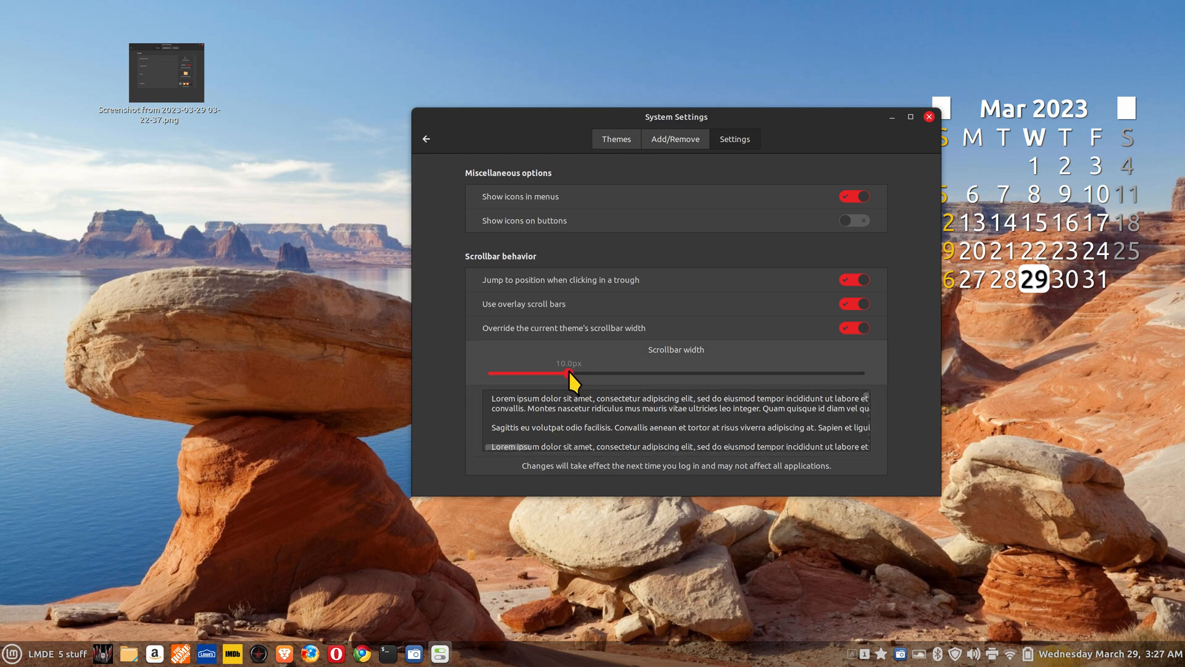
drag(566, 373, 706, 373)
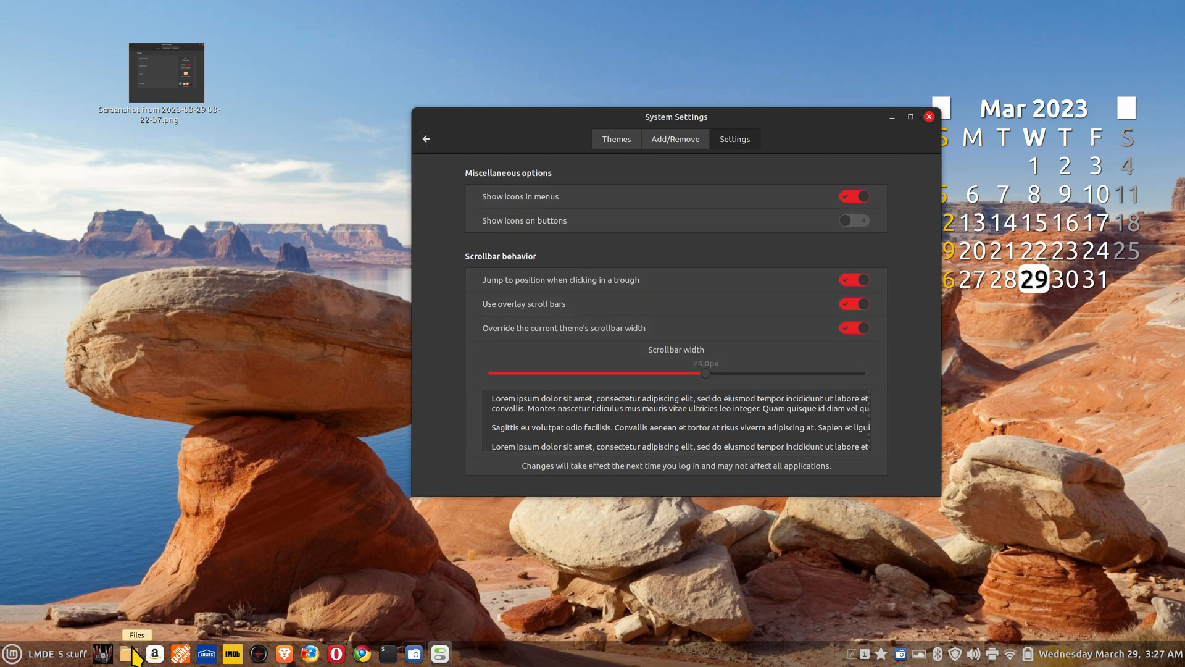
- Scroll through the WallPaper folder's 187 images in Nemo to test the wider scrollbars
click(129, 654)
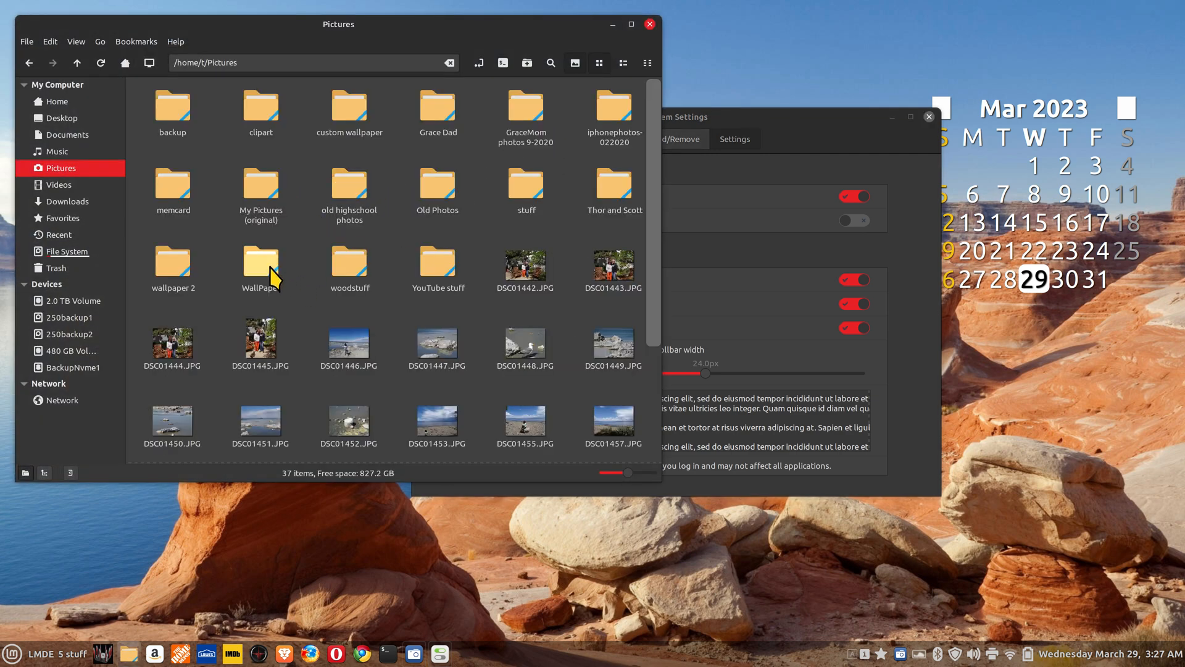
double_click(261, 265)
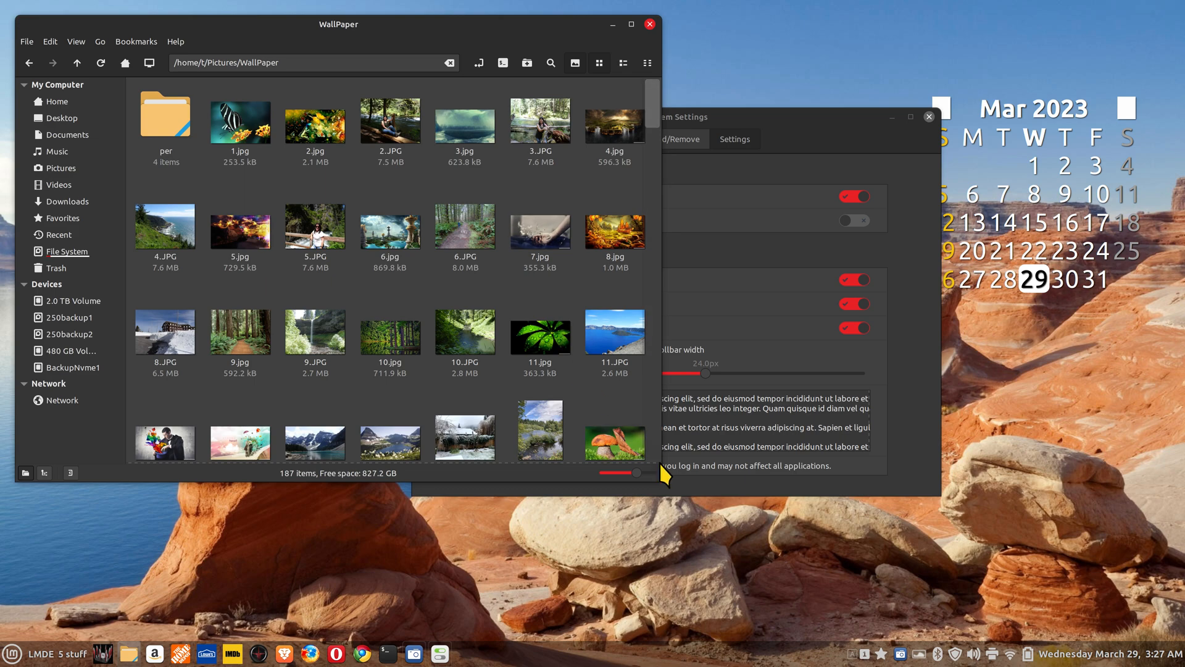
scroll(down, 3)
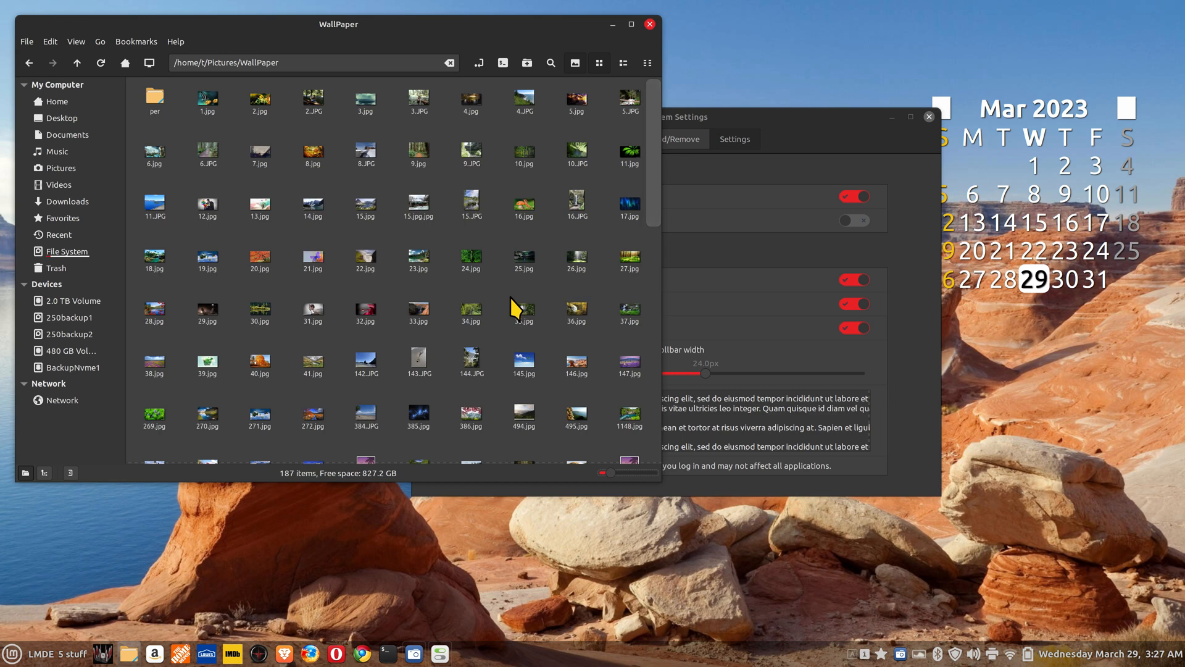
mouse_move(504, 293)
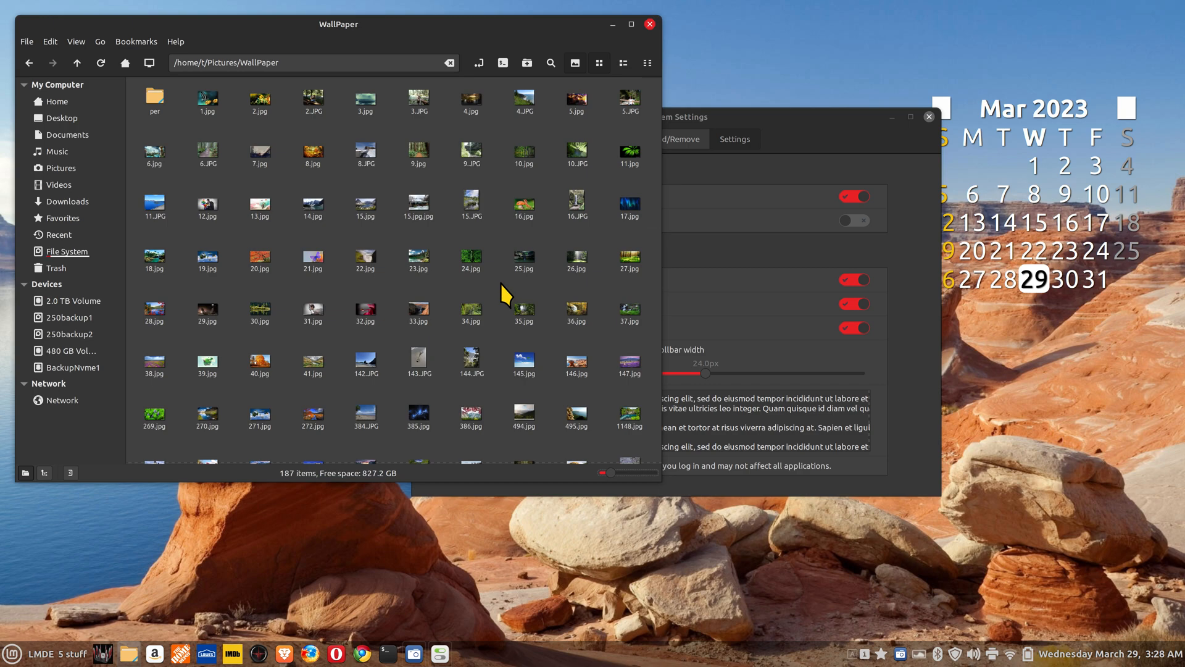
scroll(down, 3)
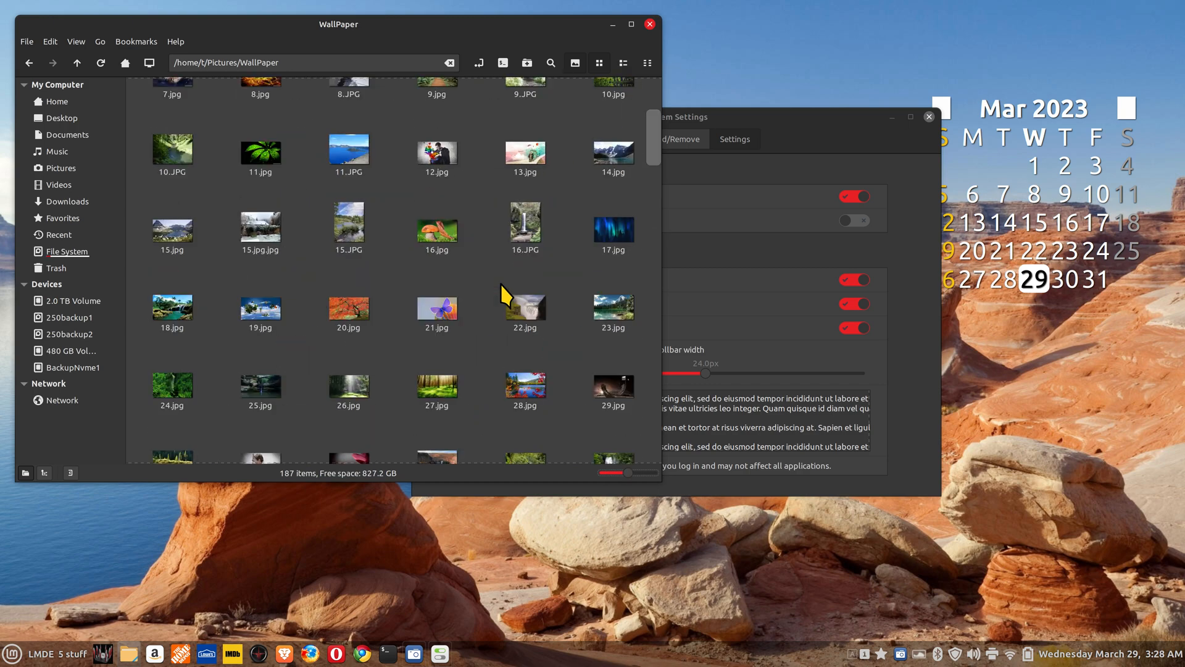
scroll(down, 3)
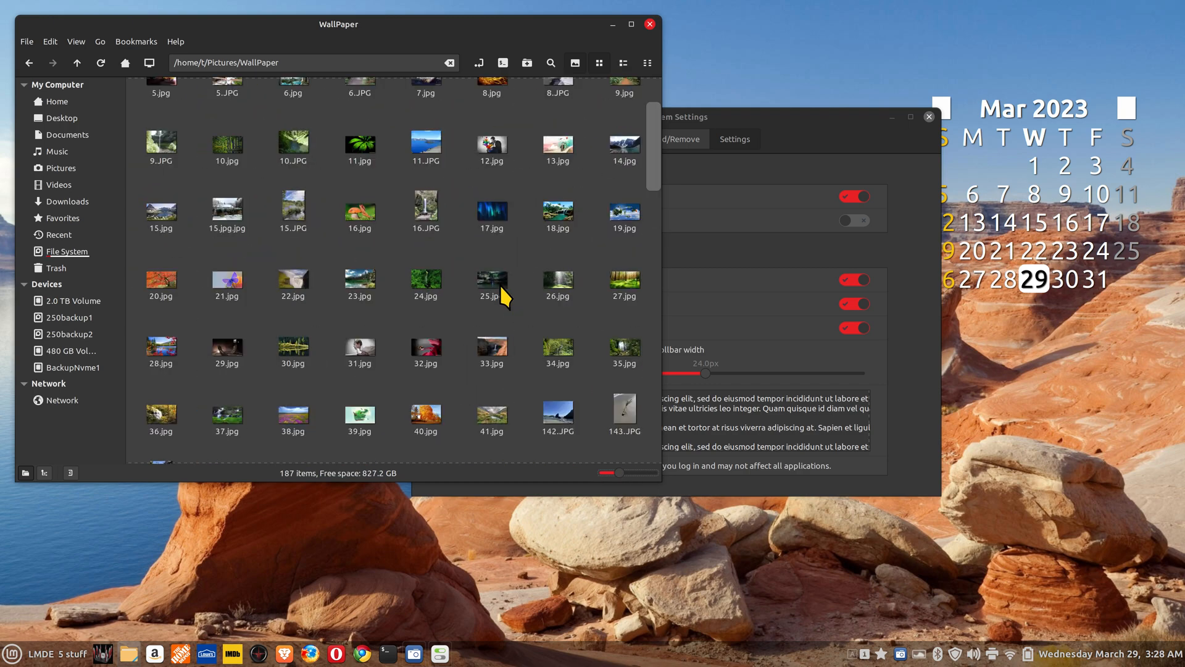
mouse_move(654, 194)
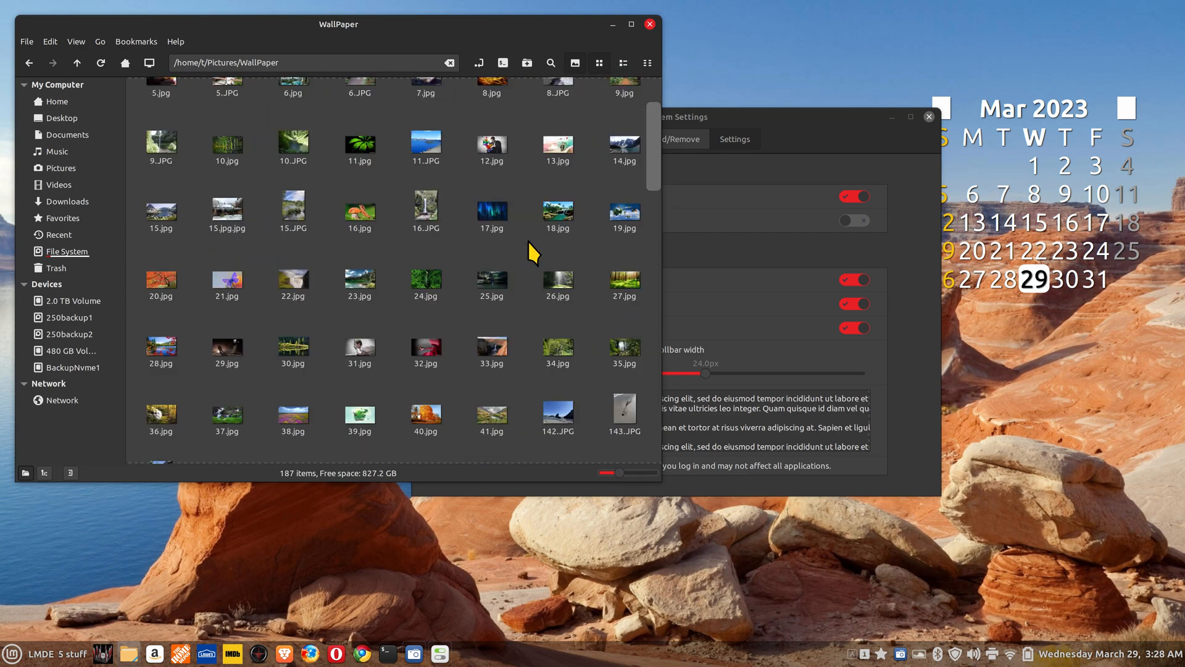
scroll(down, 3)
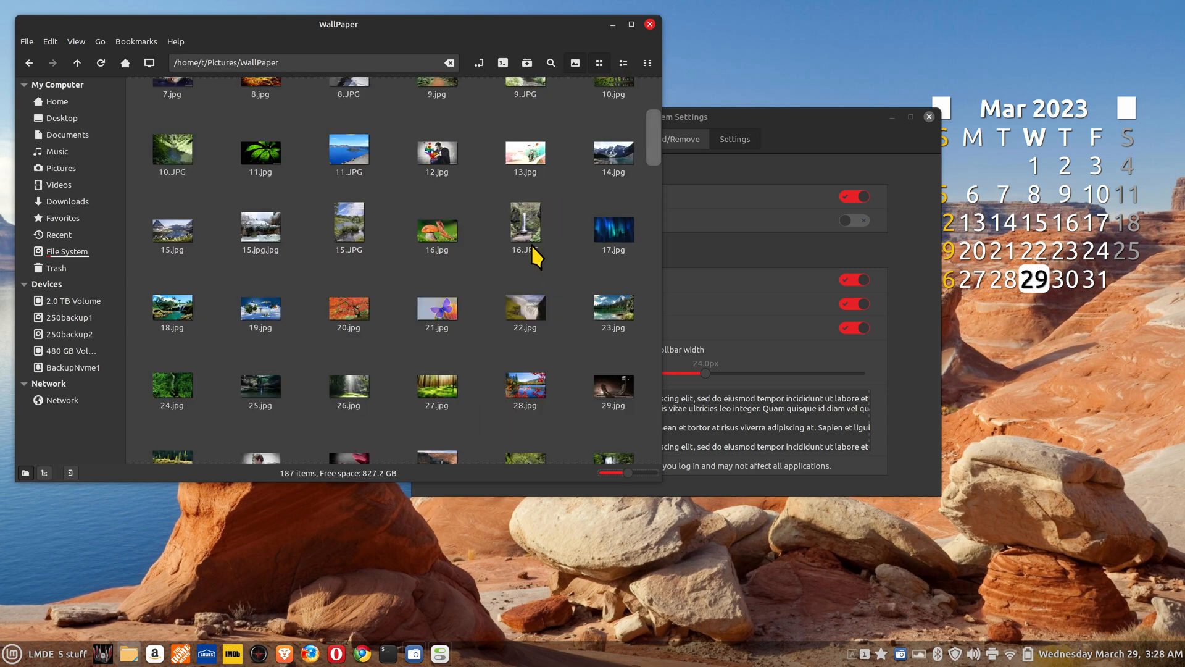
scroll(down, 3)
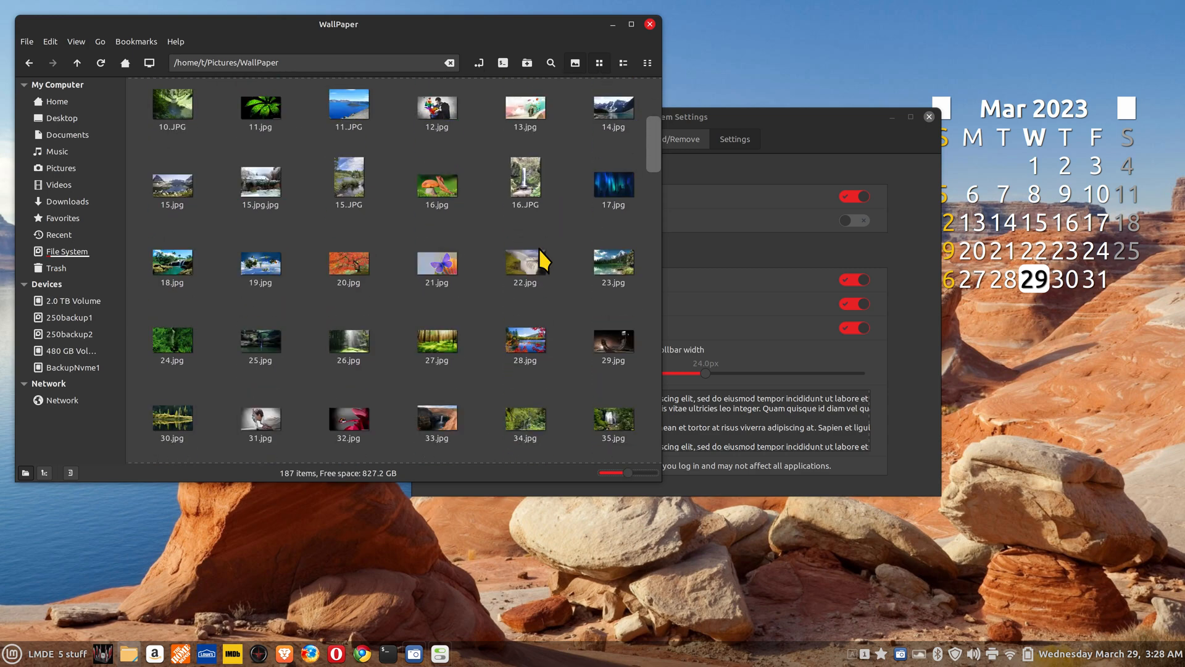
scroll(down, 3)
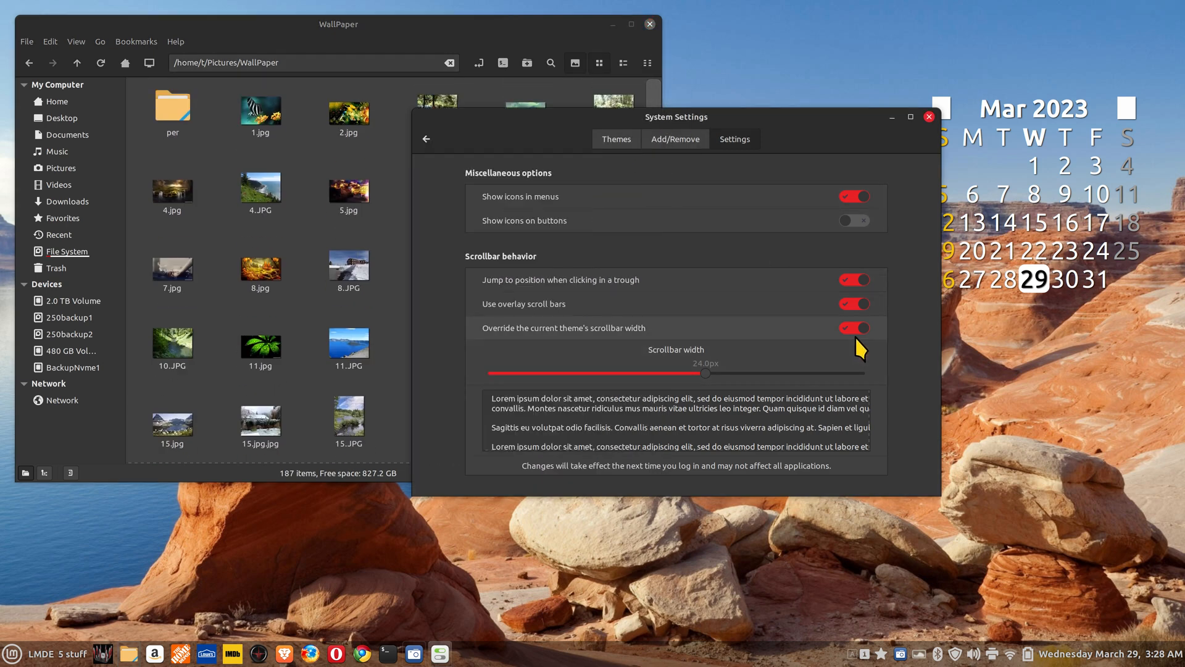
- Turn off the scrollbar width override, reopen WallPaper briefly, and close the Files window
click(853, 327)
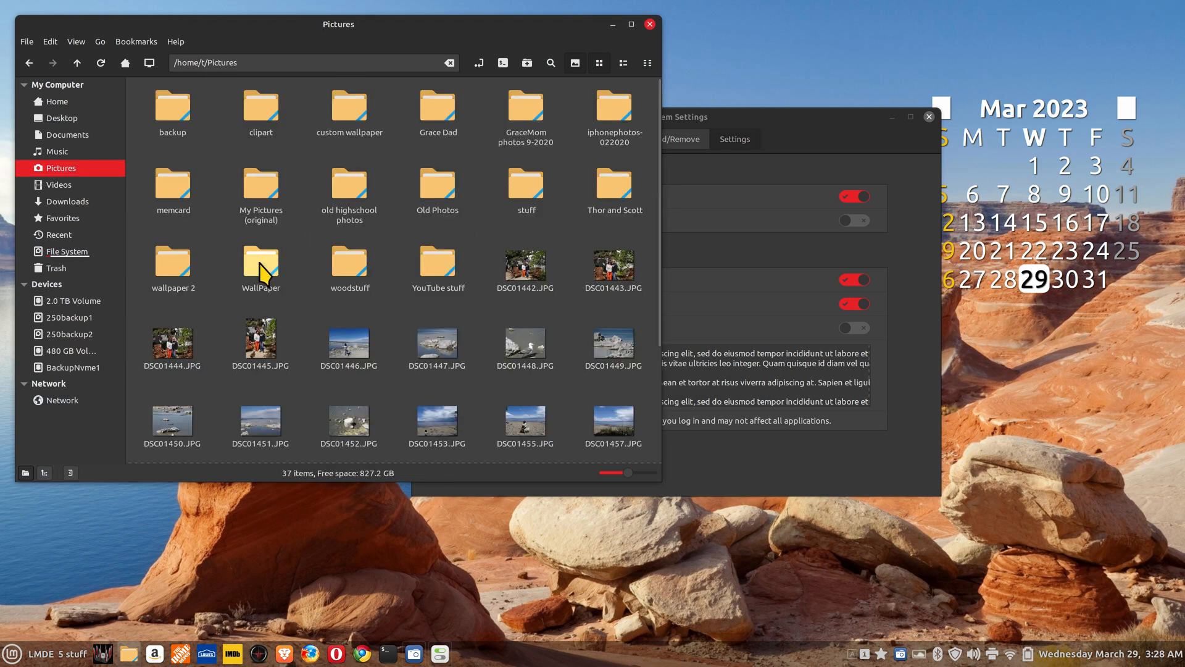
double_click(260, 262)
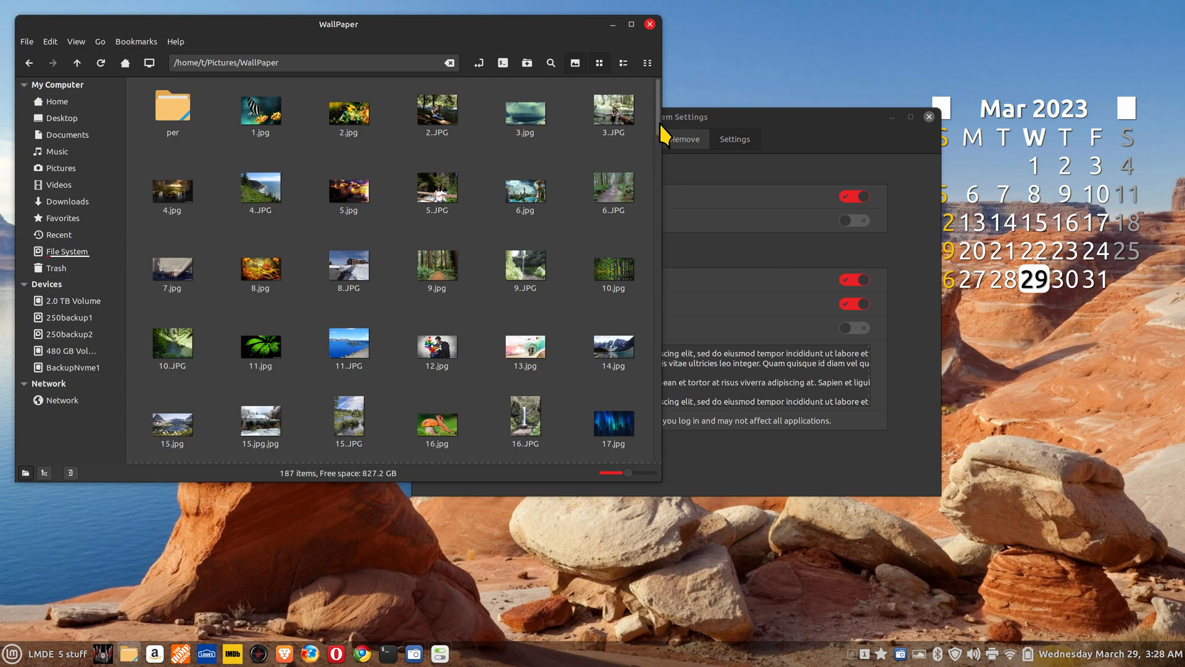
click(649, 25)
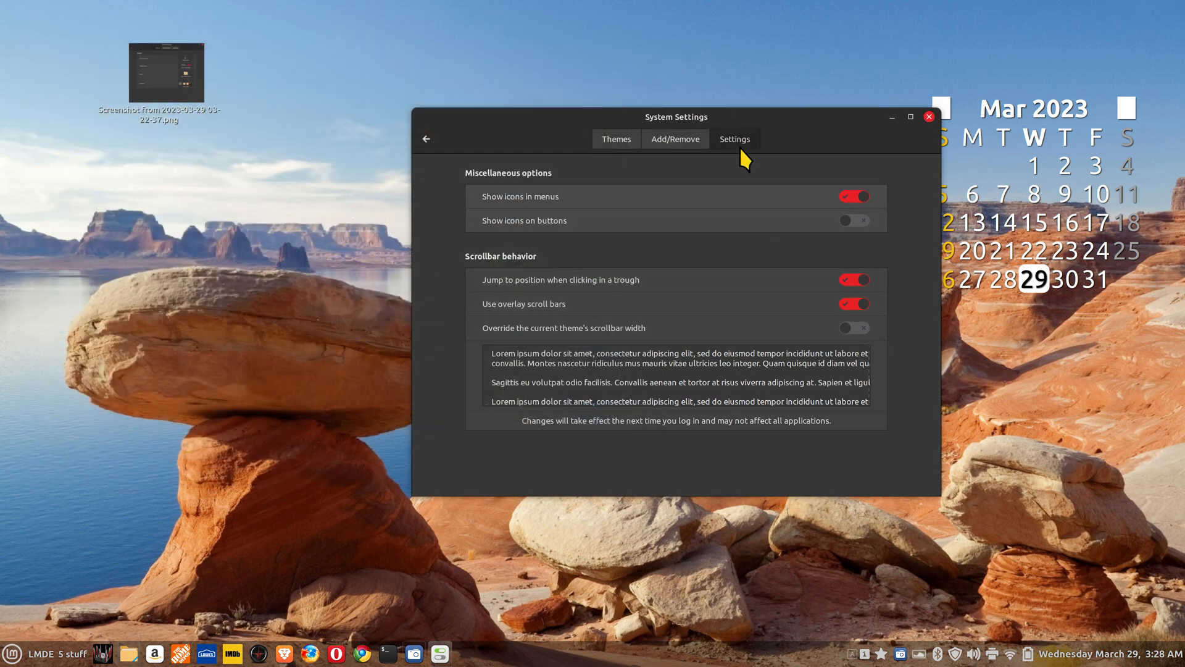
click(674, 139)
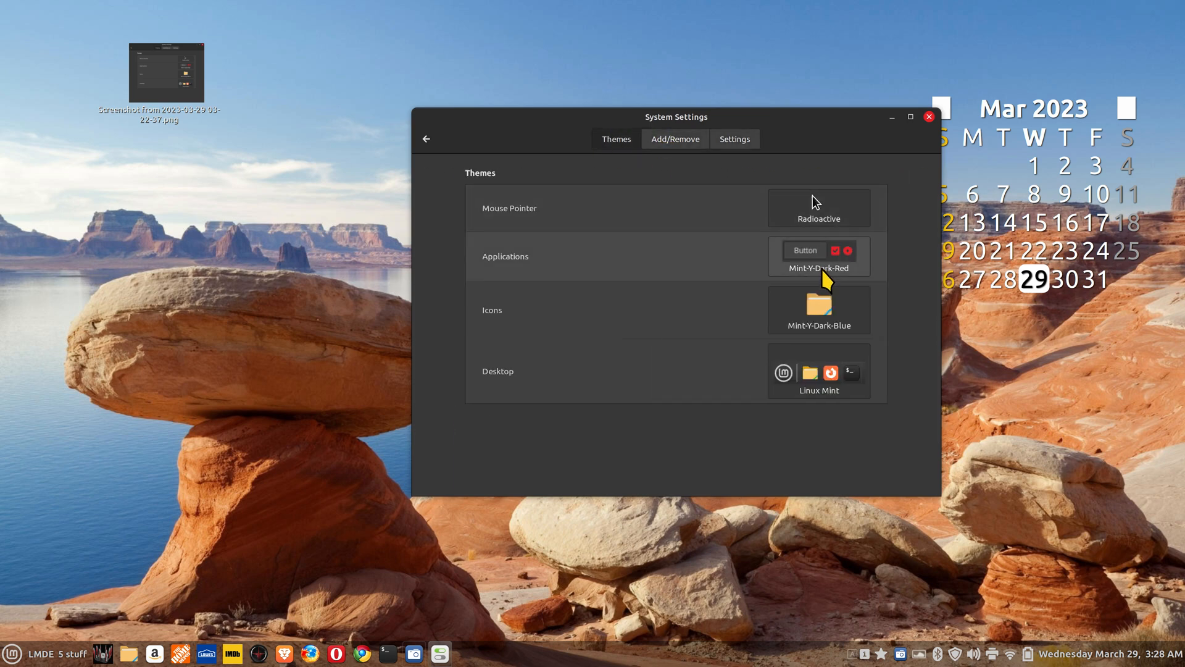
mouse_move(819, 268)
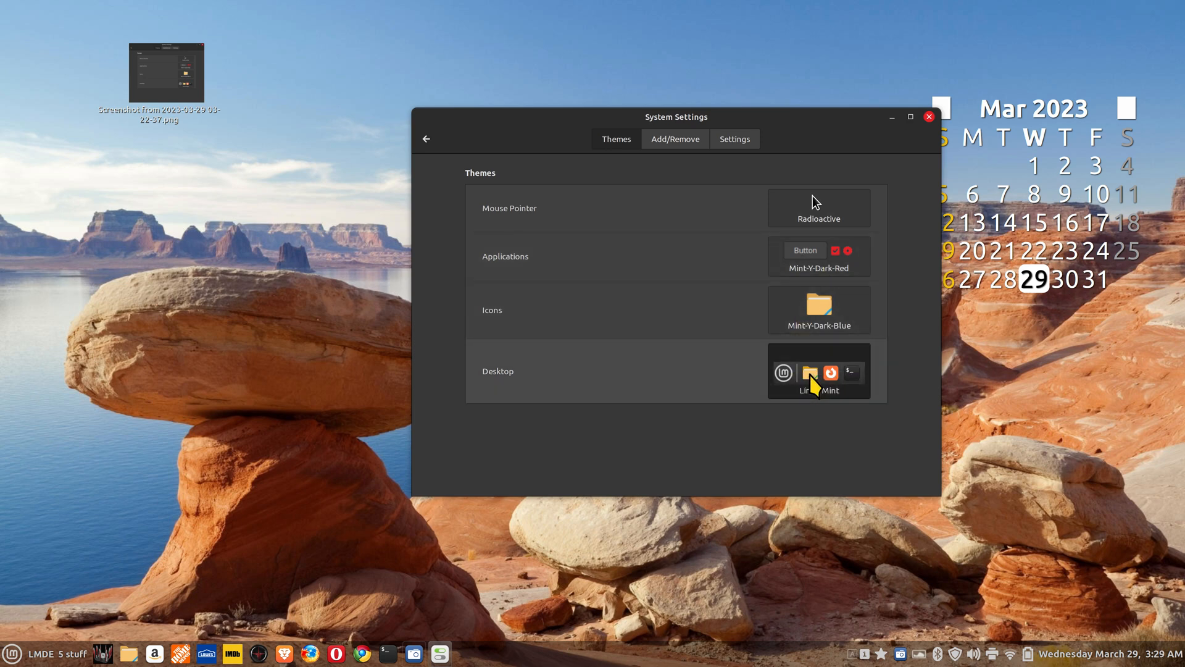
click(817, 372)
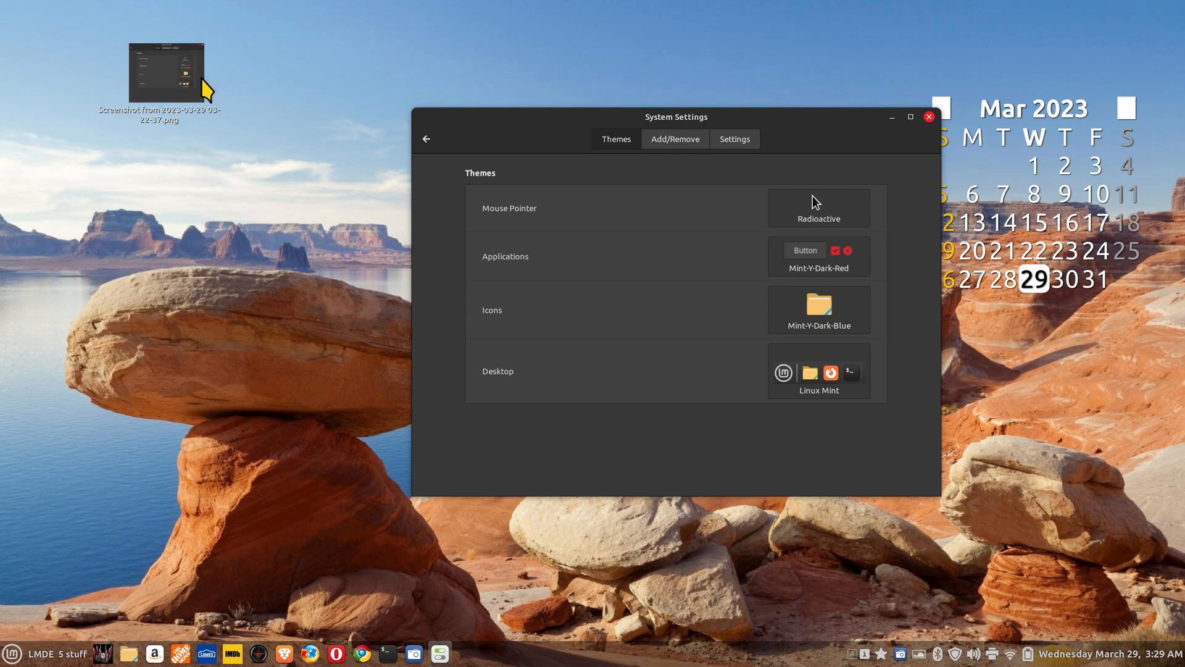
drag(675, 117, 554, 112)
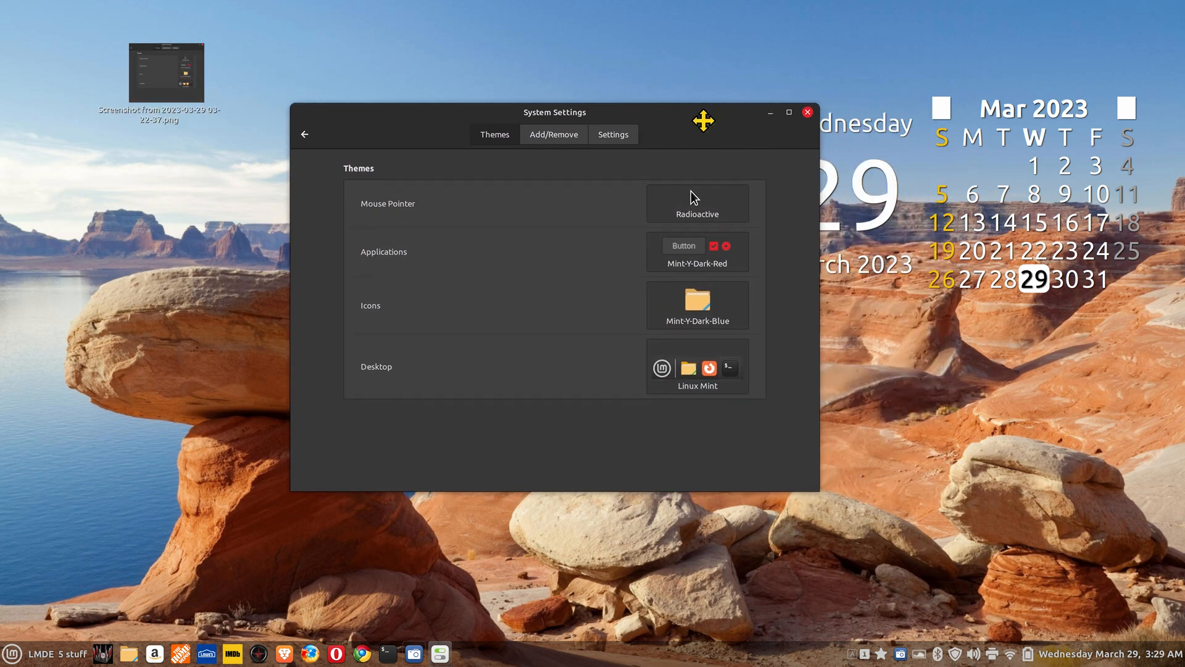
drag(703, 119, 496, 110)
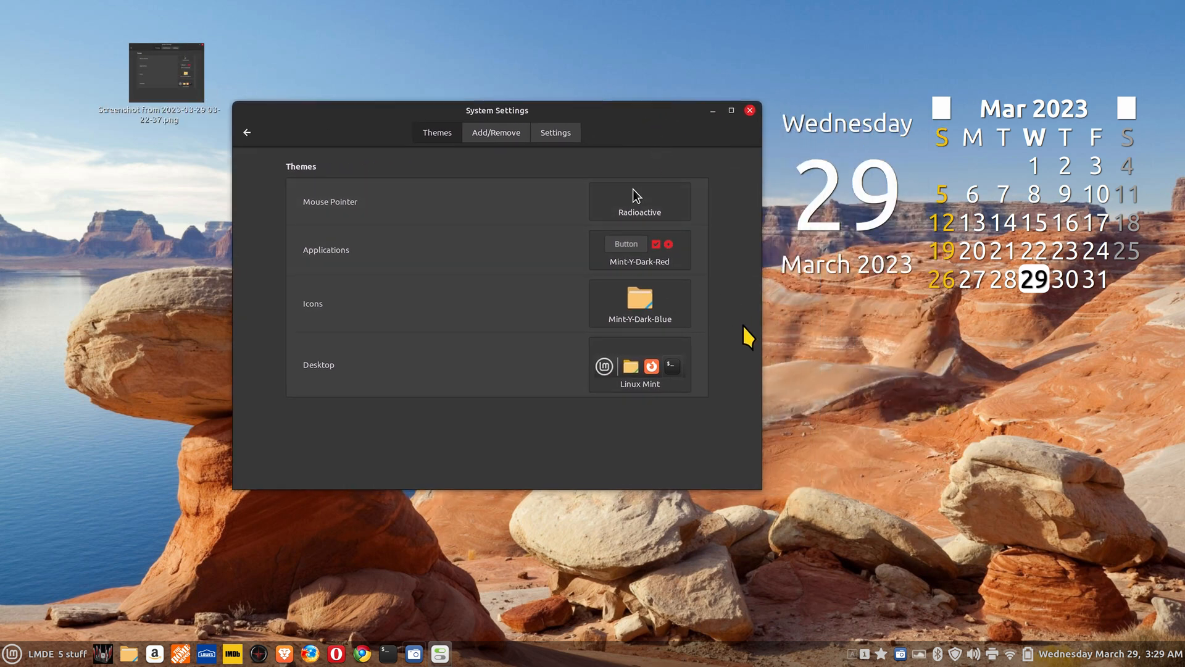
mouse_move(829, 456)
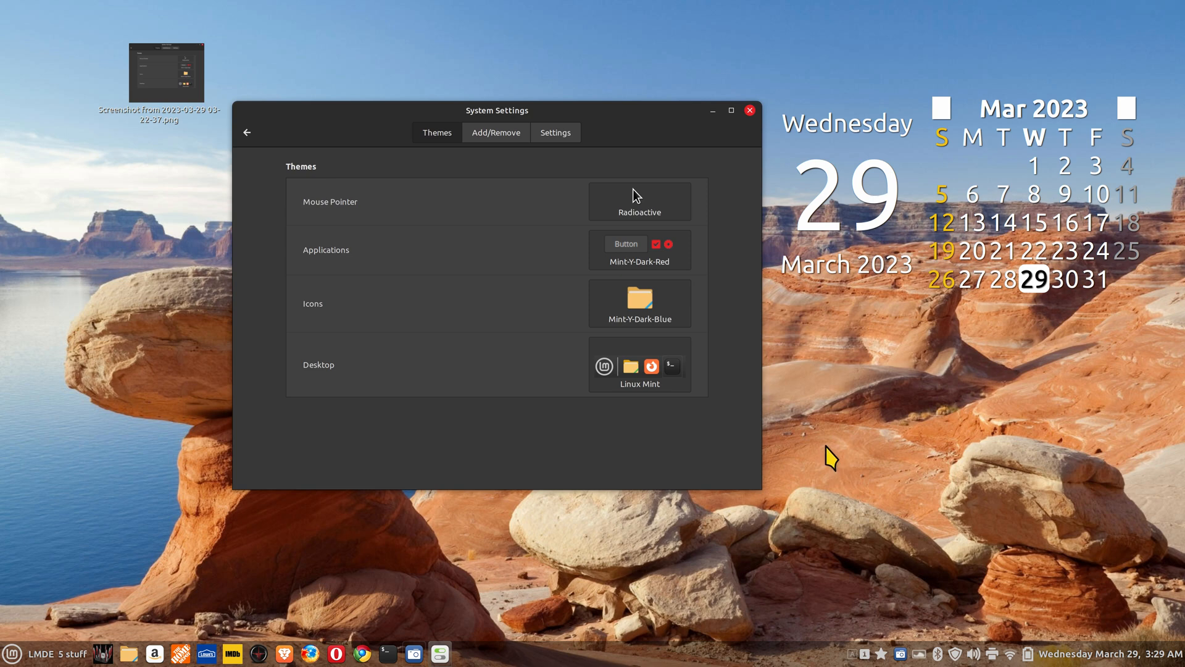
mouse_move(688, 420)
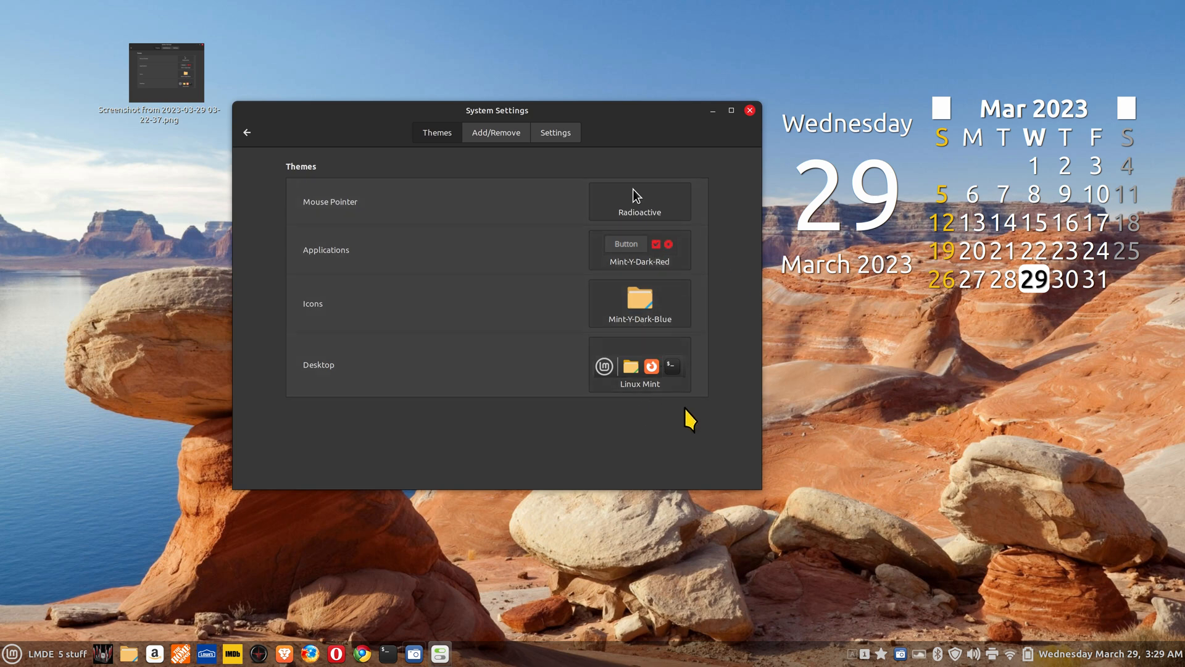
mouse_move(742, 345)
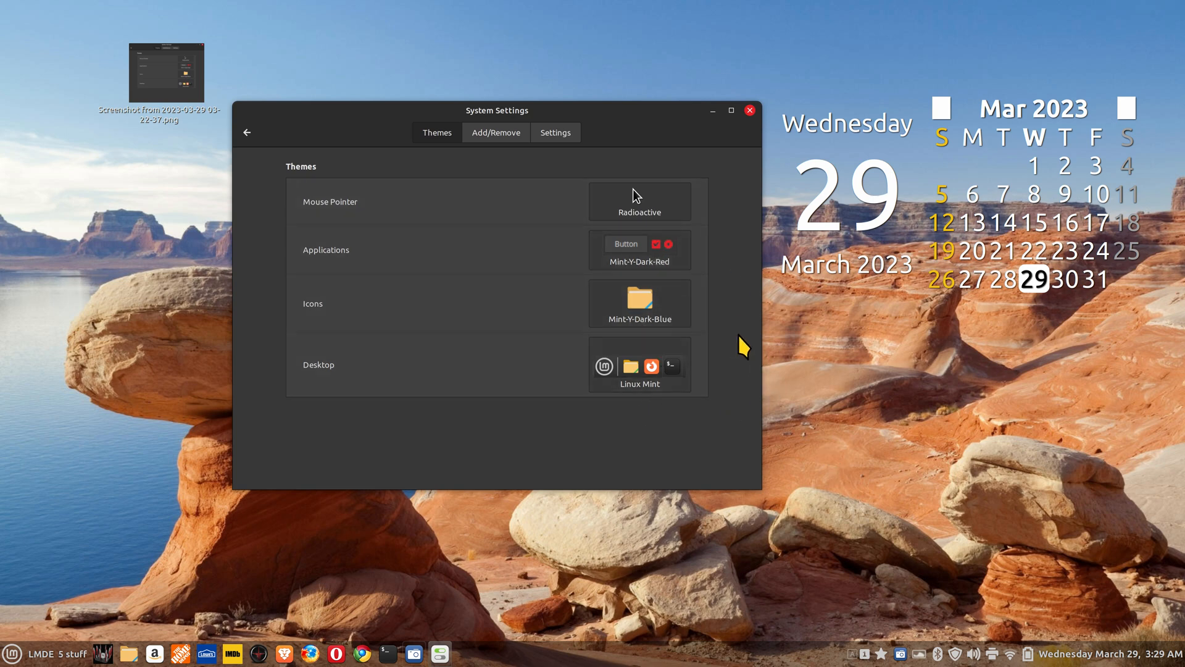
mouse_move(709, 421)
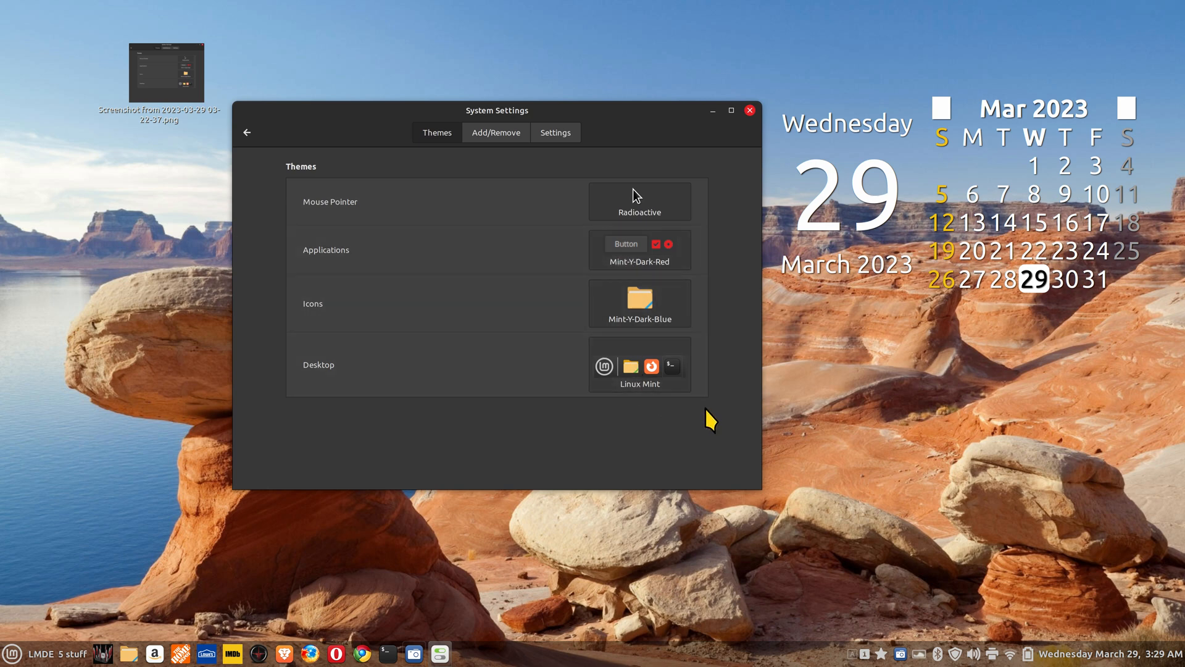
mouse_move(739, 334)
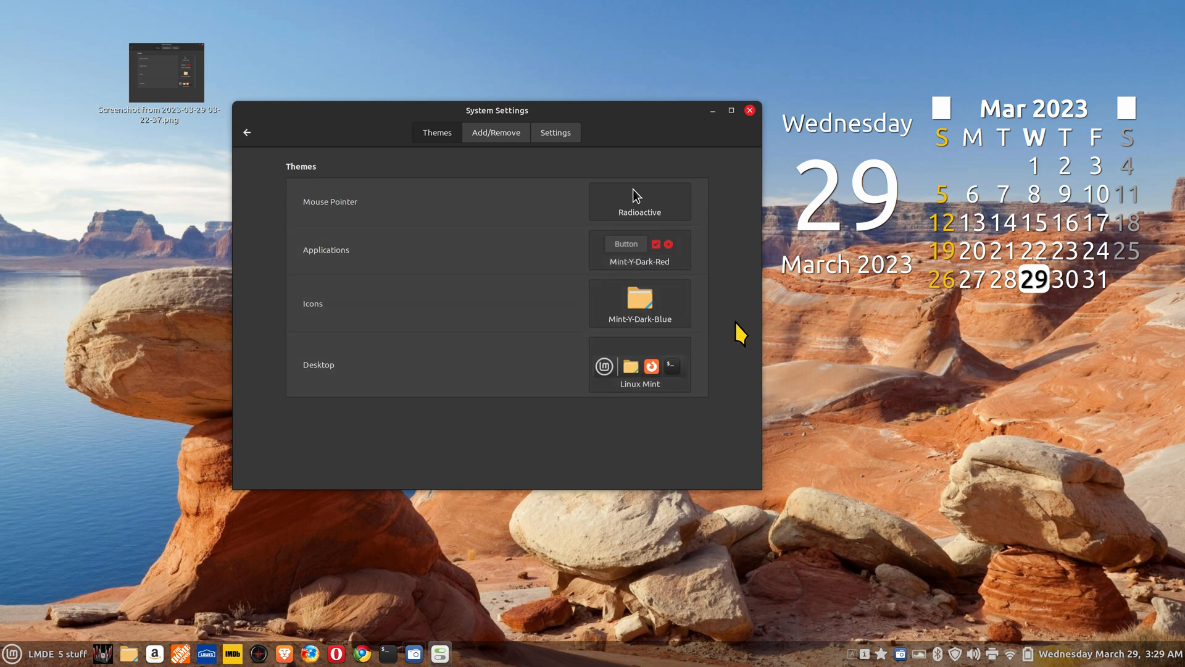
mouse_move(691, 161)
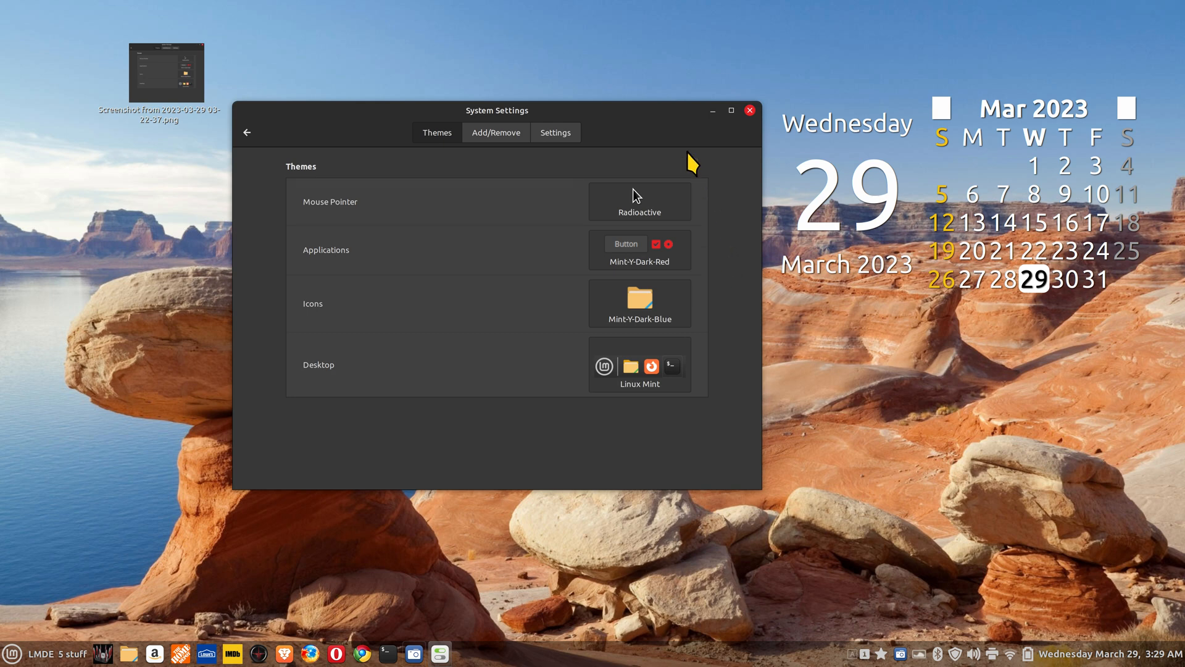
- Install the Adapta-Nokto theme from the Add/Remove list and return to the Themes page
click(495, 132)
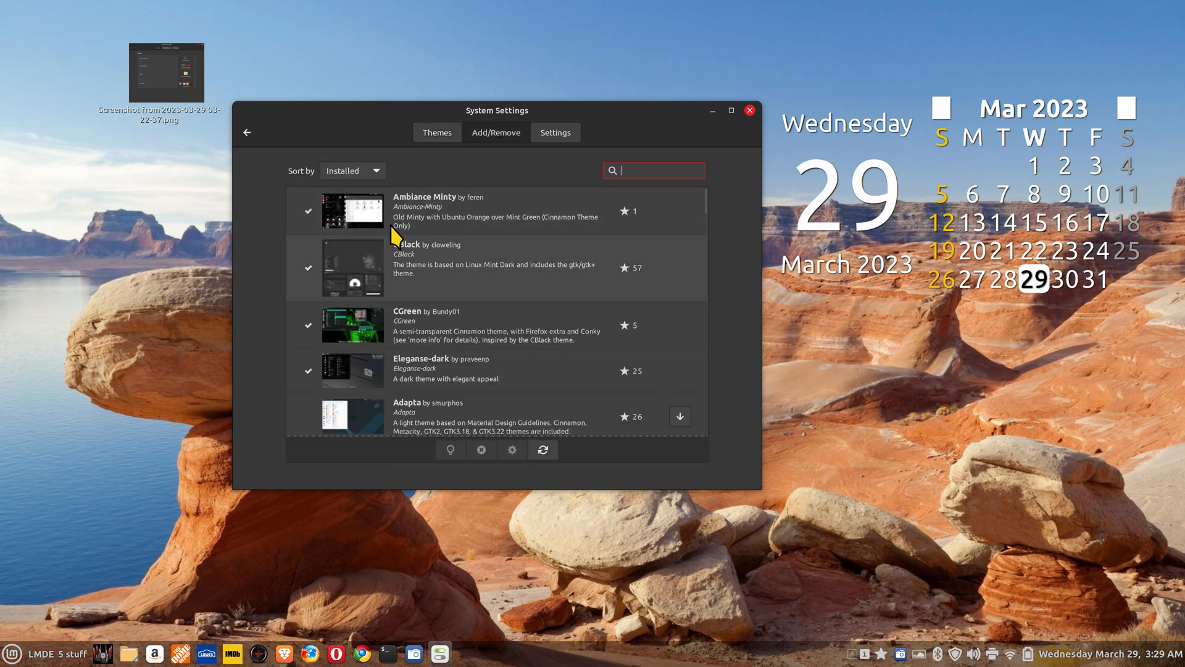
scroll(down, 3)
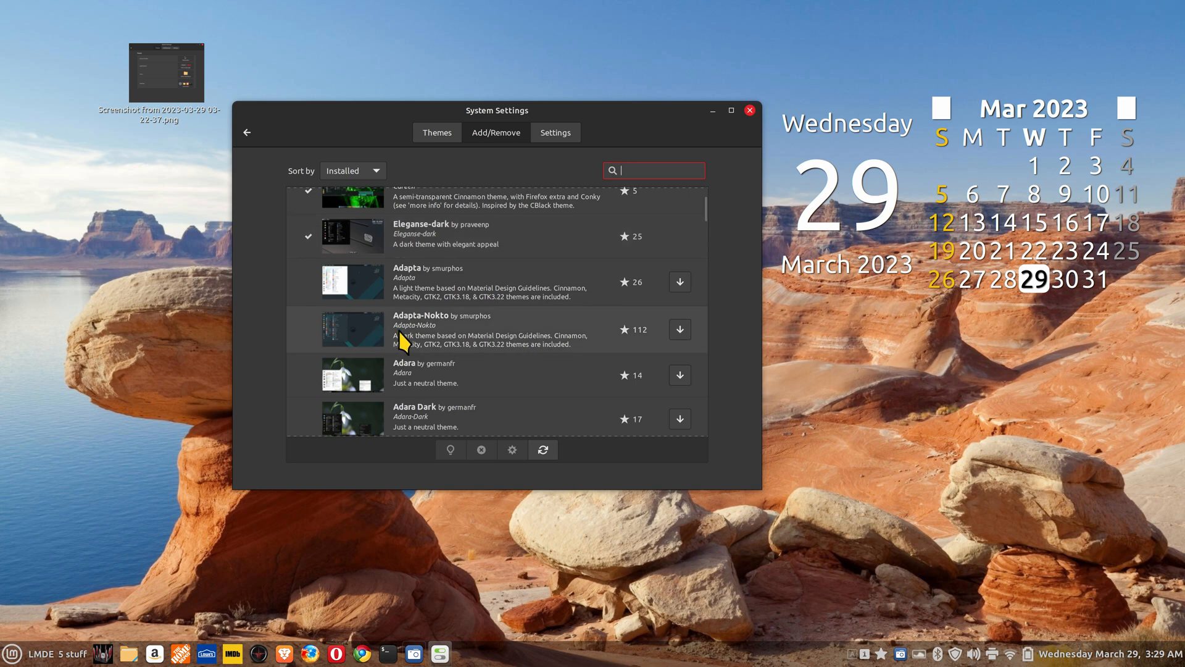
click(679, 328)
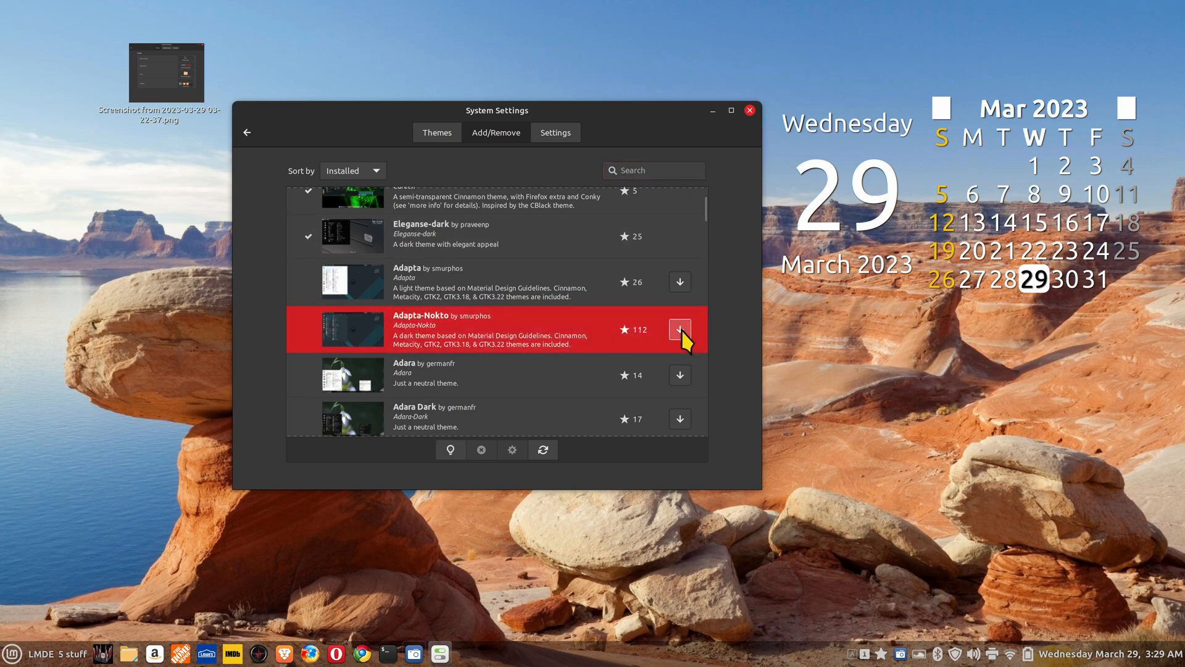
click(679, 329)
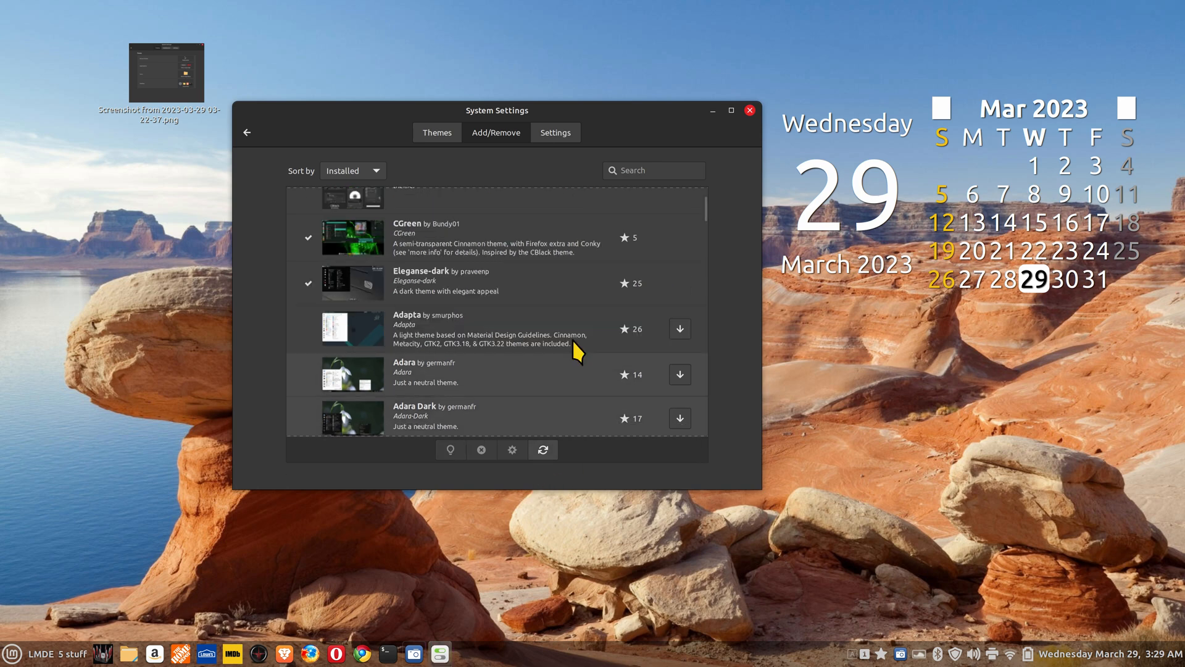
click(437, 132)
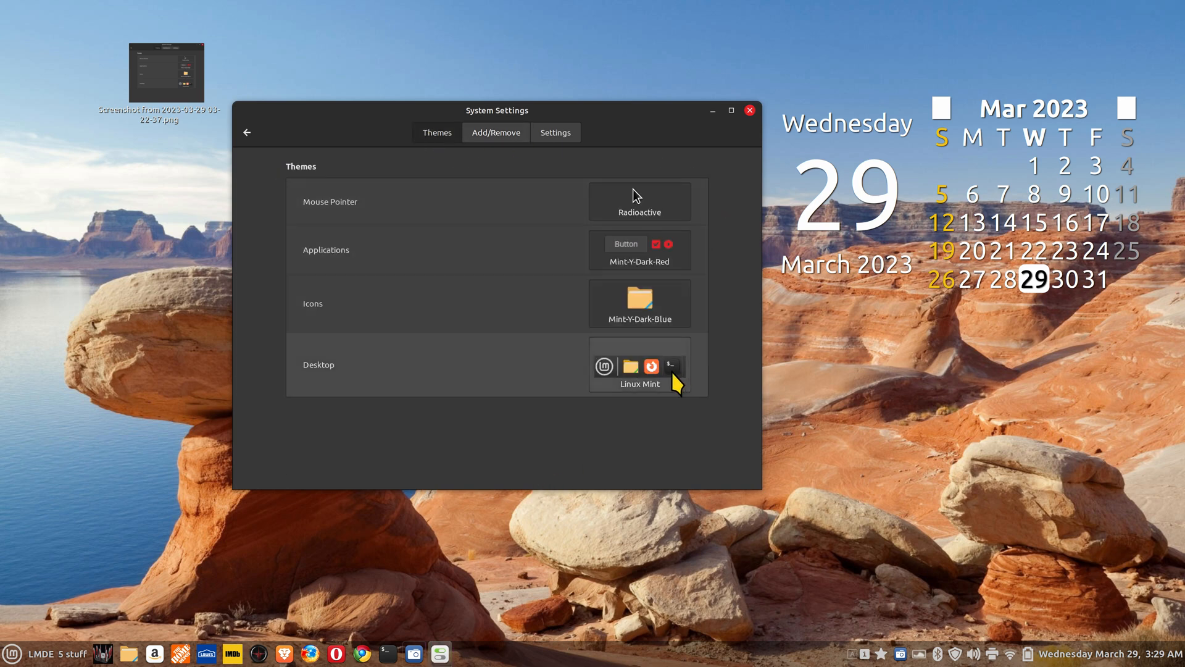
- Set Adapta-Nokto as both the desktop theme and the applications theme
click(638, 365)
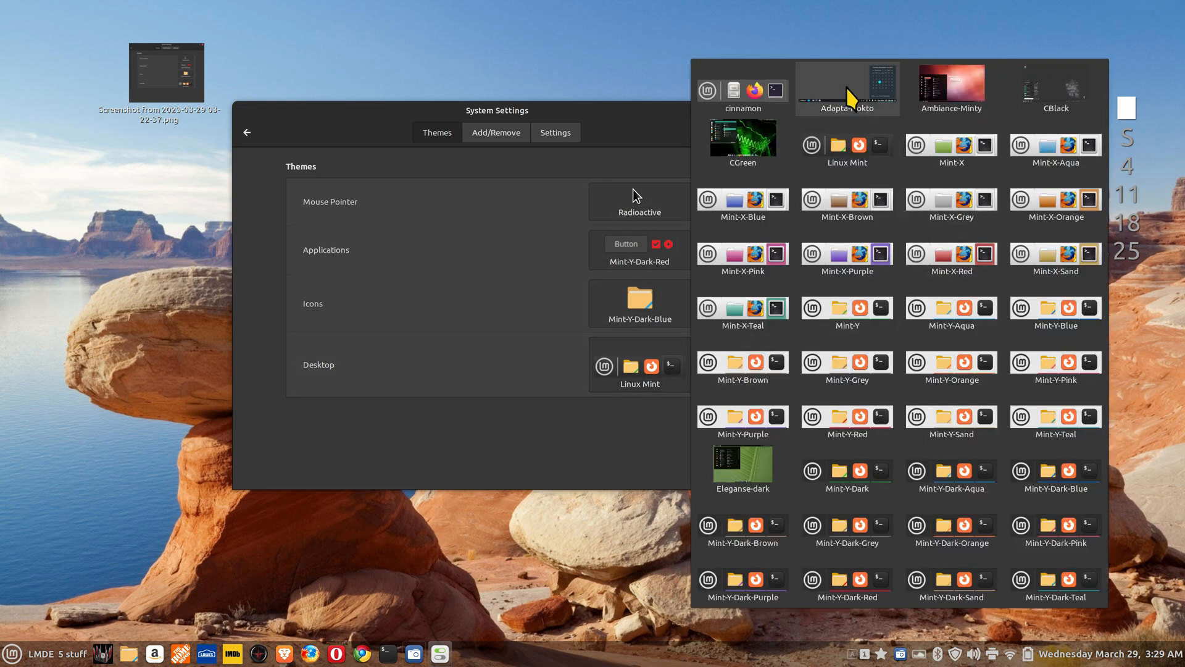
mouse_move(850, 117)
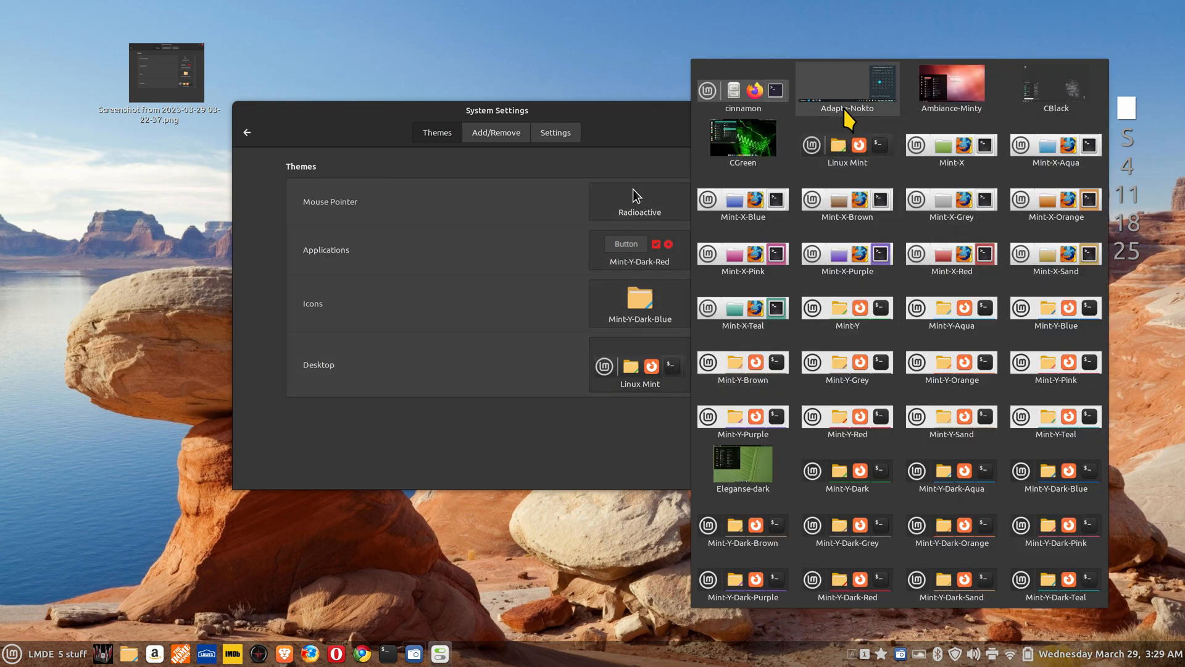
mouse_move(858, 99)
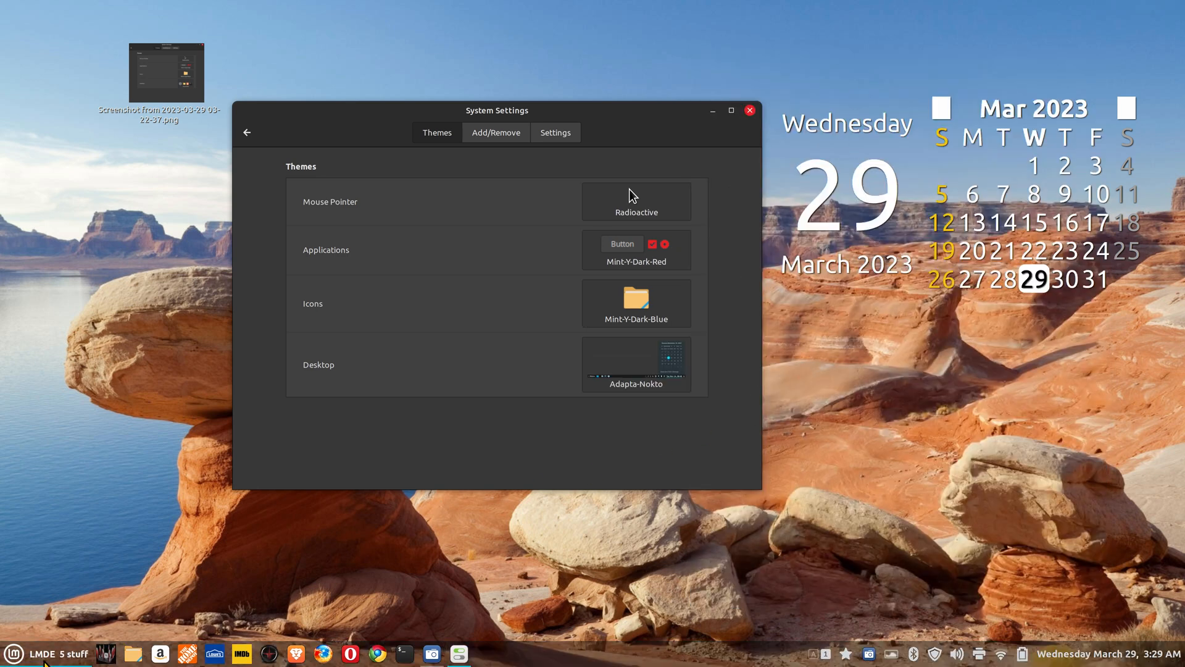
mouse_move(578, 467)
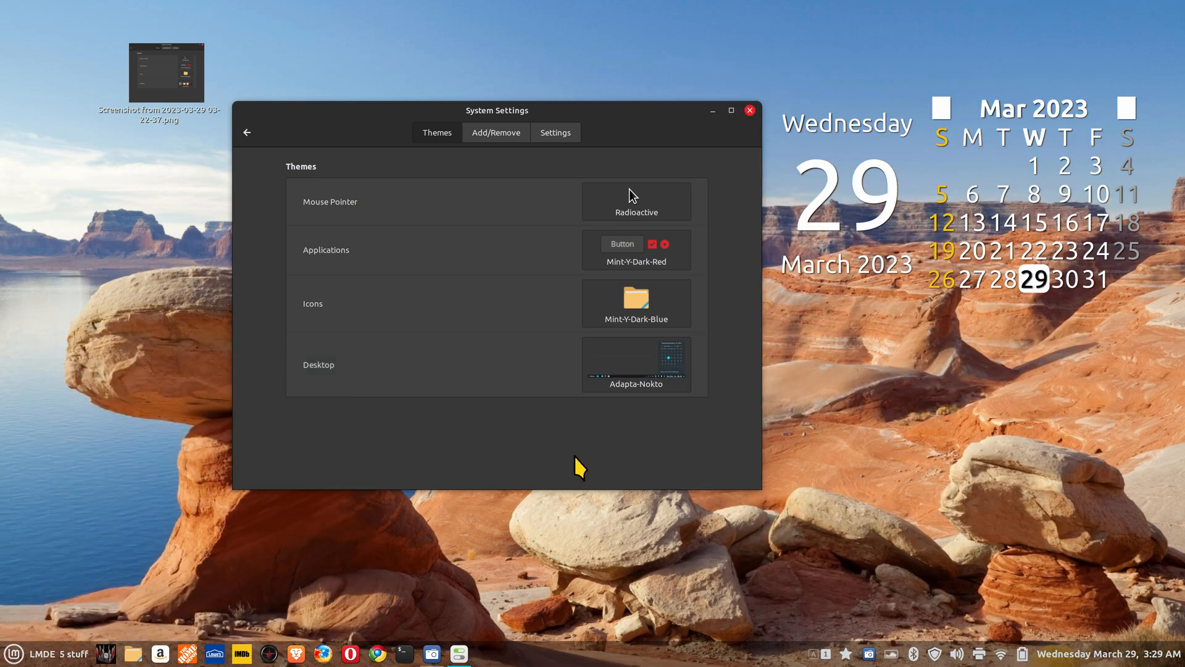
click(636, 250)
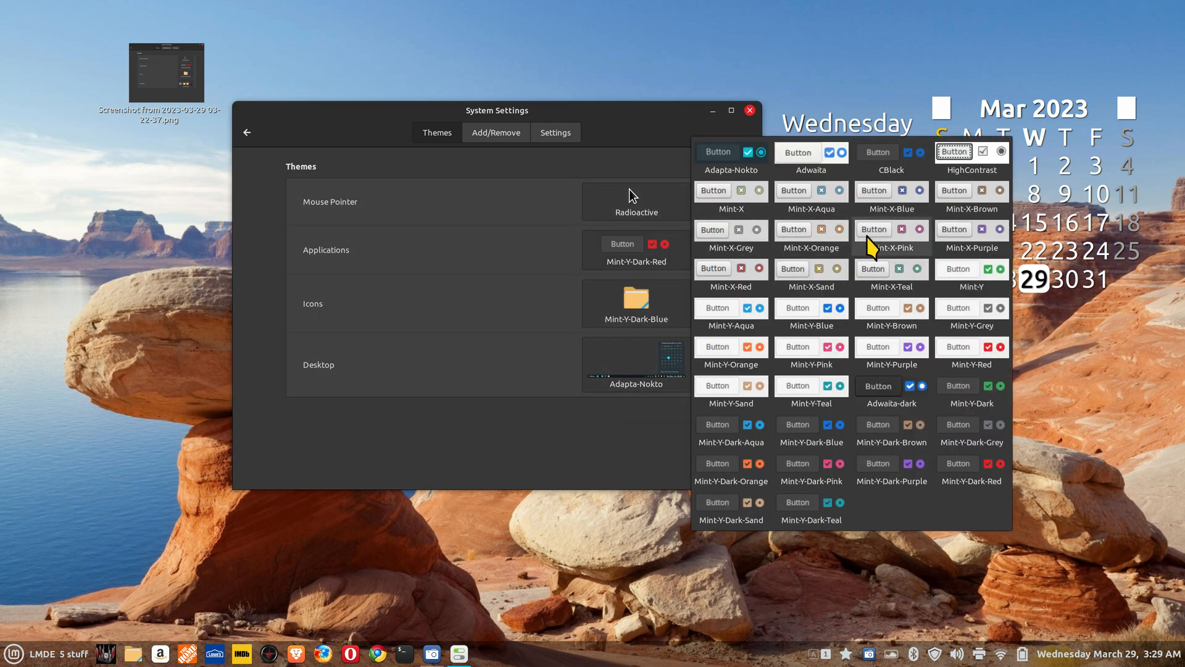
click(729, 152)
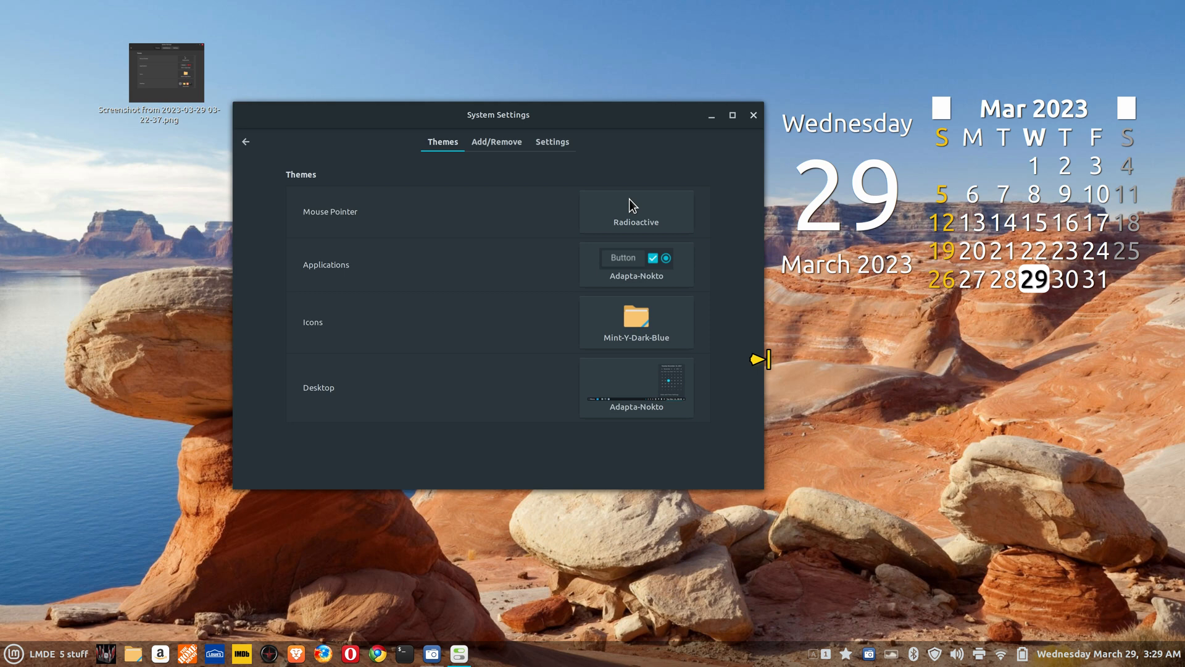
mouse_move(695, 348)
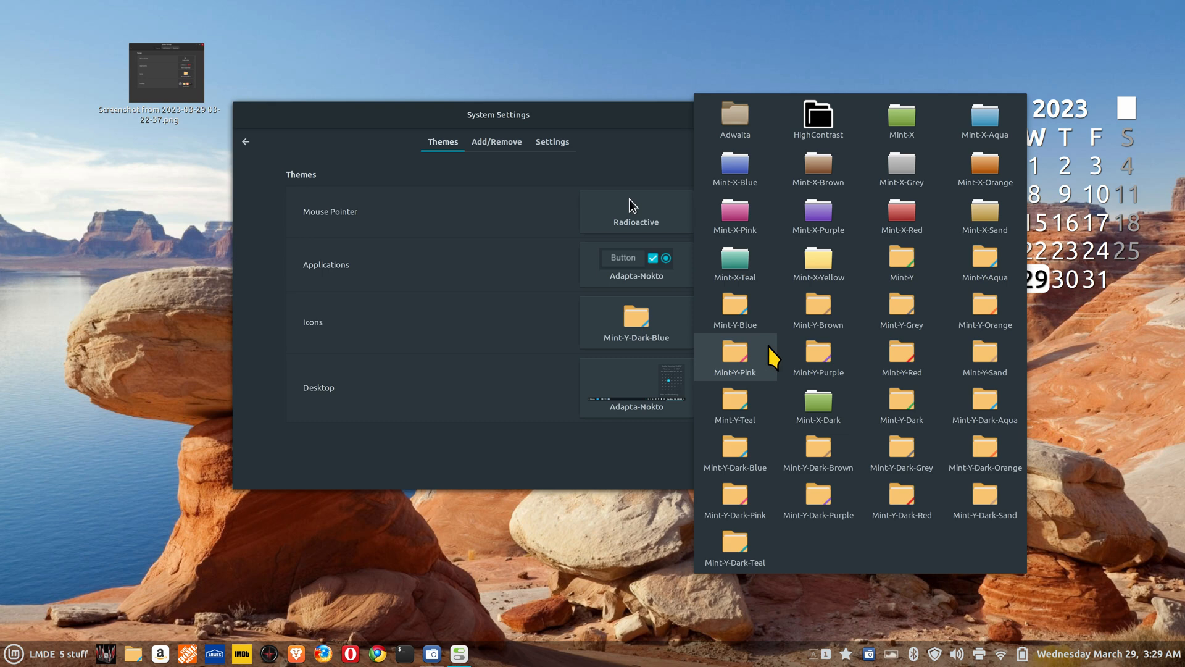
mouse_move(818, 302)
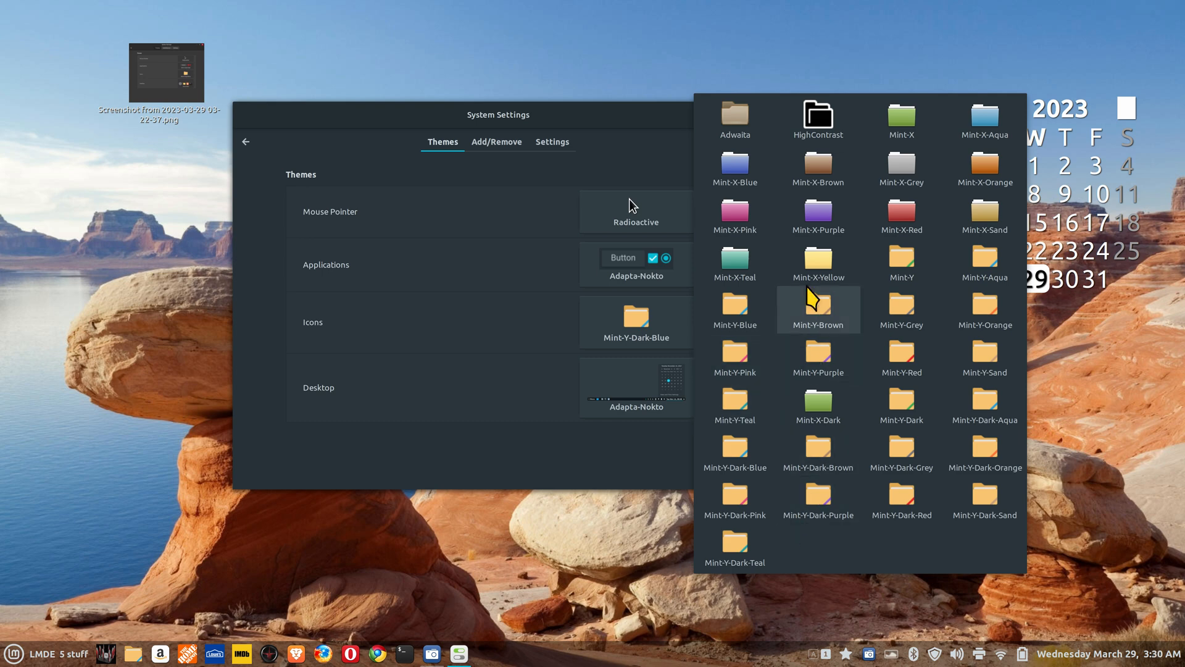
- Choose HighContrast icons and close System Settings, leaving the desktop showing
click(818, 119)
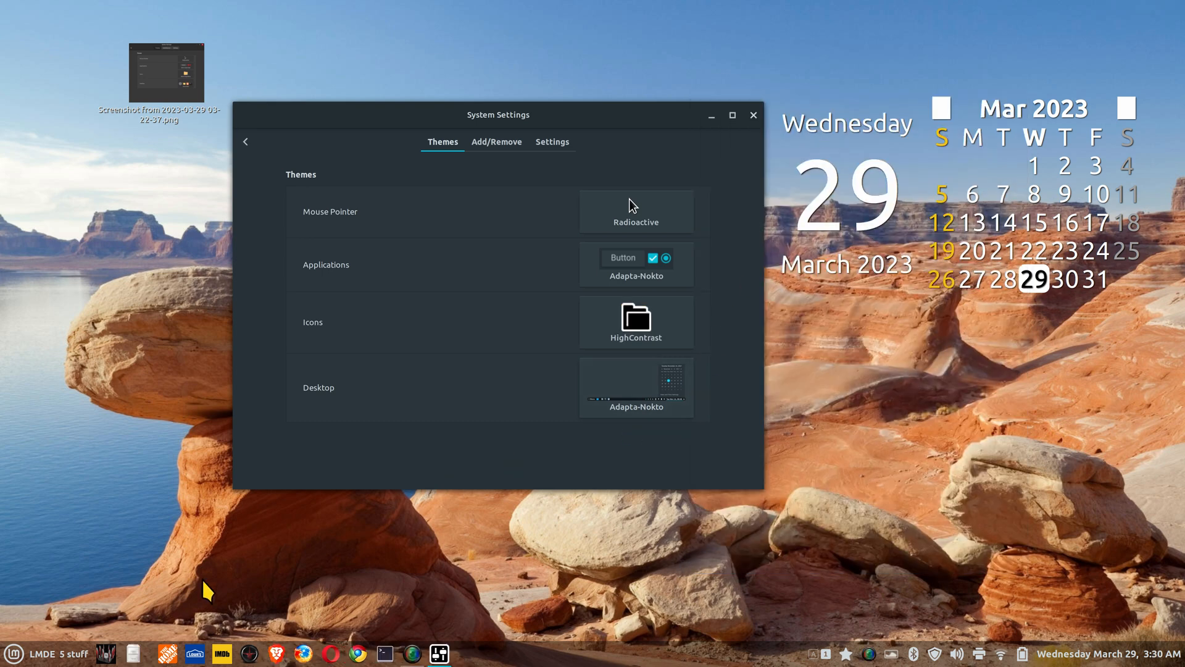
click(14, 654)
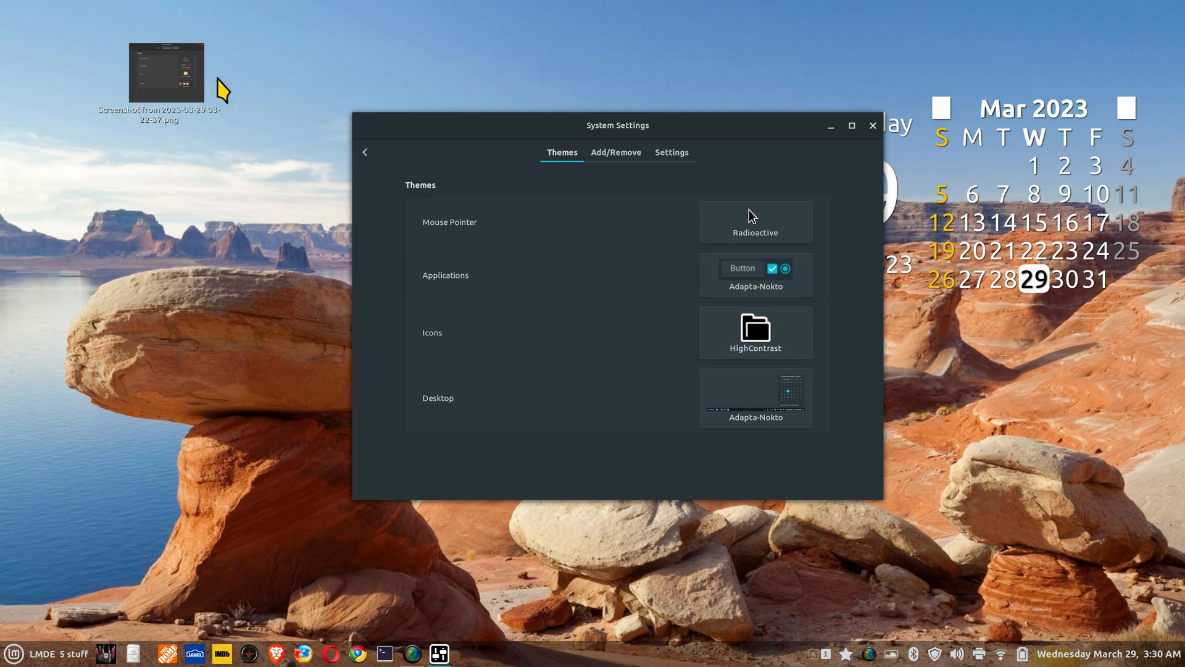
mouse_move(819, 527)
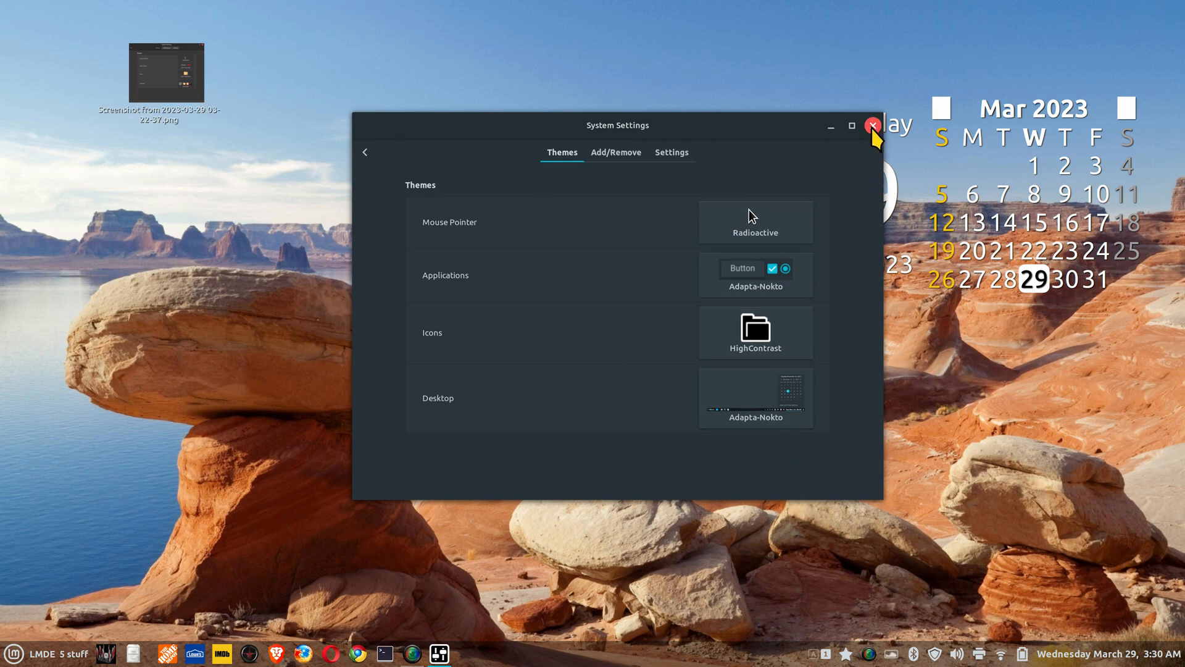
click(873, 125)
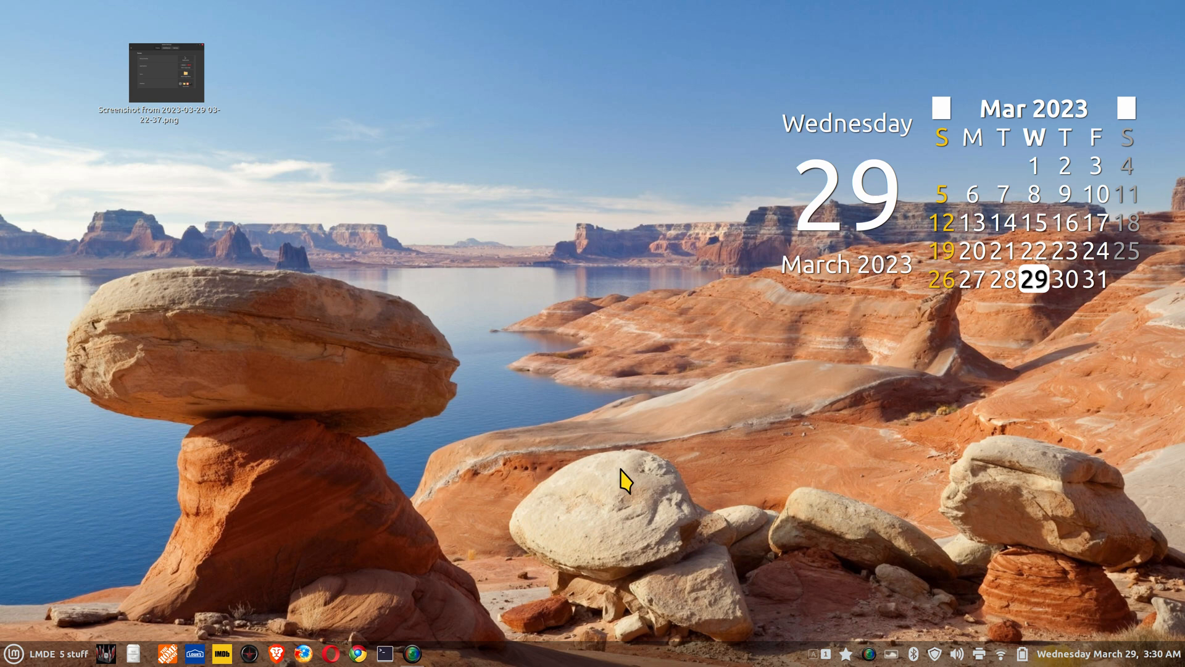
mouse_move(605, 496)
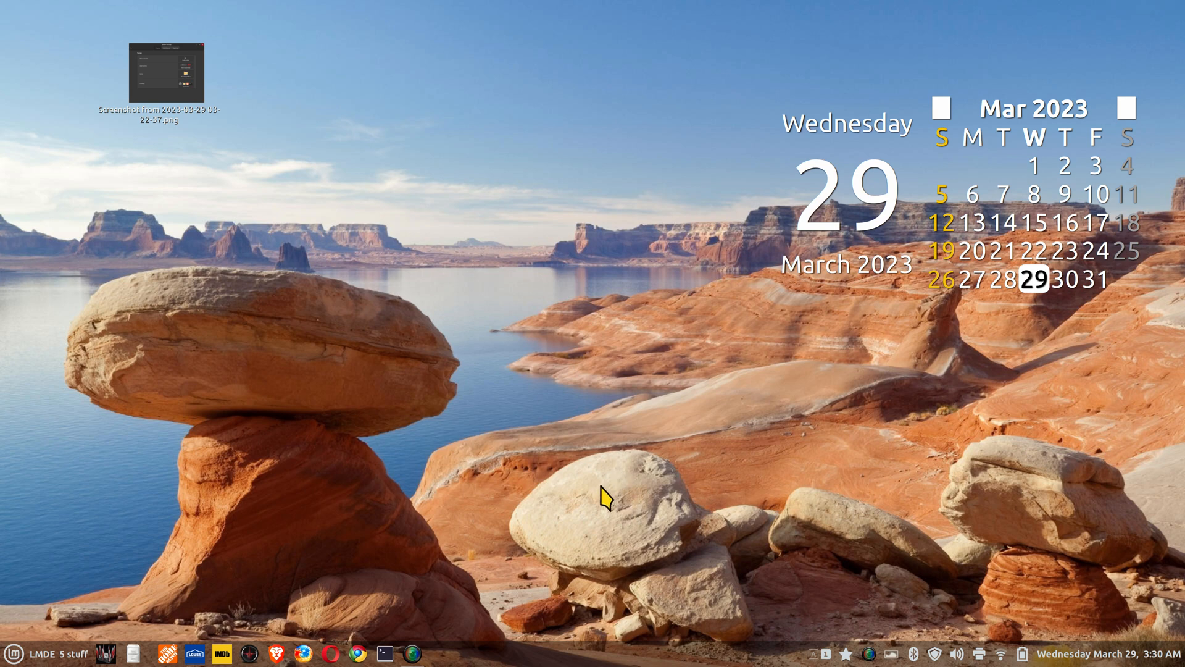
mouse_move(605, 497)
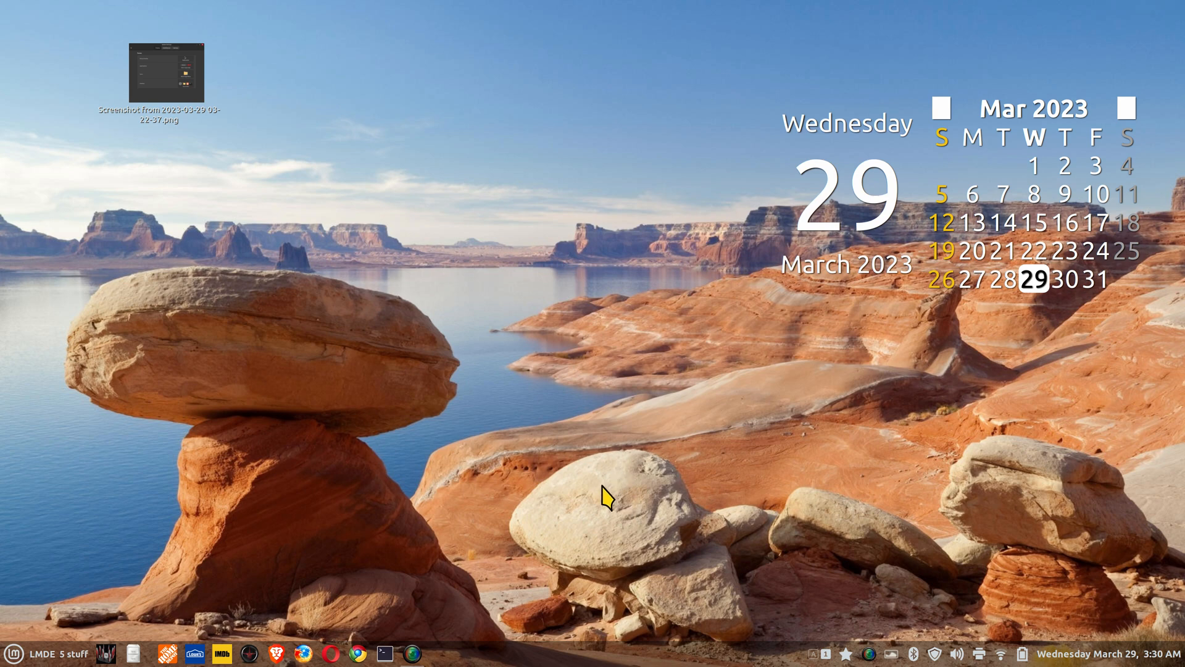